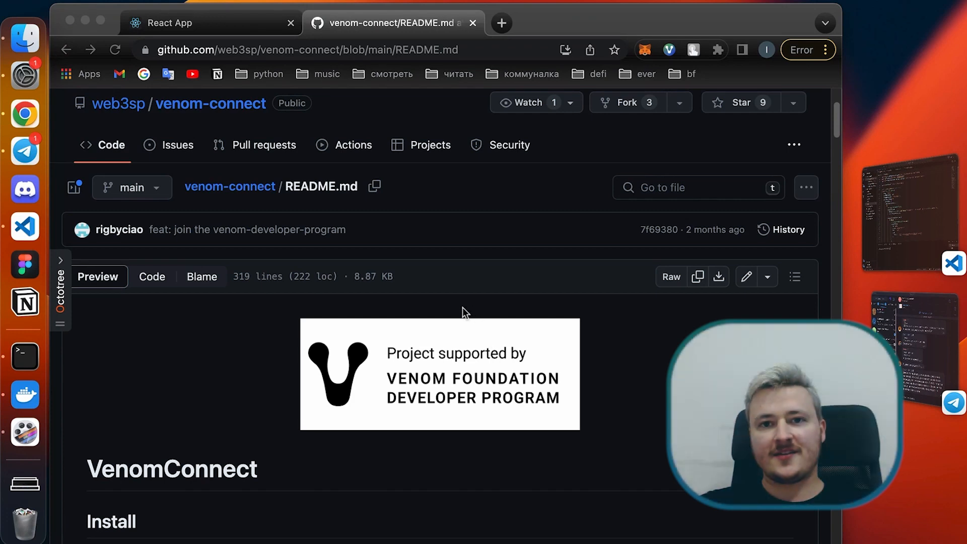
{"action": "mouse_move", "coordinate": [475, 393]}
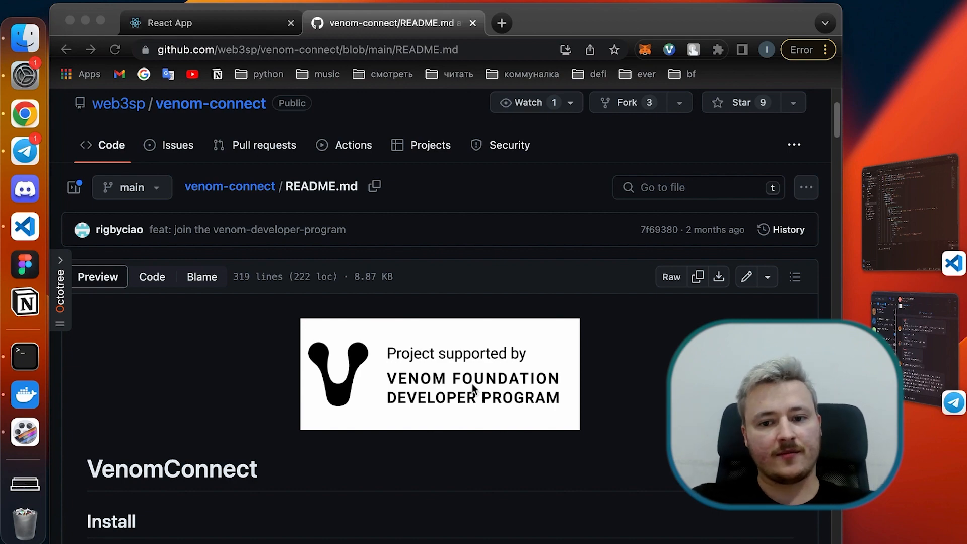
Step: Scroll the README down to the initVenomConnect setup code block
{"action": "scroll", "scroll_direction": "down", "scroll_amount": 3}
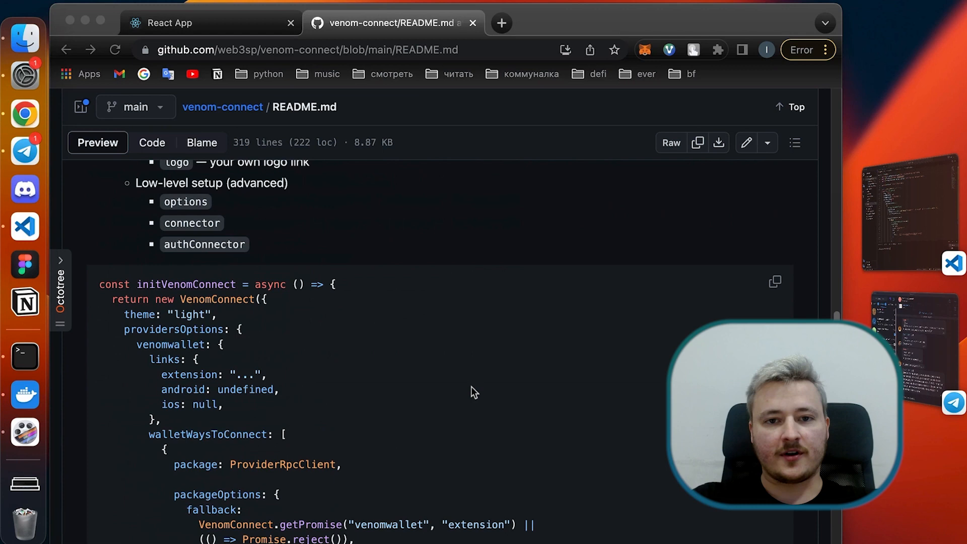
{"action": "mouse_move", "coordinate": [274, 390]}
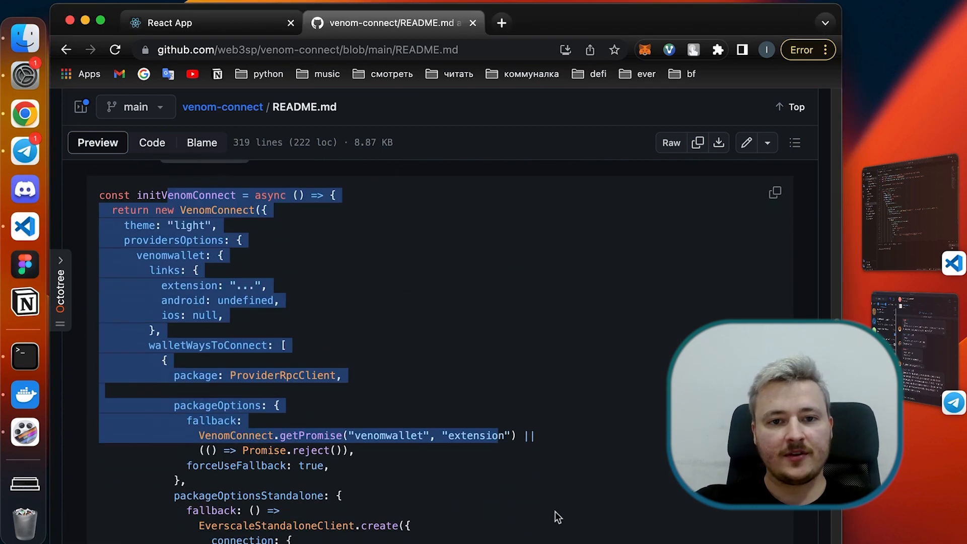
{"action": "scroll", "scroll_direction": "down", "scroll_amount": 3}
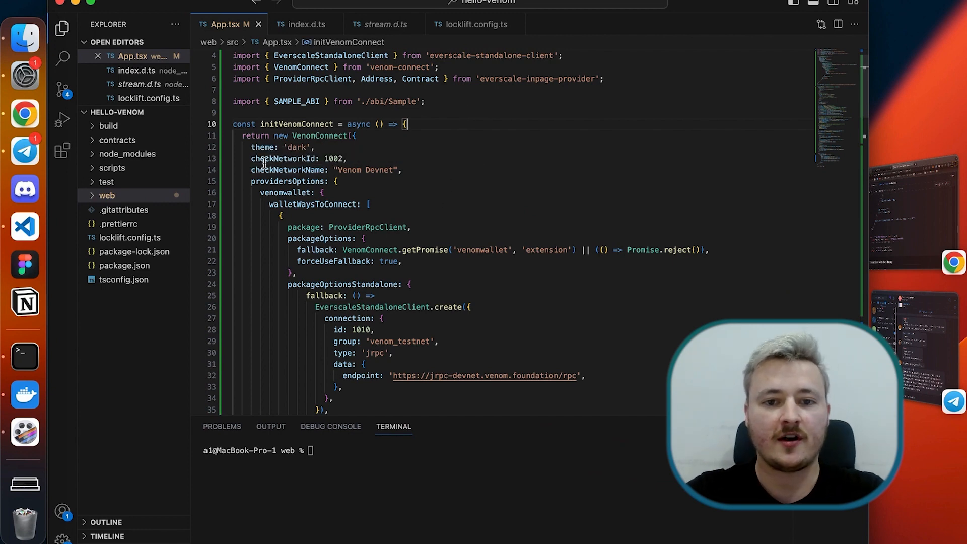
{"action": "left_click", "coordinate": [405, 169]}
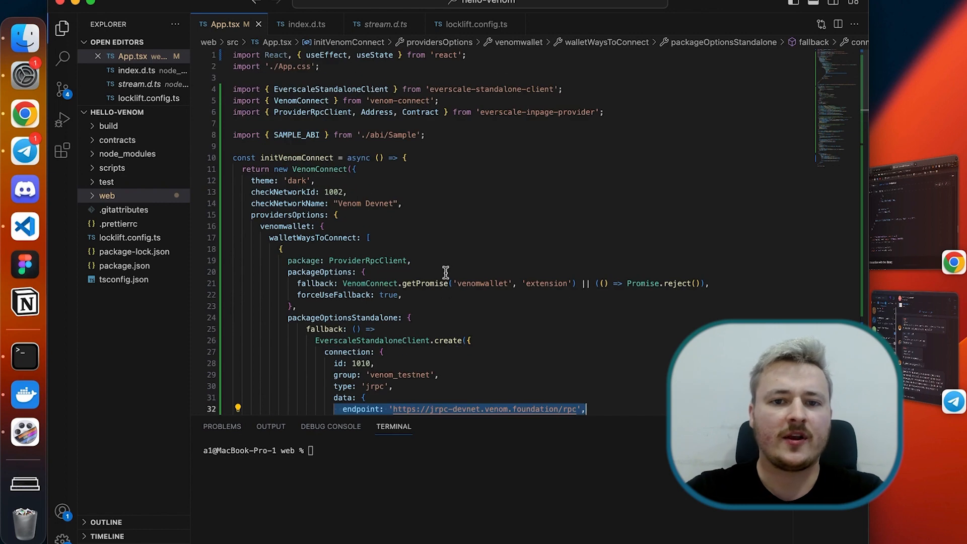
{"action": "mouse_move", "coordinate": [610, 127]}
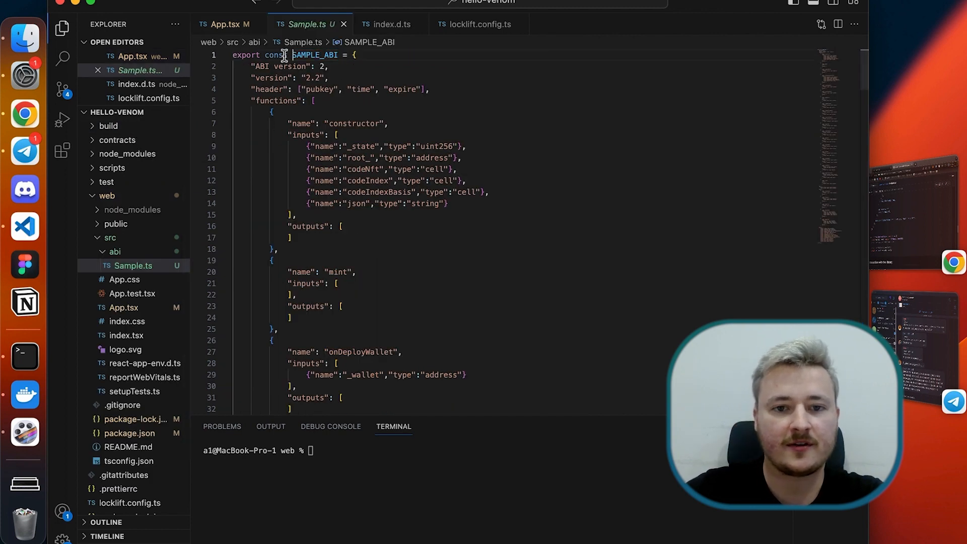
Step: Scroll through the SAMPLE_ABI definitions in Sample.ts, then collapse the abi folder
{"action": "scroll", "scroll_direction": "down", "scroll_amount": 3}
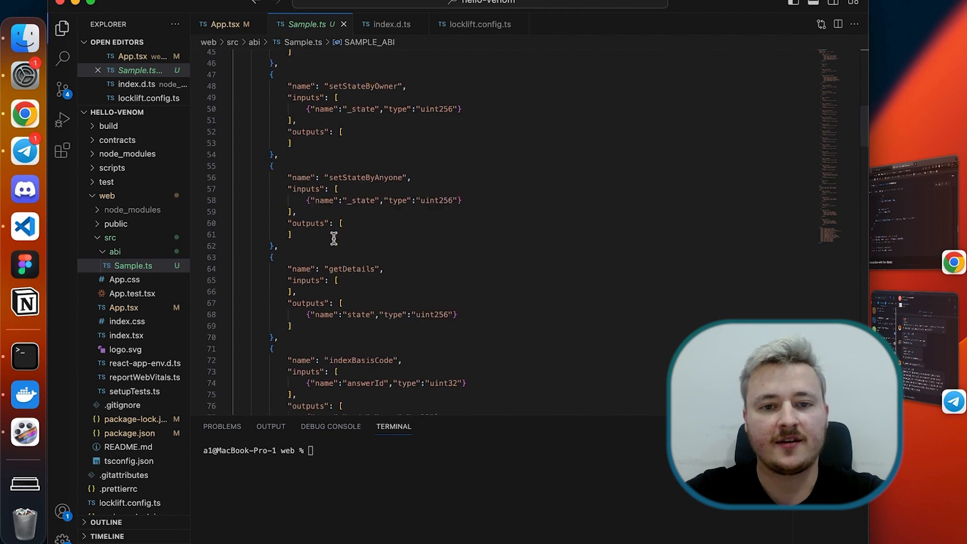
{"action": "scroll", "scroll_direction": "down", "scroll_amount": 3}
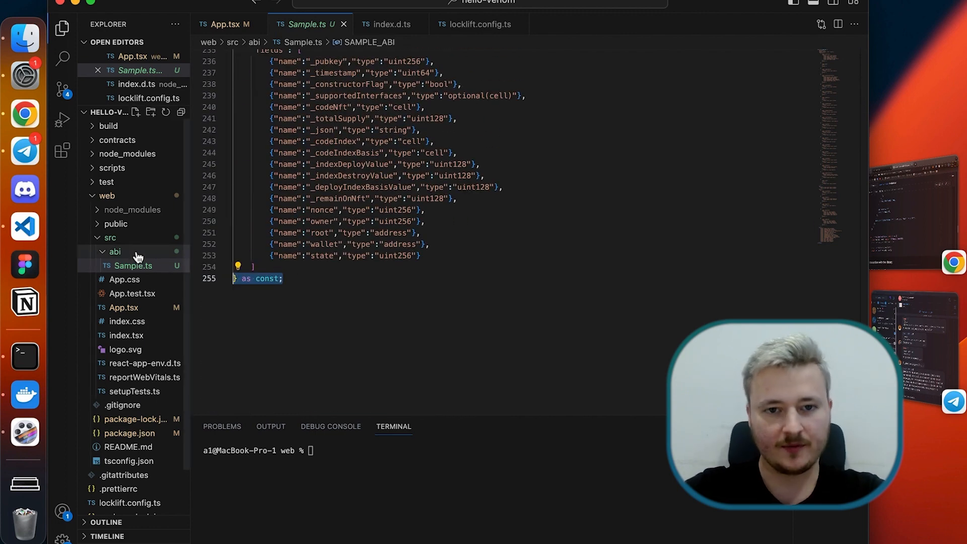
{"action": "left_click", "coordinate": [115, 252]}
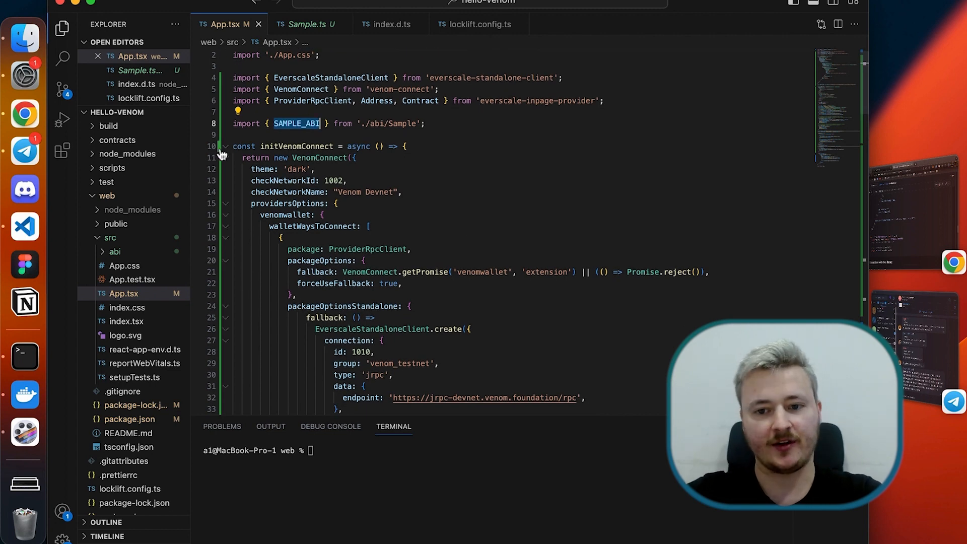
Step: Collapse the initVenomConnect function and scroll down to the SAMPLE_ADDR constant
{"action": "left_click", "coordinate": [223, 147]}
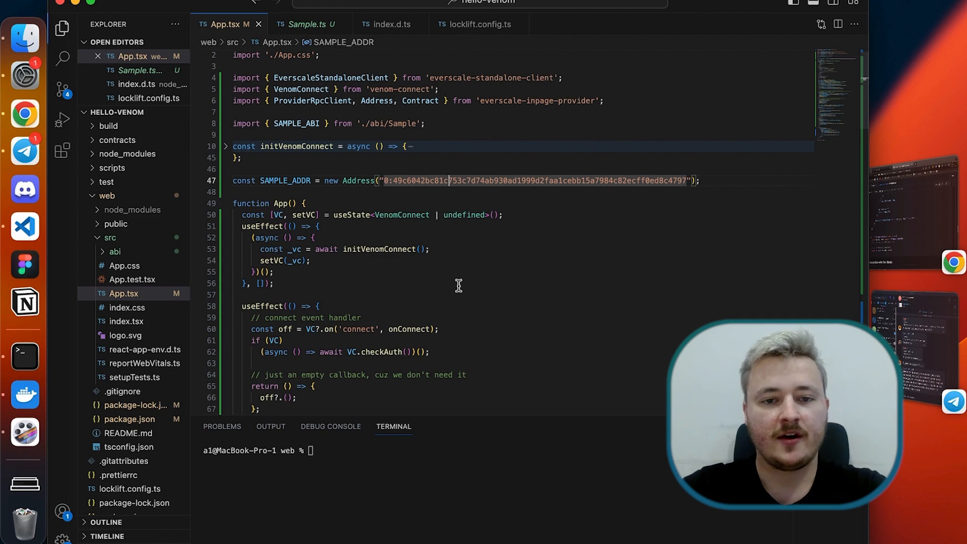
{"action": "scroll", "scroll_direction": "down", "scroll_amount": 3}
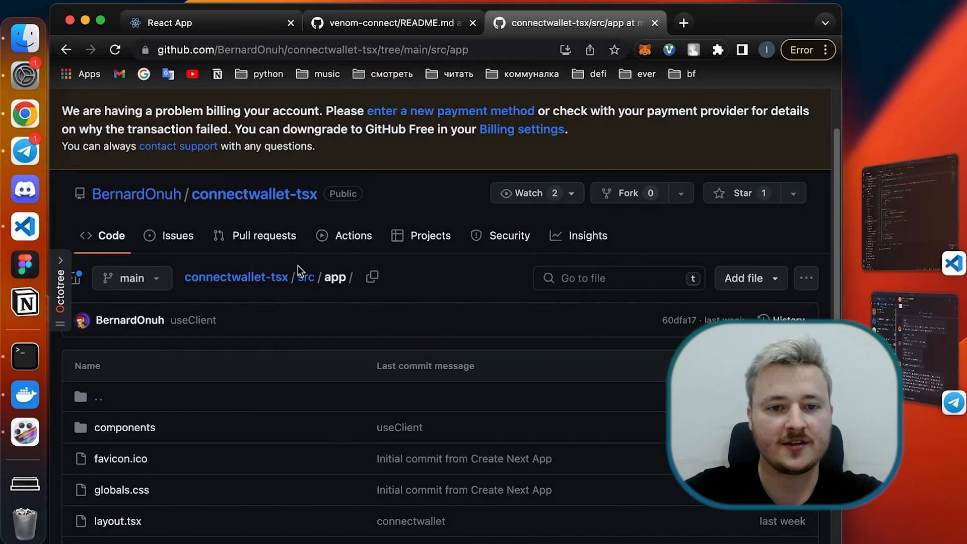
{"action": "mouse_move", "coordinate": [381, 433]}
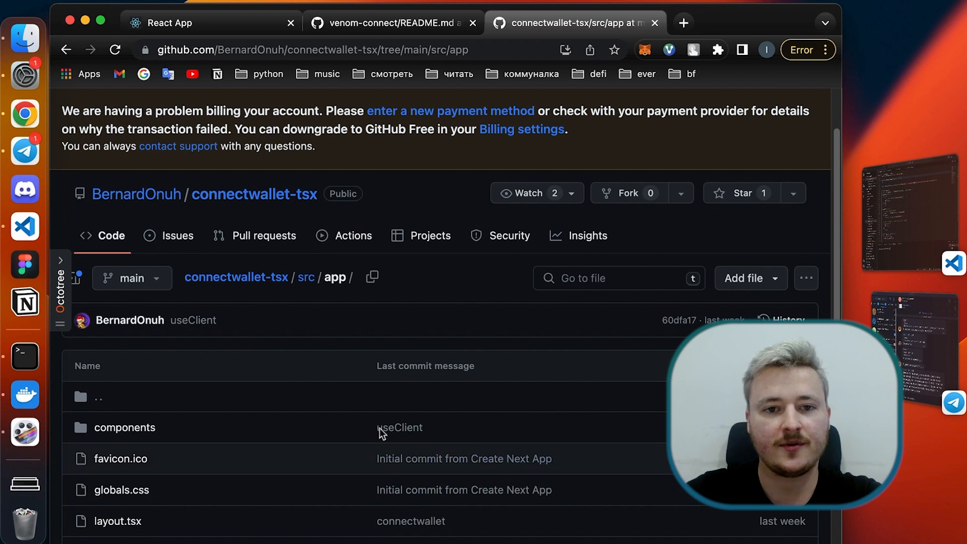
Step: Open components/ConnectWallet.tsx in the connectwallet-tsx GitHub repository
{"action": "left_click", "coordinate": [125, 428]}
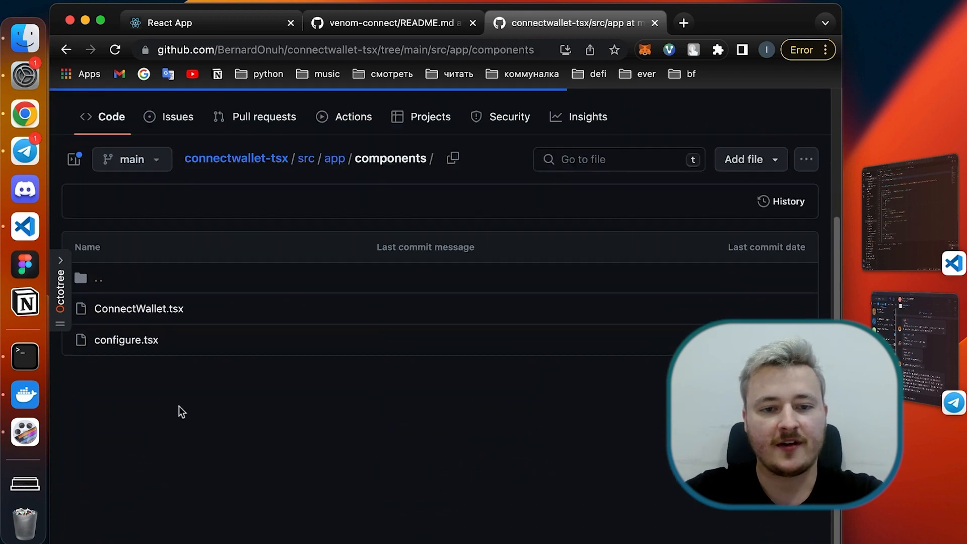
{"action": "left_click", "coordinate": [139, 309]}
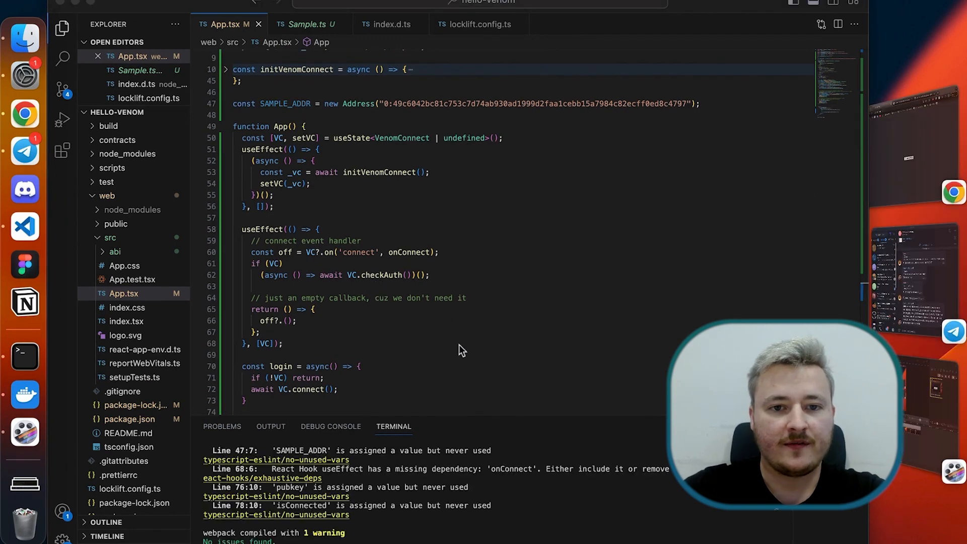
Step: Review the connect and disconnect handlers in App.tsx, then run npm run start
{"action": "scroll", "scroll_direction": "down", "scroll_amount": 3}
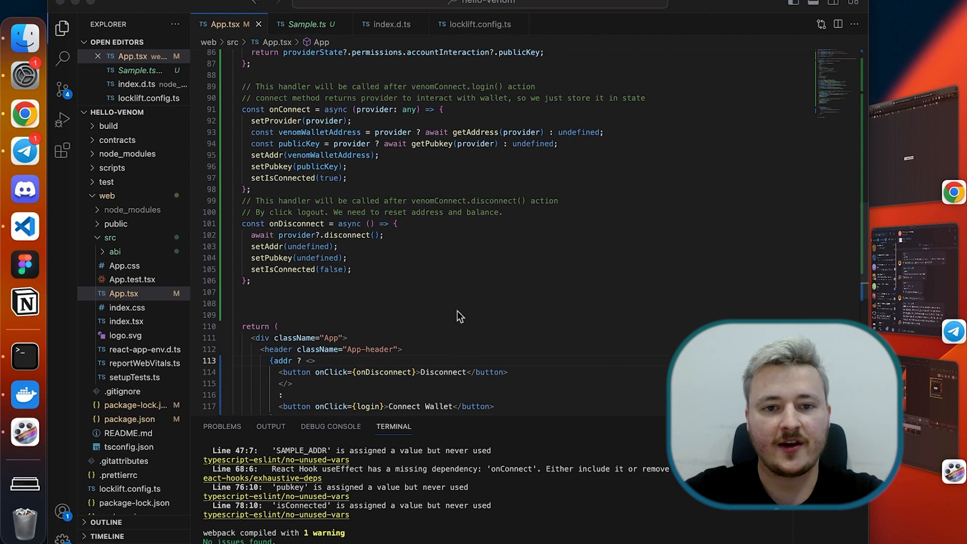
{"action": "scroll", "scroll_direction": "down", "scroll_amount": 3}
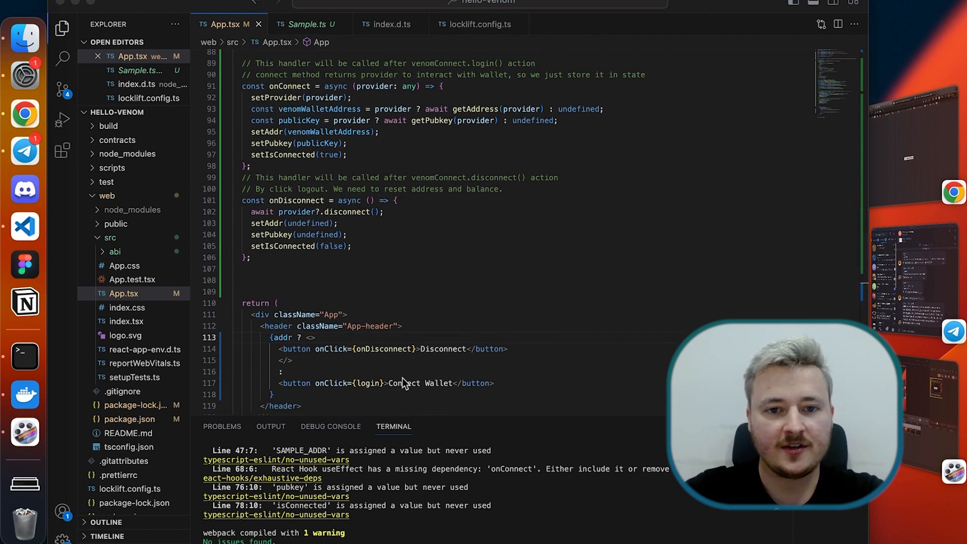
{"action": "scroll", "scroll_direction": "down", "scroll_amount": 3}
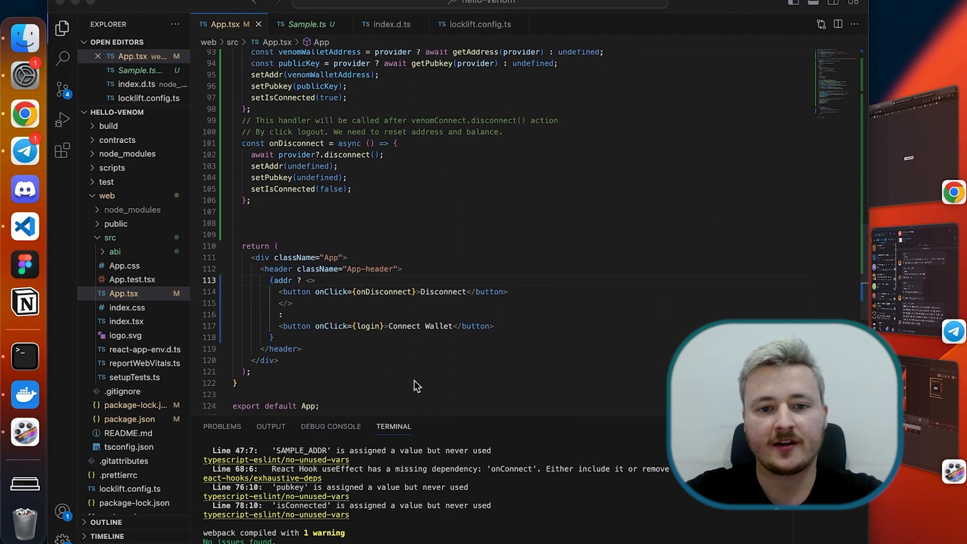
{"action": "scroll", "scroll_direction": "down", "scroll_amount": 3}
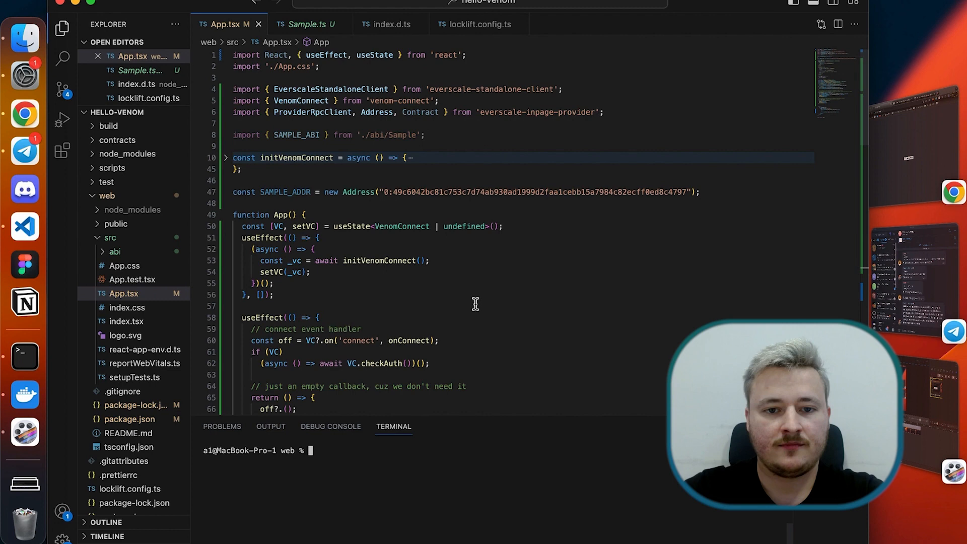
{"action": "scroll", "scroll_direction": "down", "scroll_amount": 3}
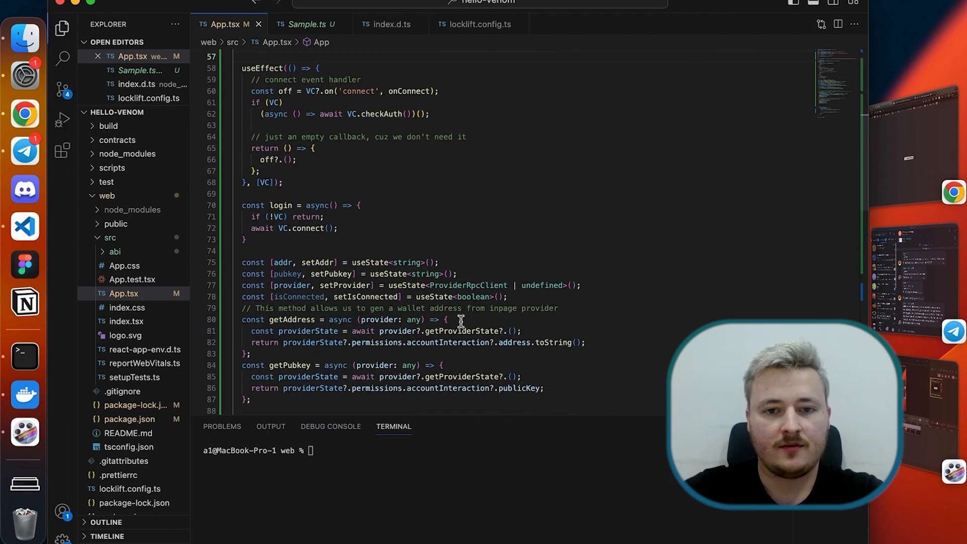
{"action": "scroll", "scroll_direction": "down", "scroll_amount": 3}
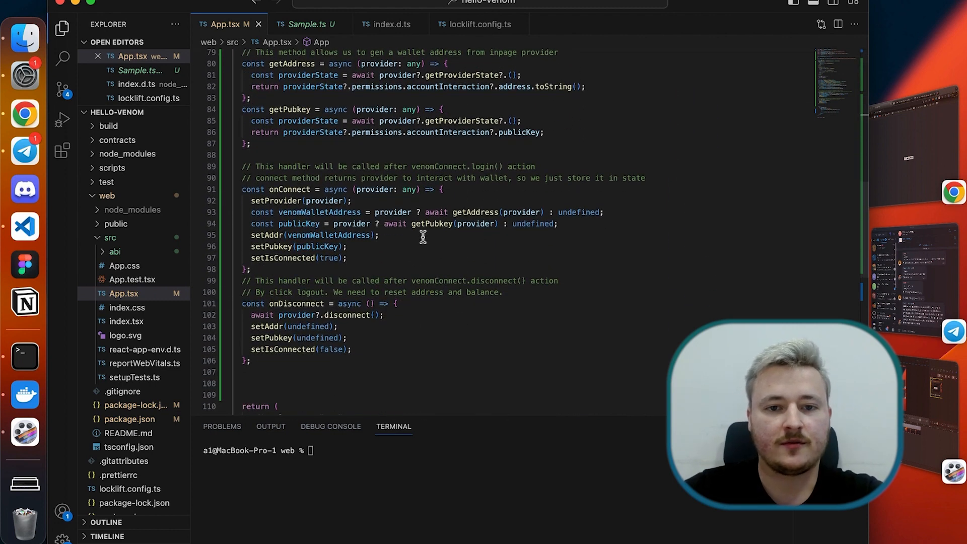
{"action": "scroll", "scroll_direction": "down", "scroll_amount": 3}
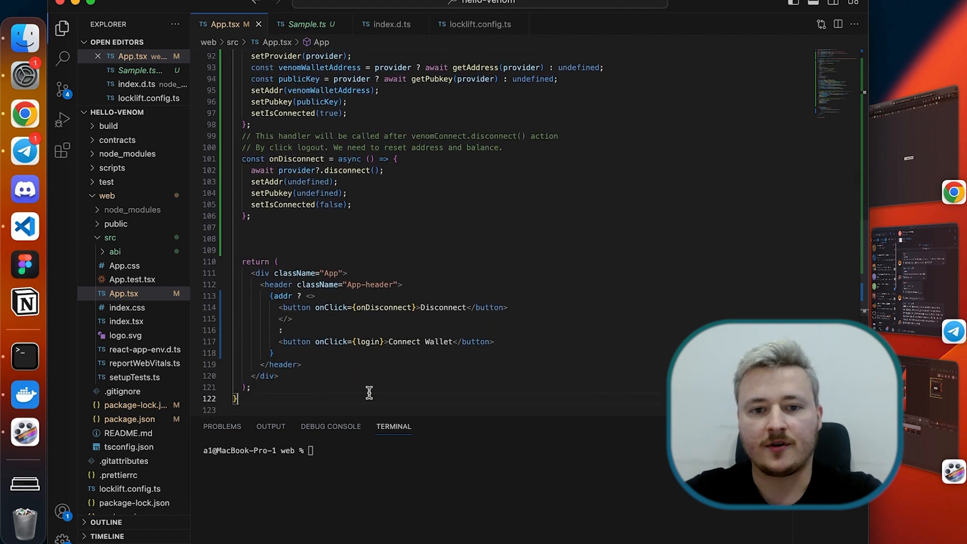
{"action": "type", "text": "npm run start"}
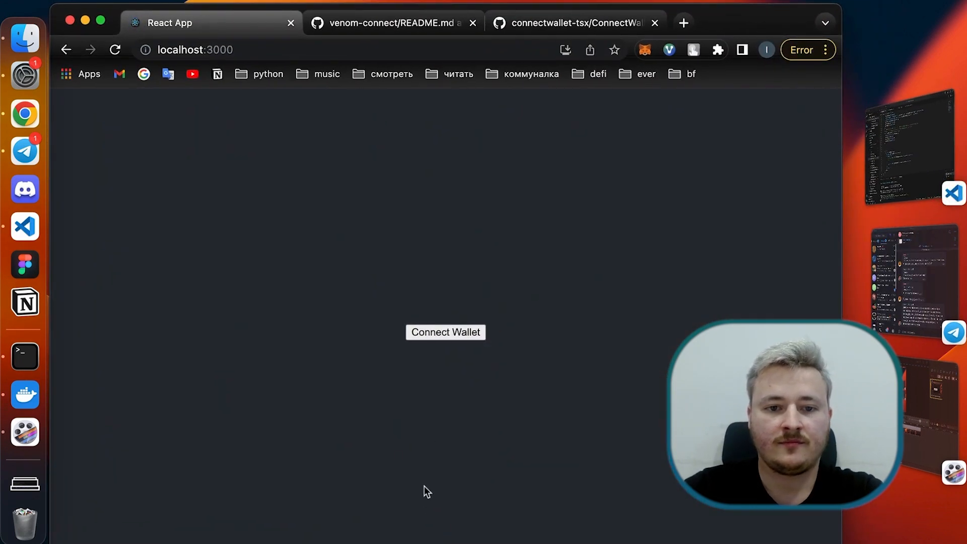
Step: Connect the localhost:3000 app to a wallet through the Venom Chrome Extension option
{"action": "left_click", "coordinate": [446, 332]}
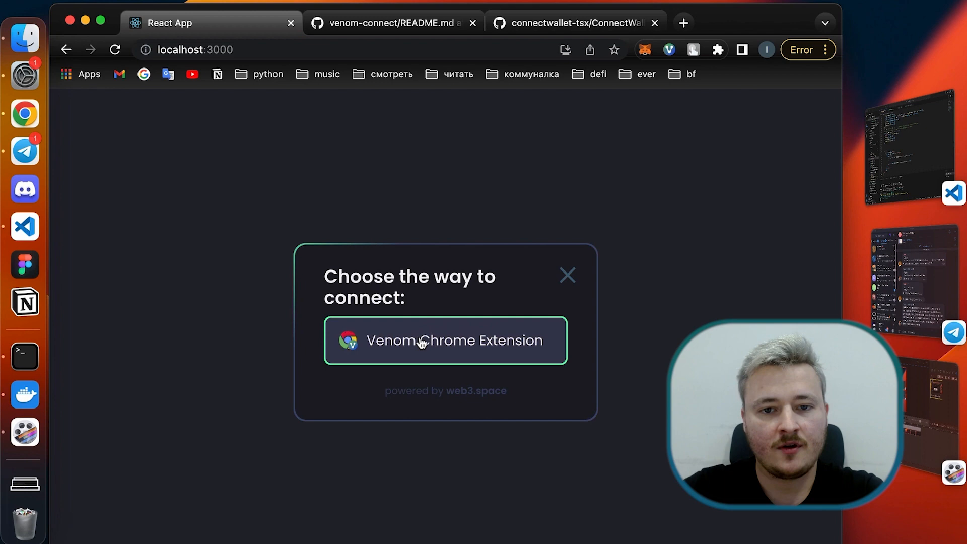
{"action": "left_click", "coordinate": [445, 341]}
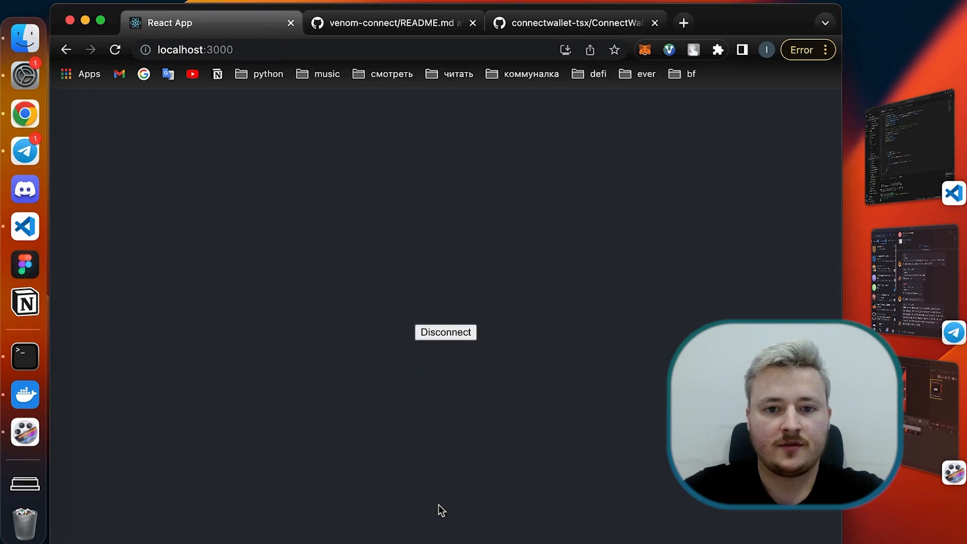
{"action": "mouse_move", "coordinate": [442, 337]}
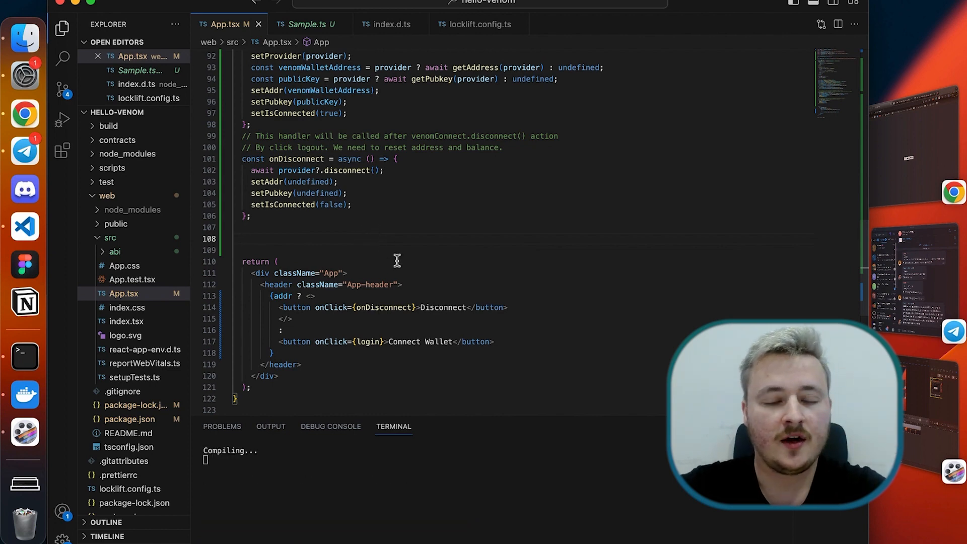
Step: On line 108 declare const [sample, setSample] = useState<Contract<typeof SAMPLE_ABI> | undefined>()
{"action": "type", "text": "sample, setSample]"}
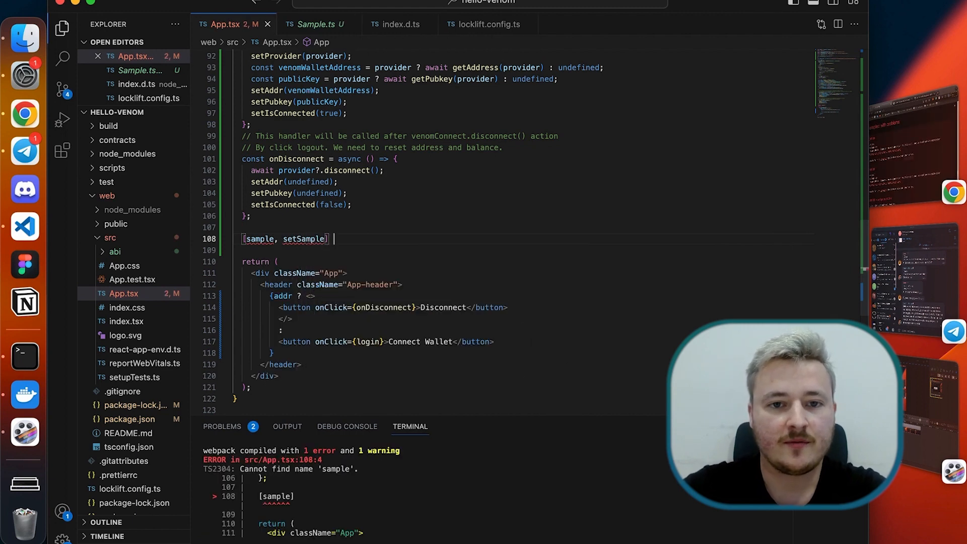
{"action": "type", "text": "= useState<"}
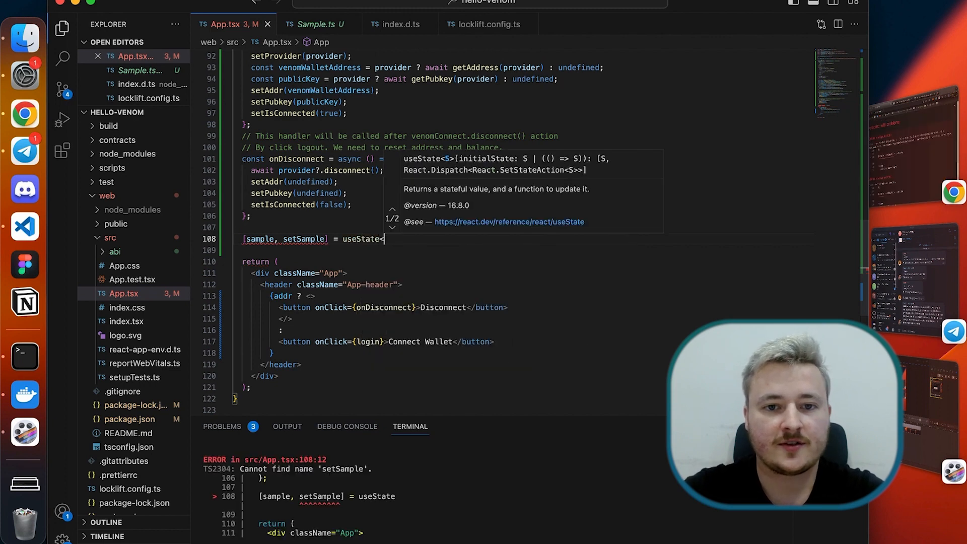
{"action": "type", "text": "Contract<typeof"}
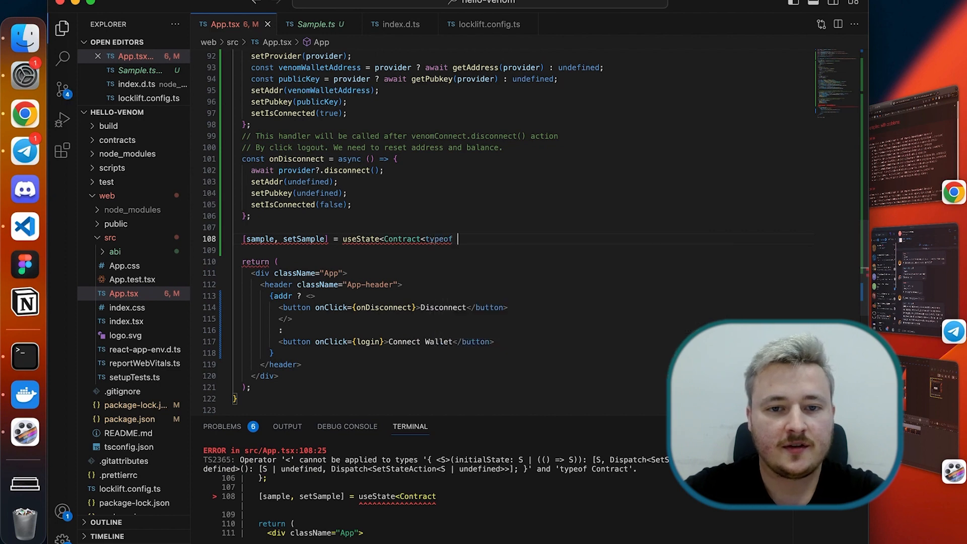
{"action": "type", "text": "SAMPLE_ABI> | undefined>();"}
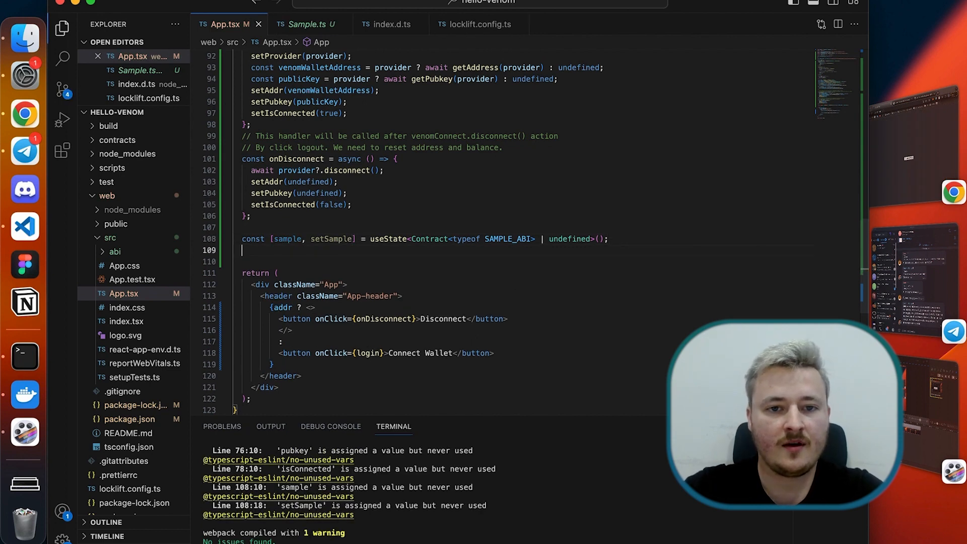
Step: Declare const [sampleState, setSampleState] = useState<number>() below the sample state
{"action": "type", "text": "const ["}
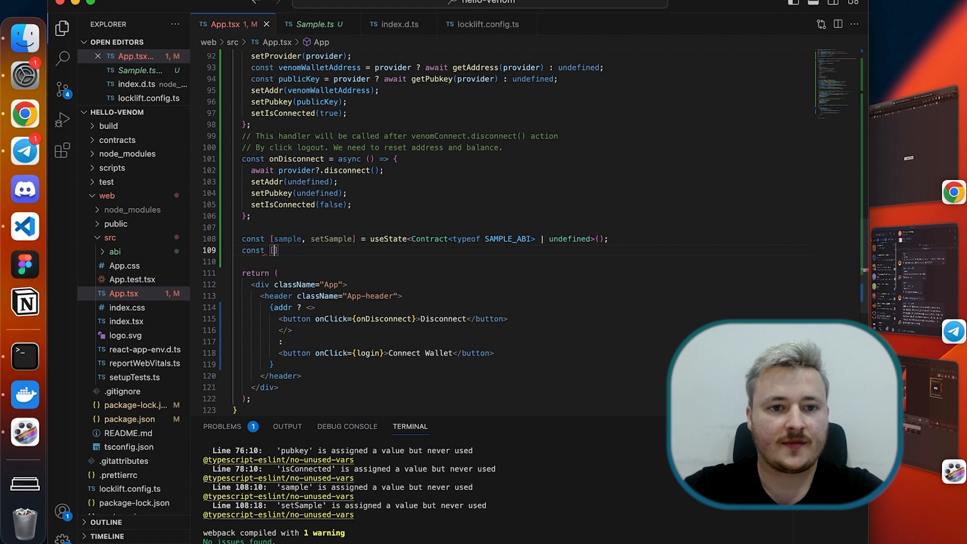
{"action": "type", "text": "state,"}
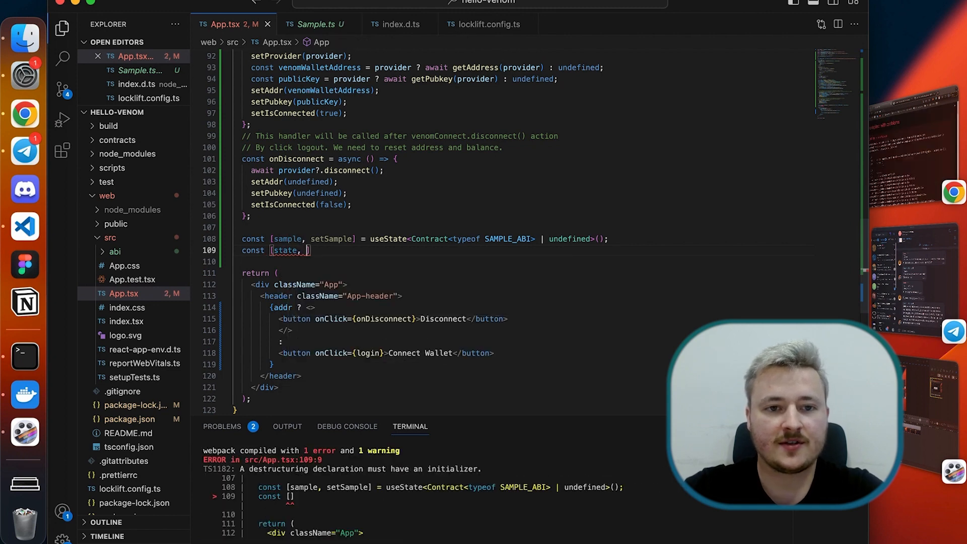
{"action": "type", "text": "setState"}
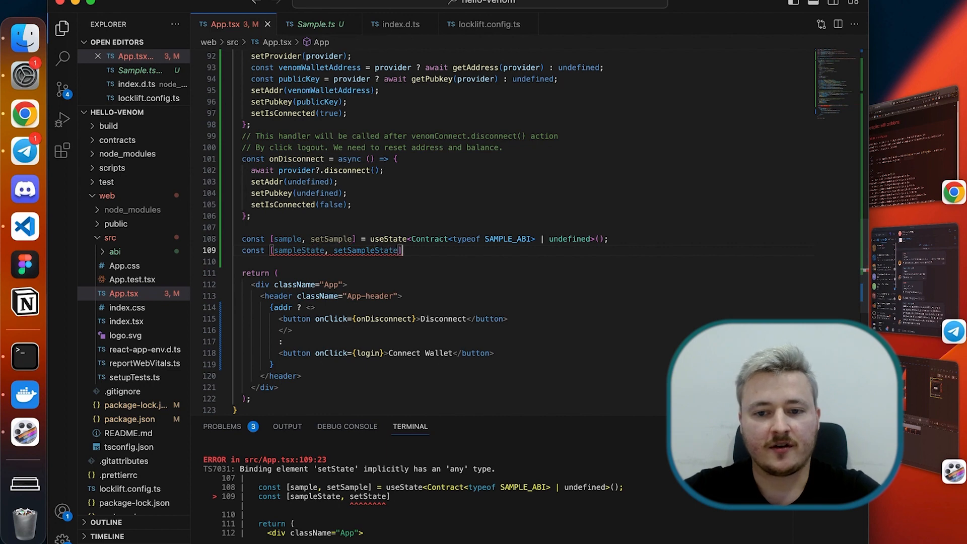
{"action": "type", "text": "= useState<("}
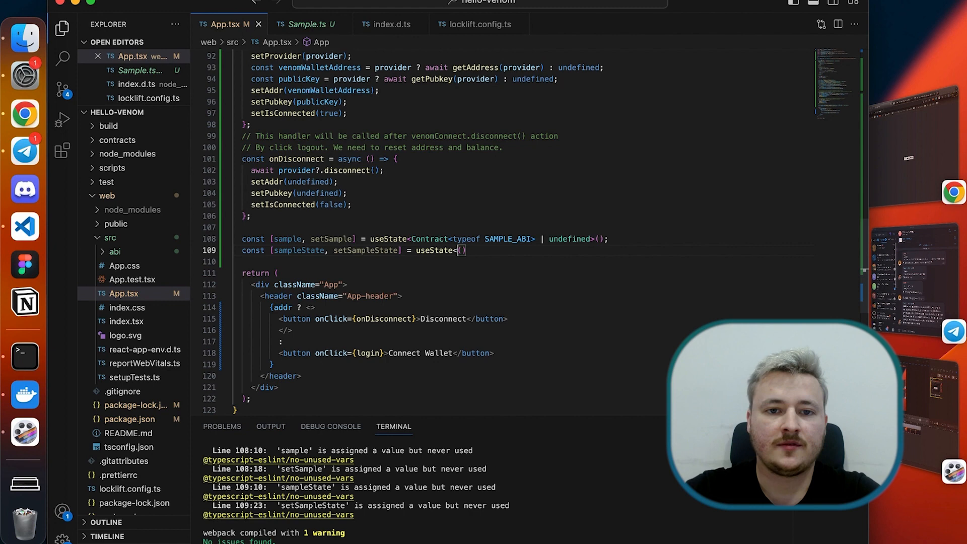
{"action": "type", "text": "number>"}
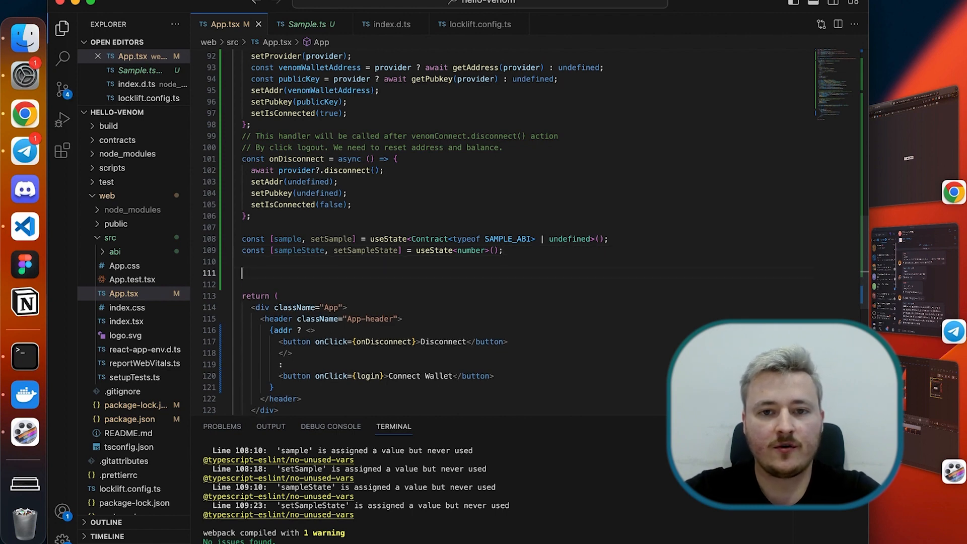
{"action": "type", "text": "useEffect"}
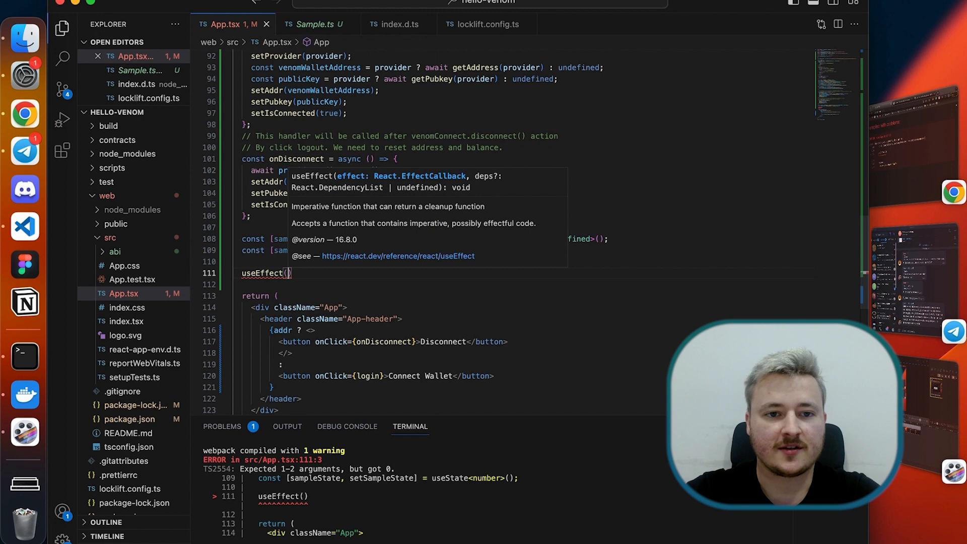
Step: Begin a [provider] useEffect that returns early when no provider exists
{"action": "type", "text": "() =>)"}
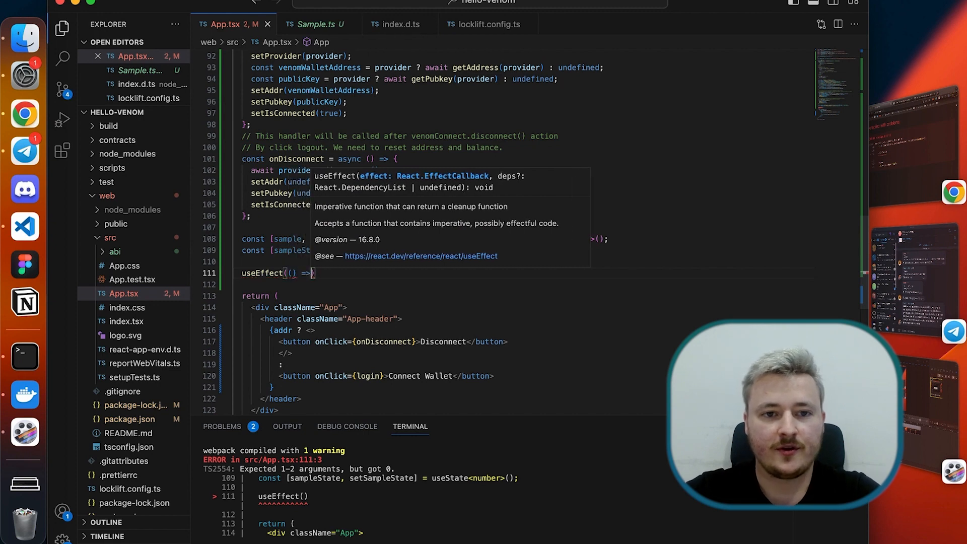
{"action": "type", "text": "{}"}
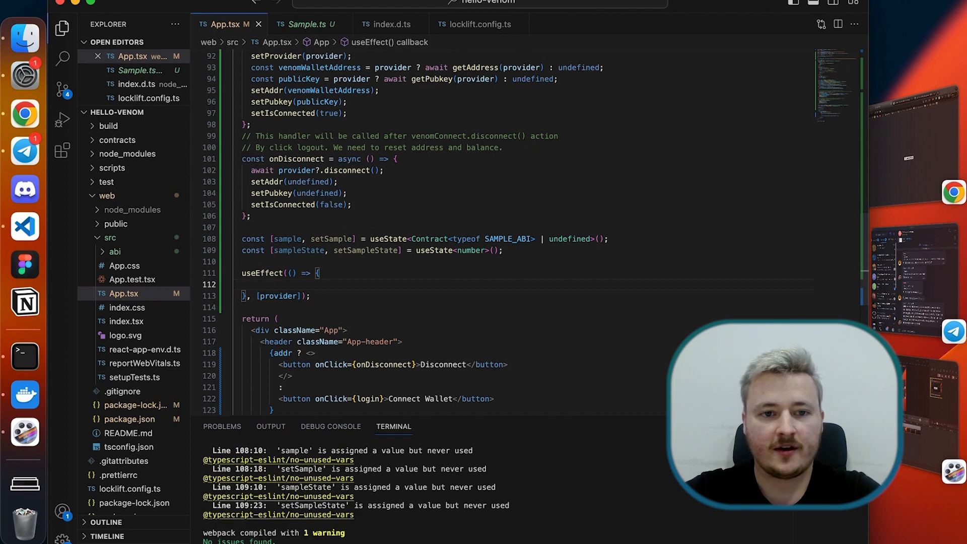
{"action": "type", "text": "if (!provider) return;"}
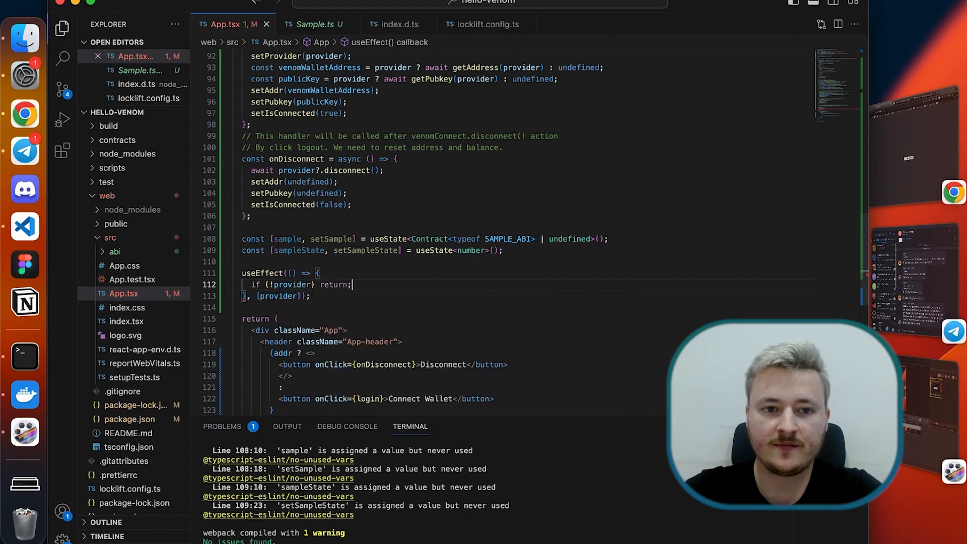
{"action": "key", "text": "Enter"}
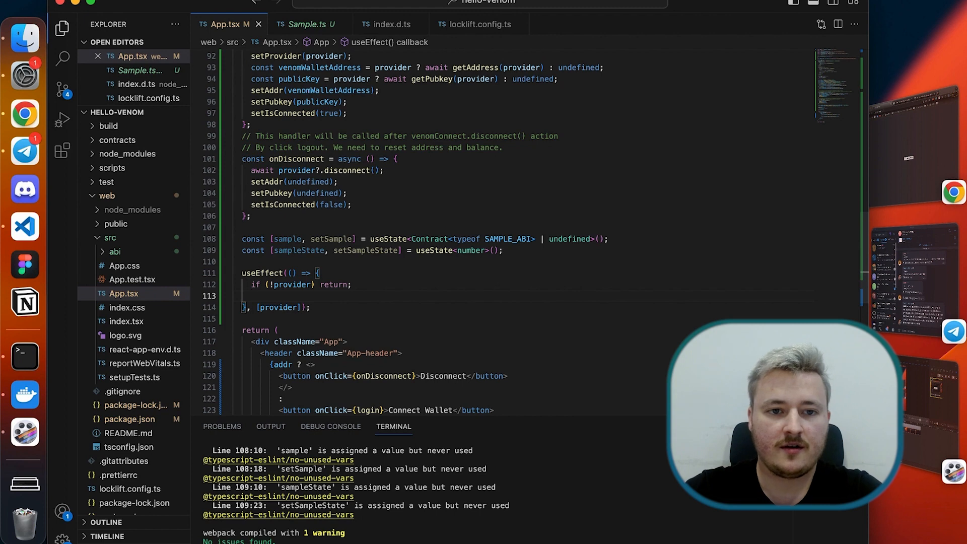
Step: Create contr = new provider.Contract(SAMPLE_ABI, SAMPLE_ADDR) and store it with setSample
{"action": "type", "text": "const c"}
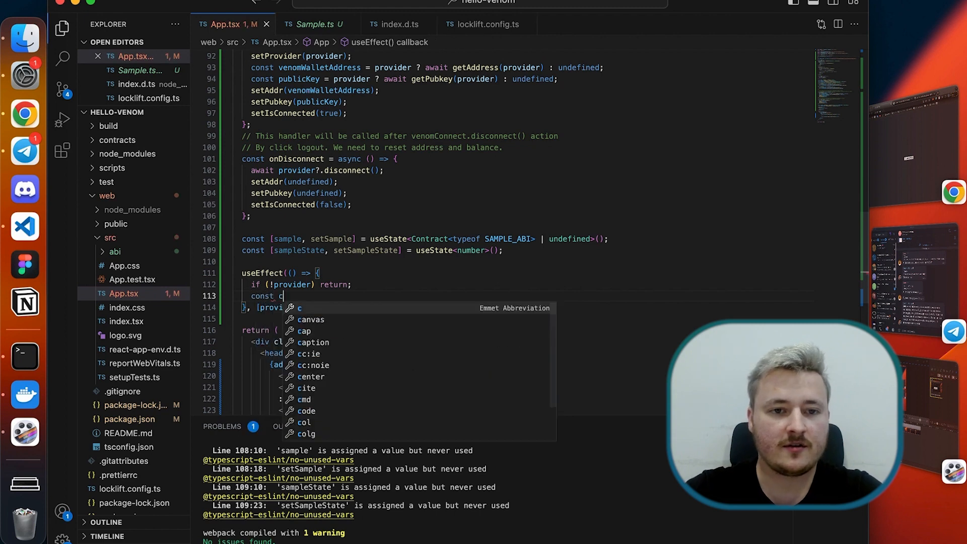
{"action": "type", "text": "ontr = new"}
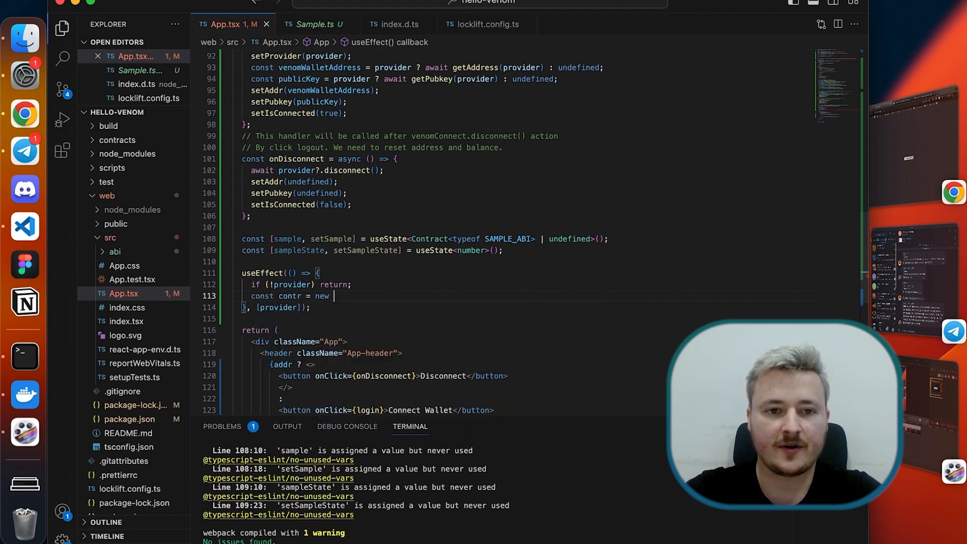
{"action": "type", "text": "provider.Contract"}
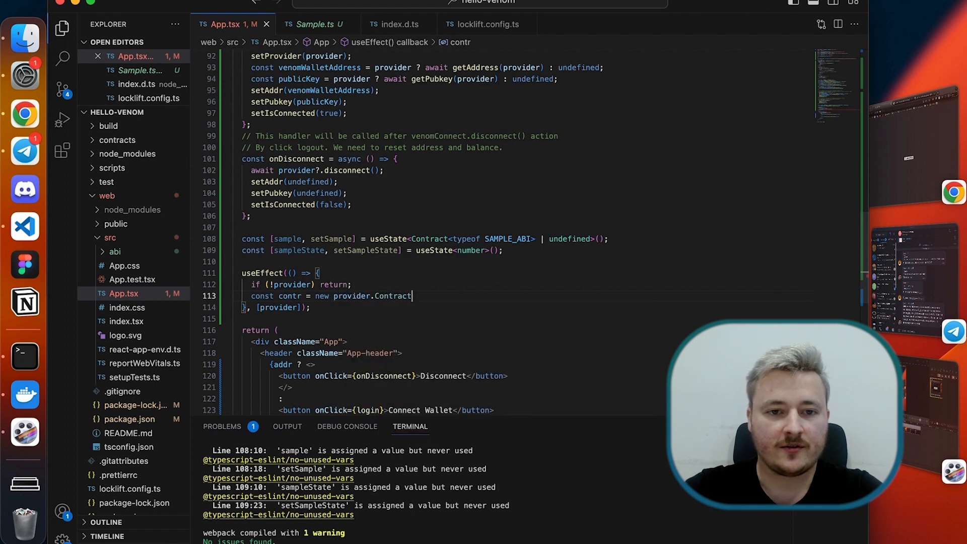
{"action": "type", "text": "()"}
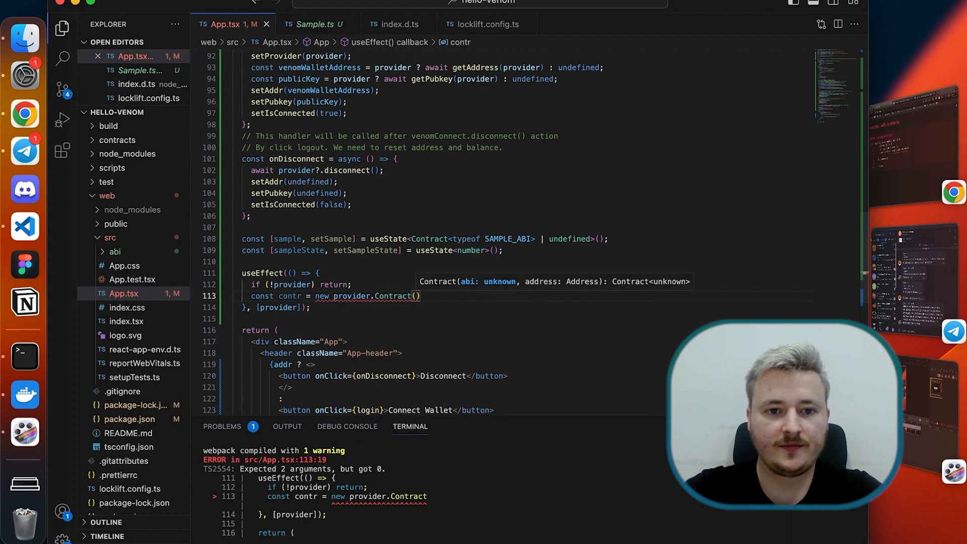
{"action": "type", "text": "SAMPLE_ABI,"}
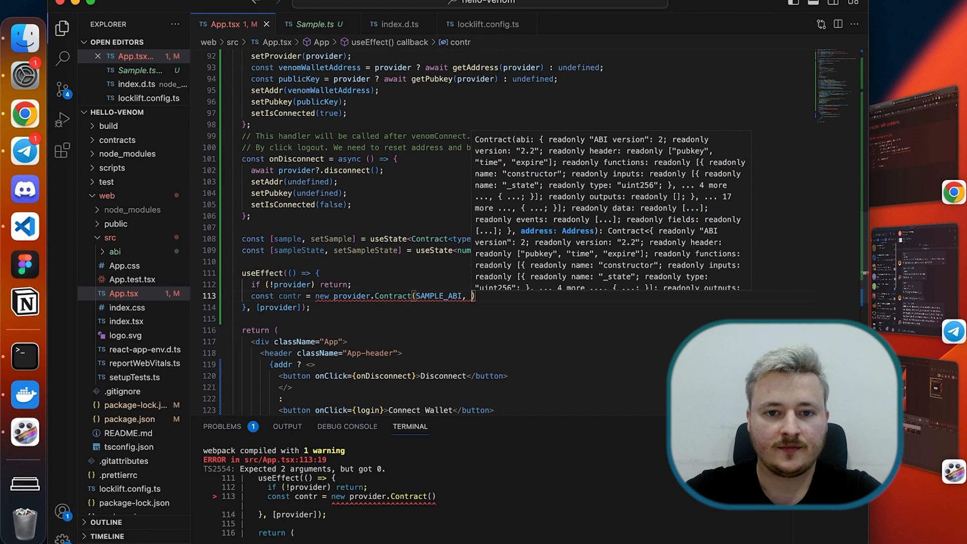
{"action": "type", "text": "SAMPLE_ADDR"}
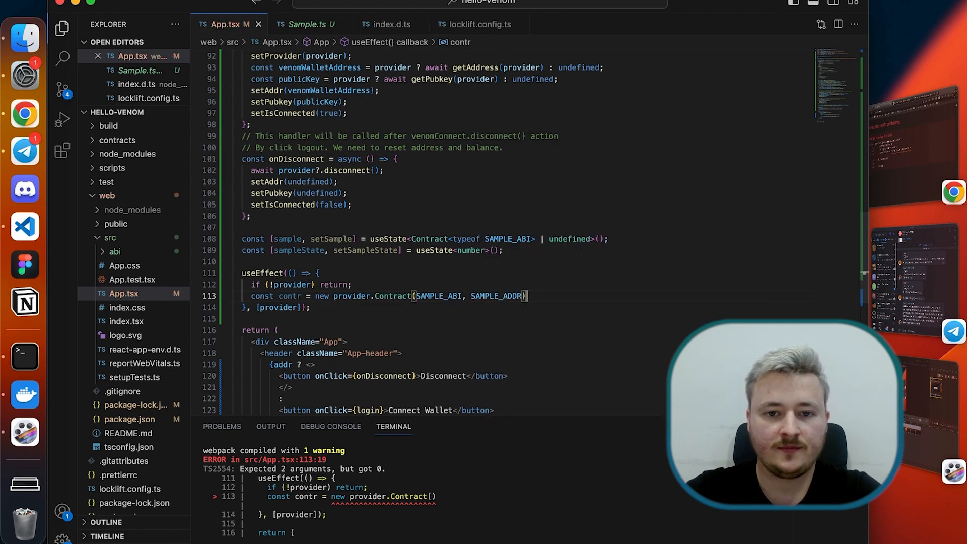
{"action": "type", "text": ";"}
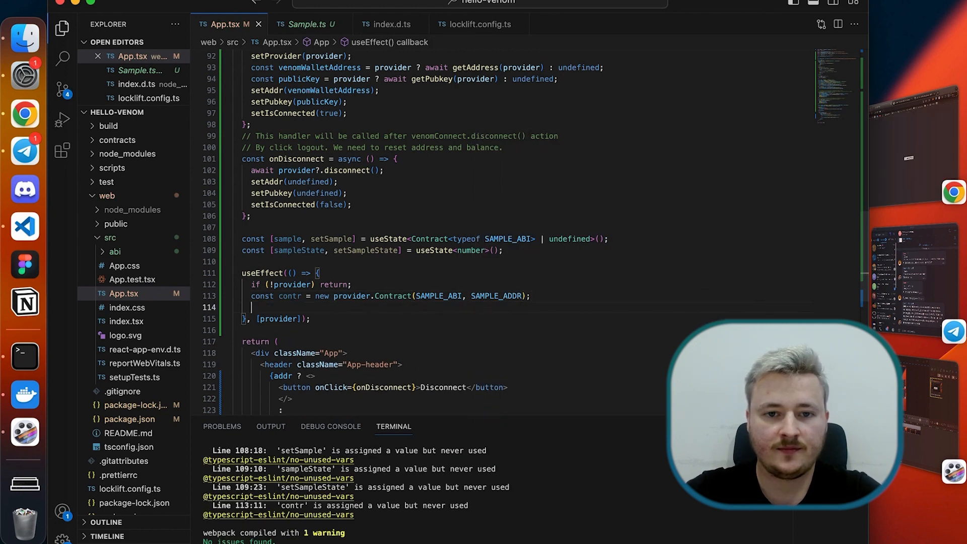
{"action": "type", "text": "setSample"}
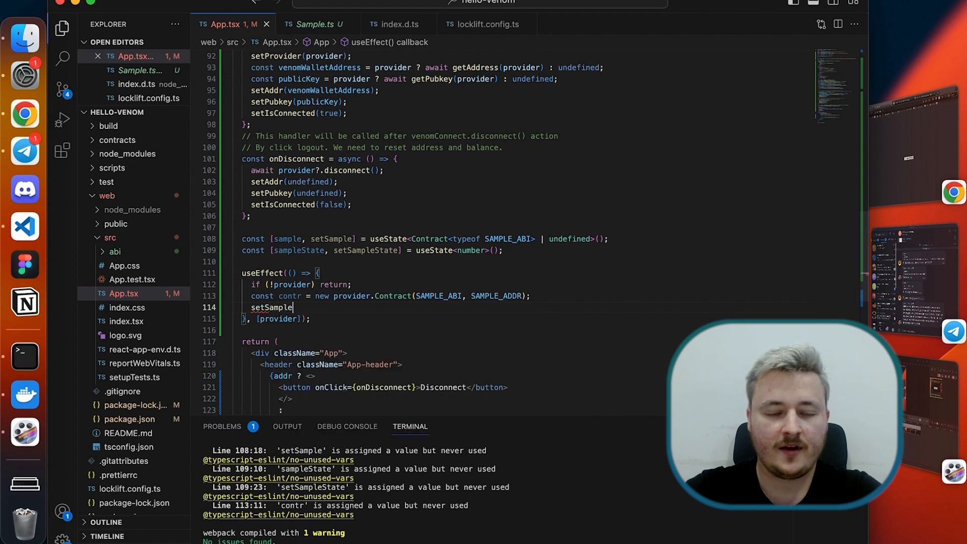
{"action": "type", "text": "(contr);"}
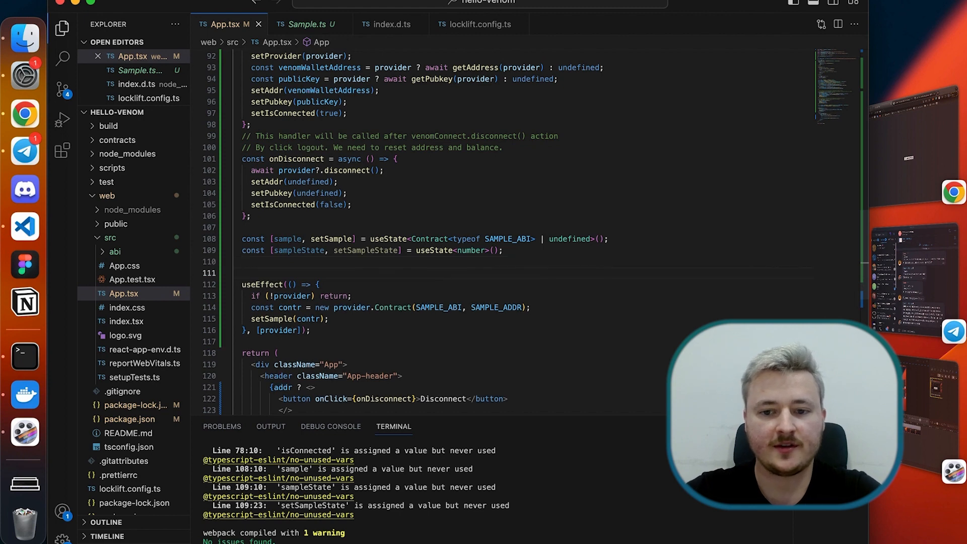
Step: Start a second useEffect that returns early when sample is undefined
{"action": "type", "text": "useEffect"}
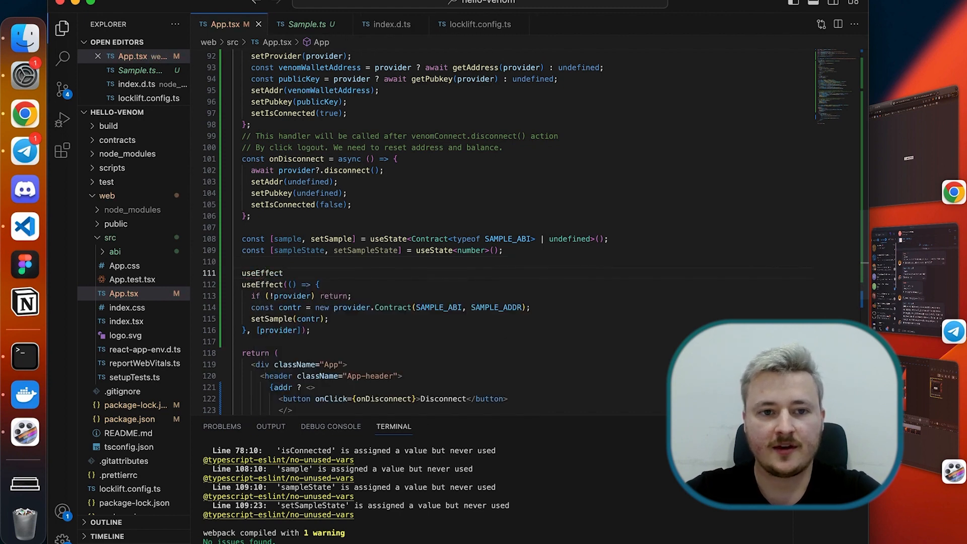
{"action": "type", "text": "(() => {"}
{"action": "type", "text": "if ("}
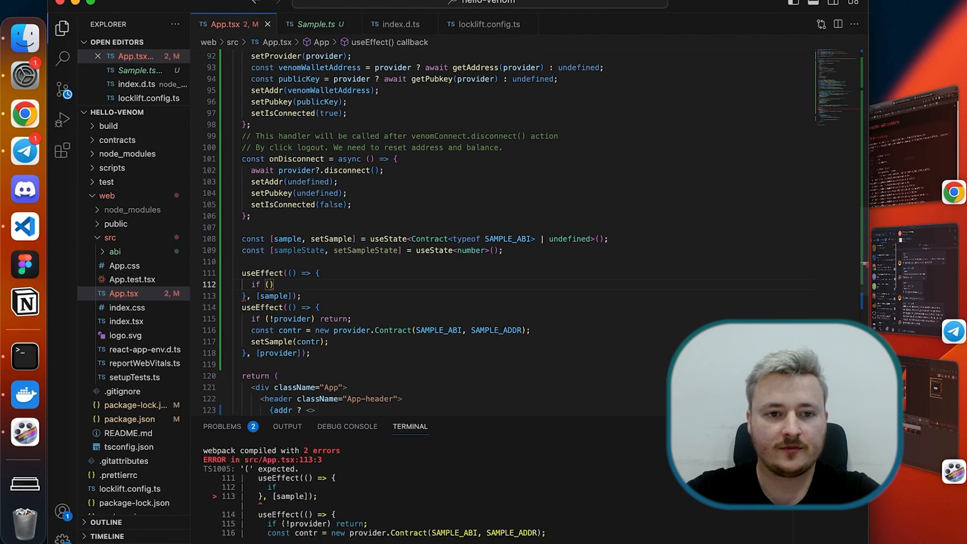
{"action": "type", "text": "!"}
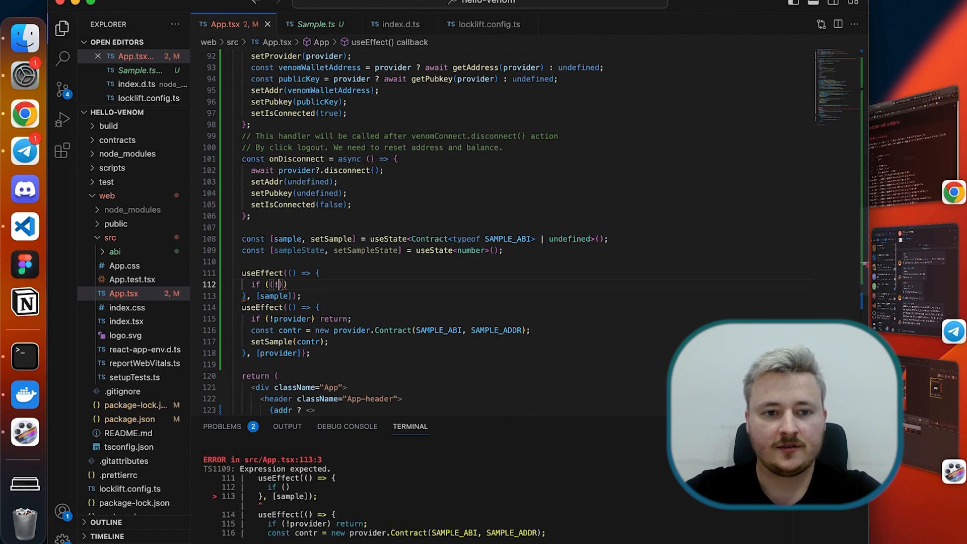
{"action": "type", "text": "(!sample) || (!isConnected"}
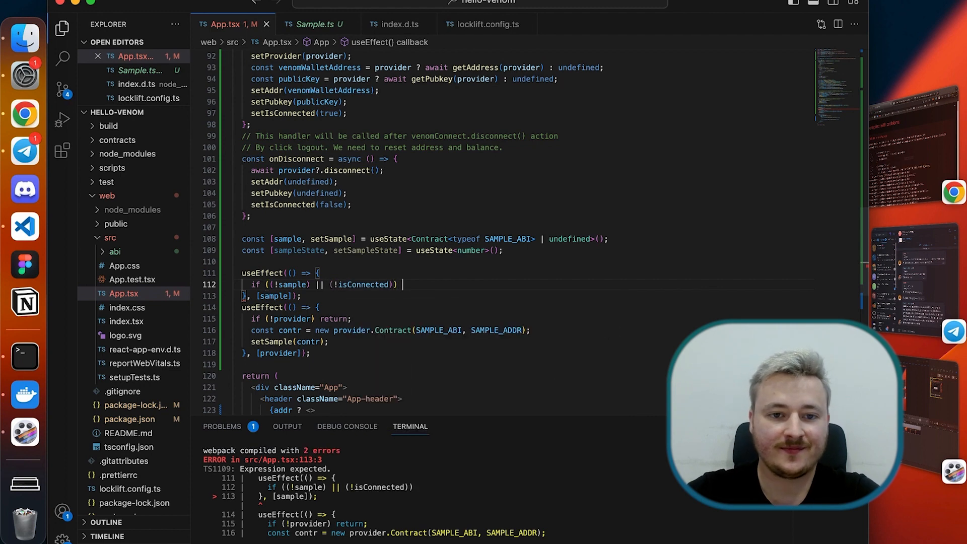
{"action": "type", "text": "return;"}
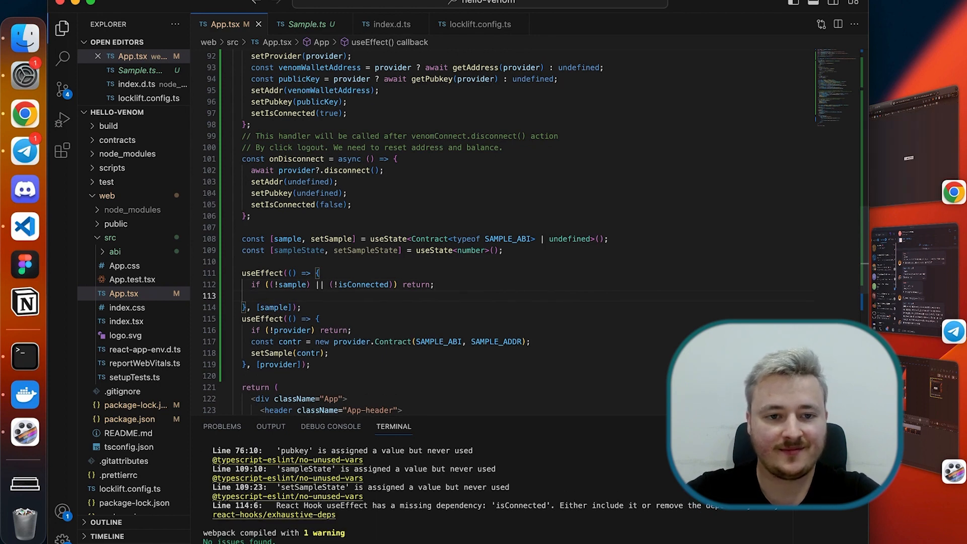
Step: In an async IIFE, await sample.methods.state({}).call() and save Number(state) via setSampleState
{"action": "type", "text": "()()"}
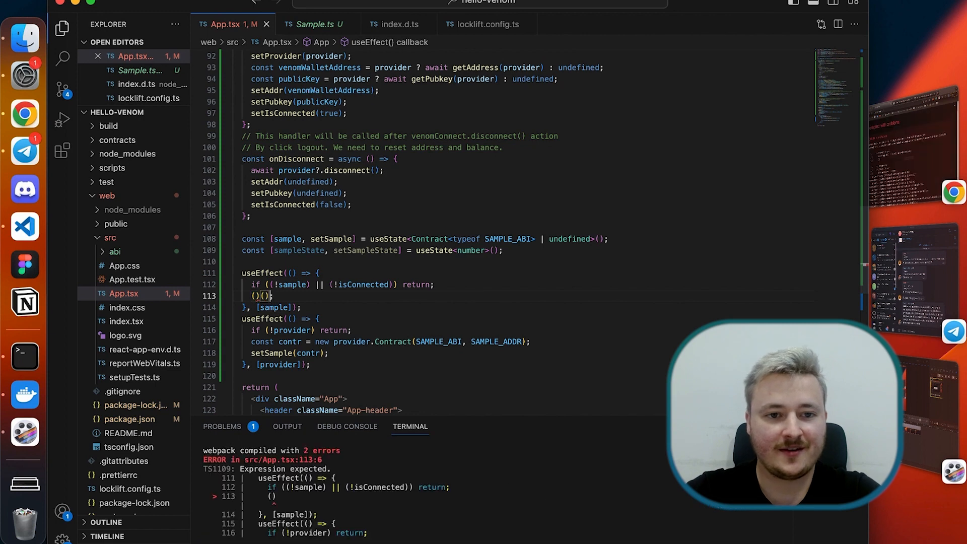
{"action": "type", "text": "async"}
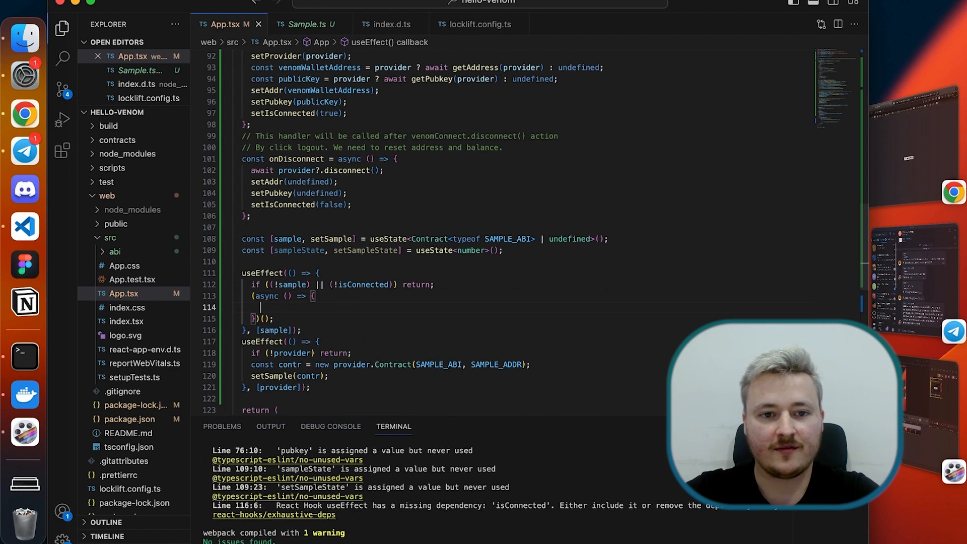
{"action": "type", "text": "const {"}
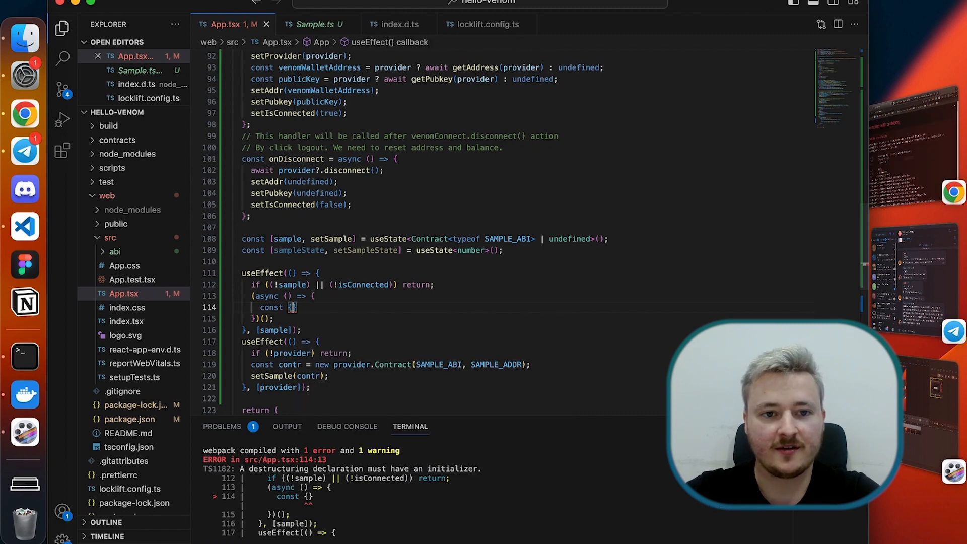
{"action": "type", "text": "= awa"}
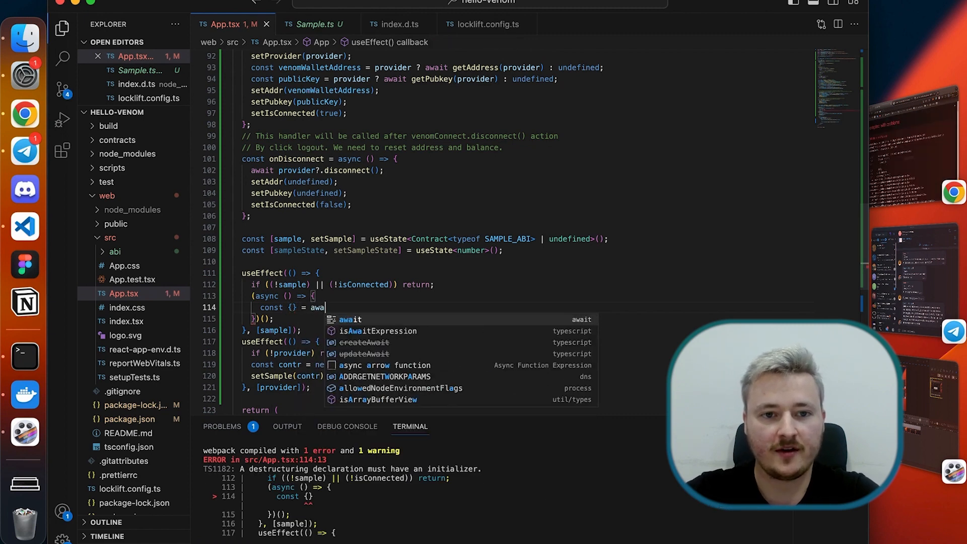
{"action": "type", "text": "it sample."}
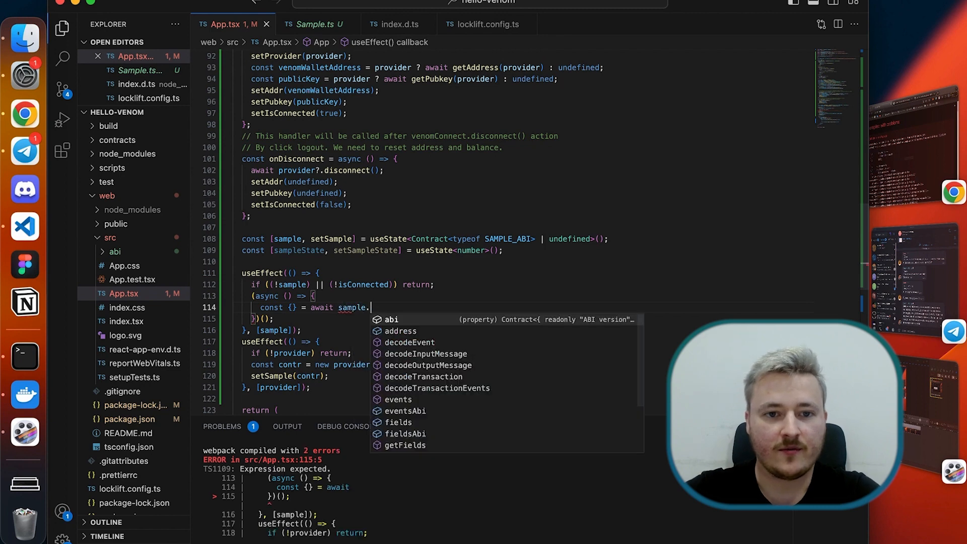
{"action": "type", "text": "methods."}
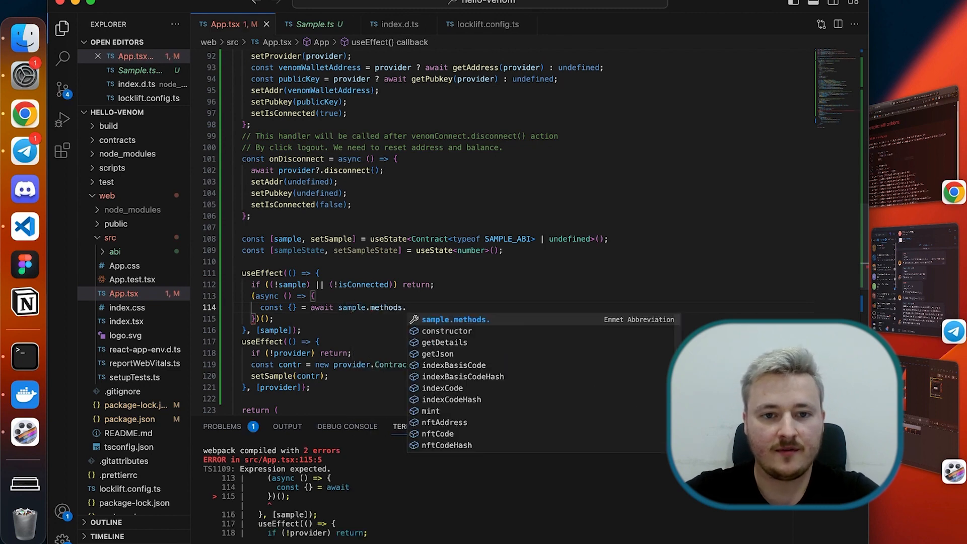
{"action": "type", "text": "state({}).call();"}
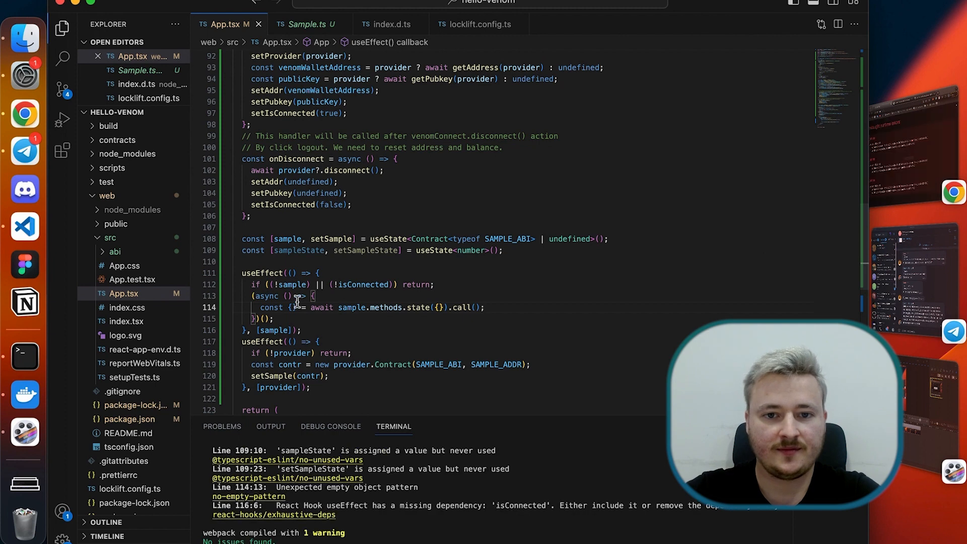
{"action": "type", "text": "state"}
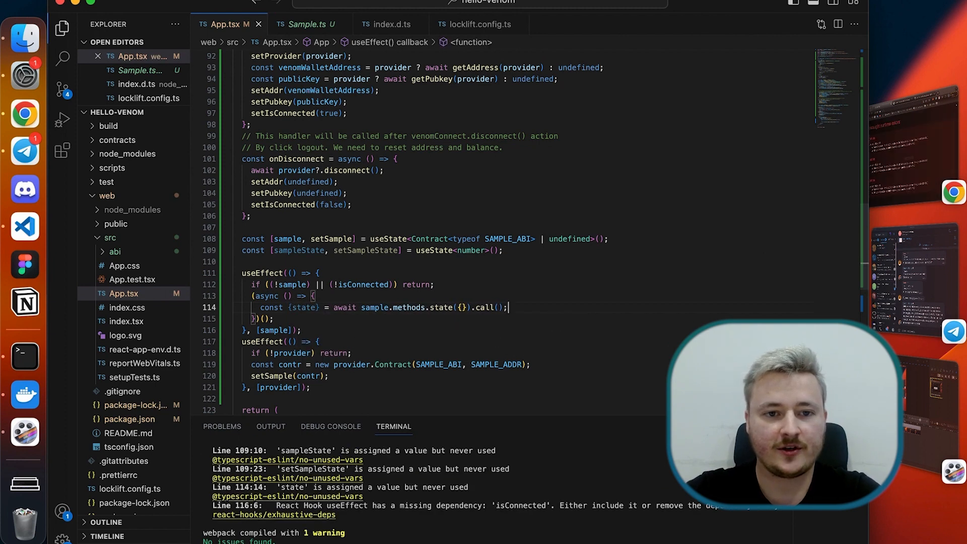
{"action": "key", "text": "Enter"}
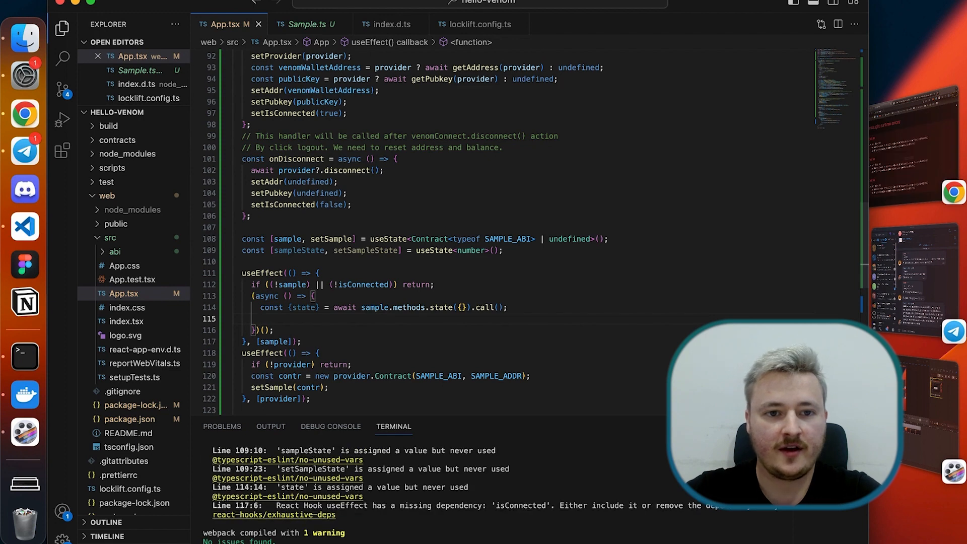
{"action": "type", "text": "setSampleState("}
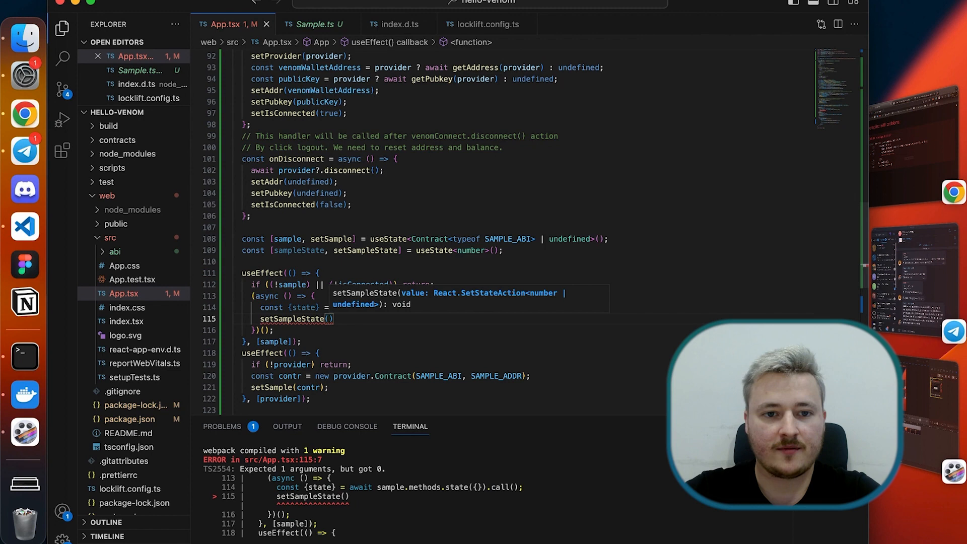
{"action": "type", "text": "Number(state"}
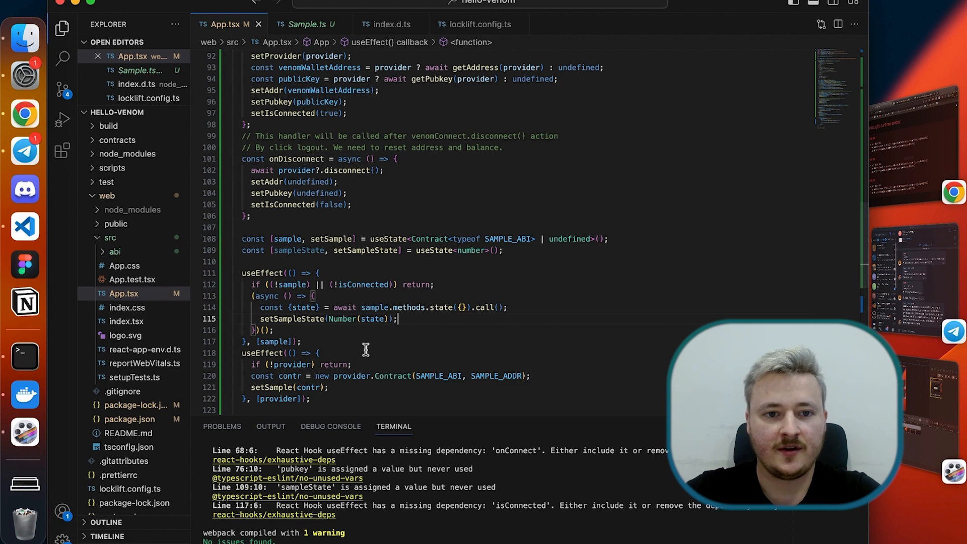
{"action": "mouse_move", "coordinate": [378, 351]}
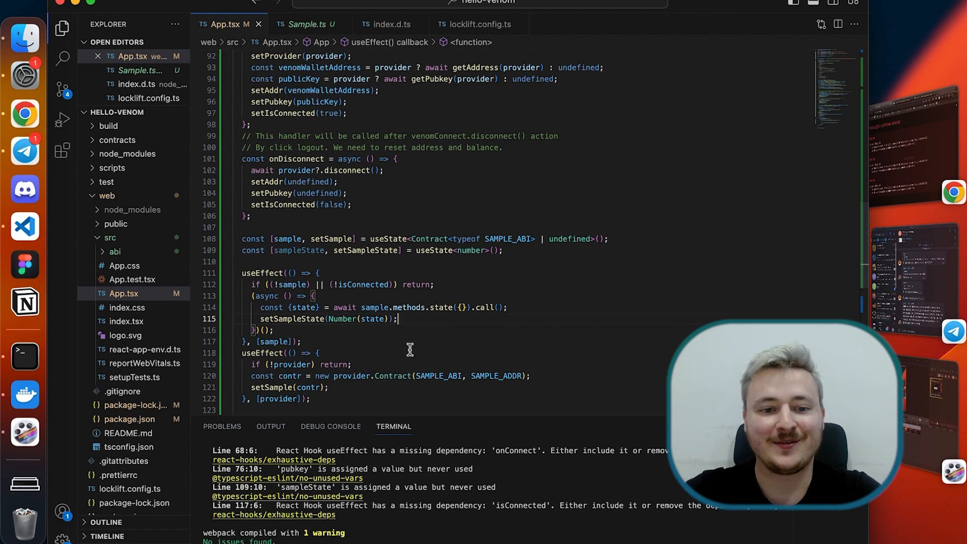
Step: Add a 'Sample state: {sampleState} <br />' line above the Disconnect button in the JSX
{"action": "scroll", "scroll_direction": "down", "scroll_amount": 3}
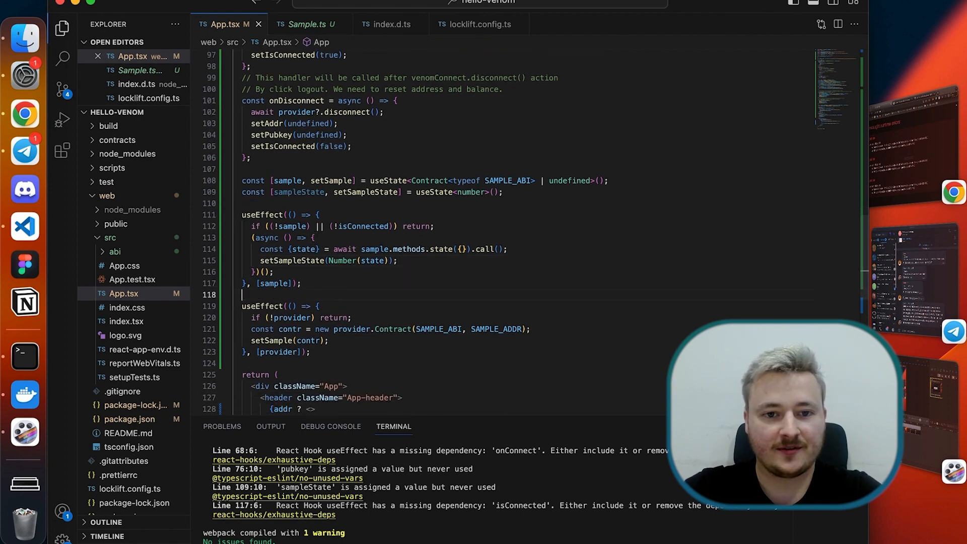
{"action": "scroll", "scroll_direction": "down", "scroll_amount": 3}
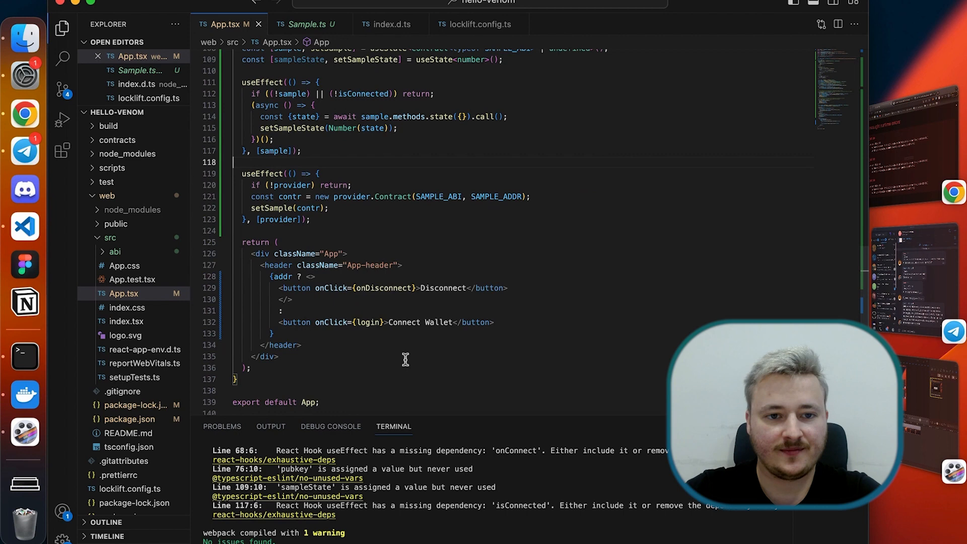
{"action": "scroll", "scroll_direction": "down", "scroll_amount": 3}
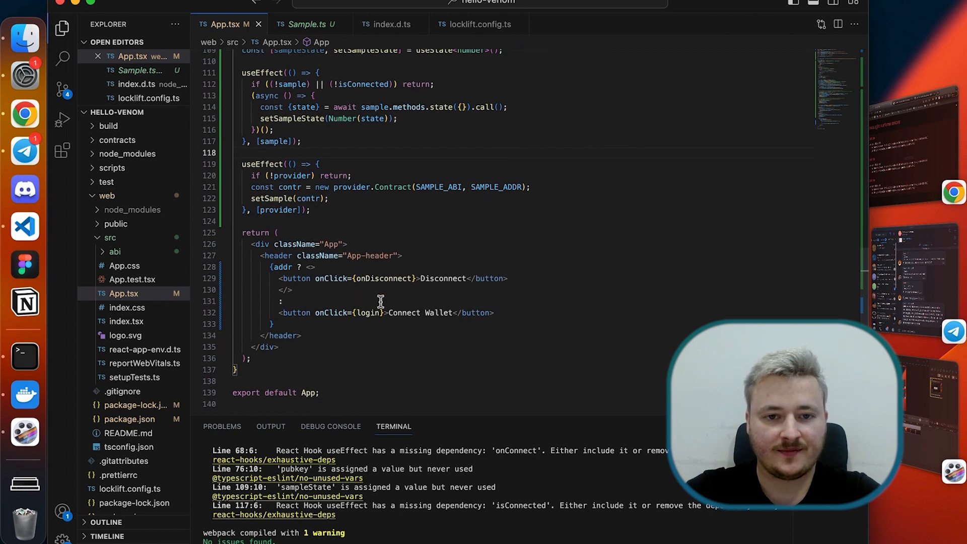
{"action": "mouse_move", "coordinate": [341, 293]}
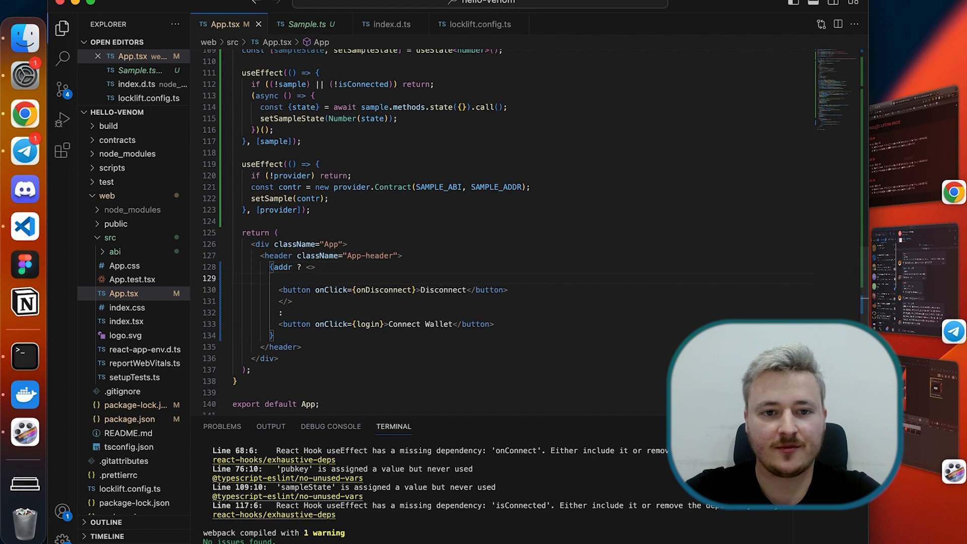
{"action": "type", "text": "state:"}
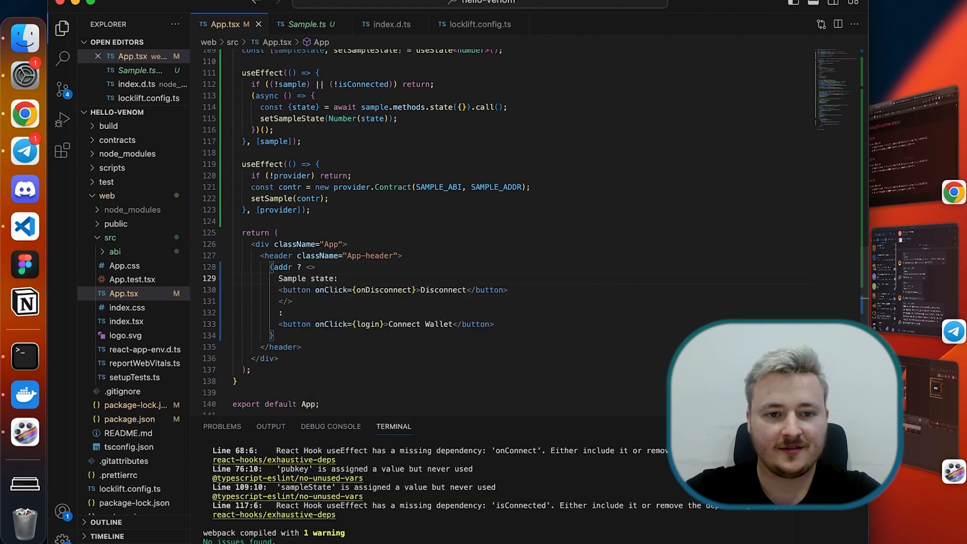
{"action": "type", "text": "{}"}
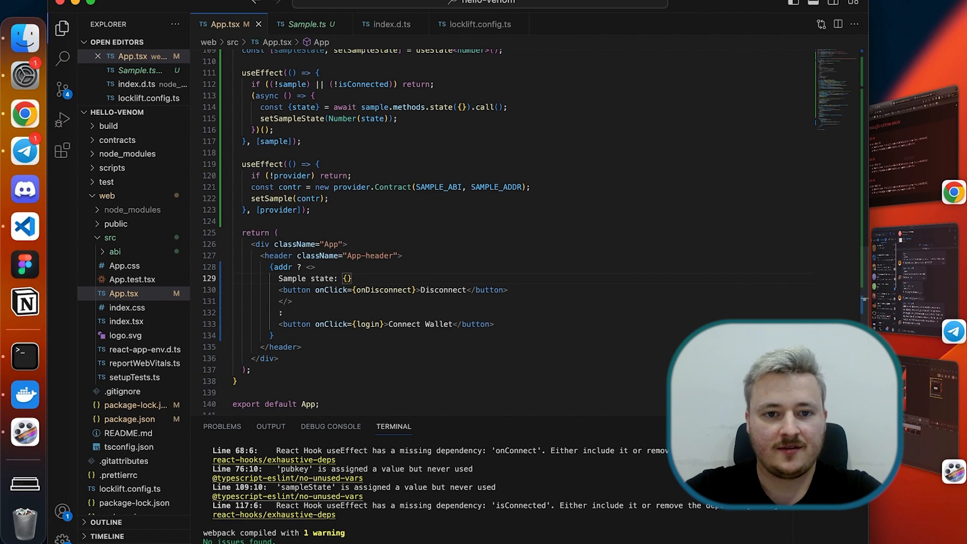
{"action": "type", "text": "sampleState"}
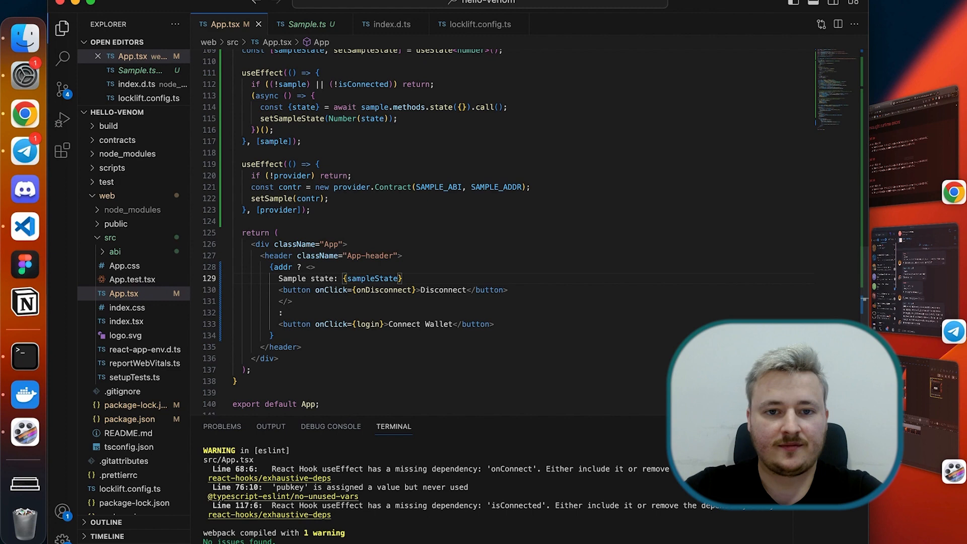
{"action": "type", "text": "<br"}
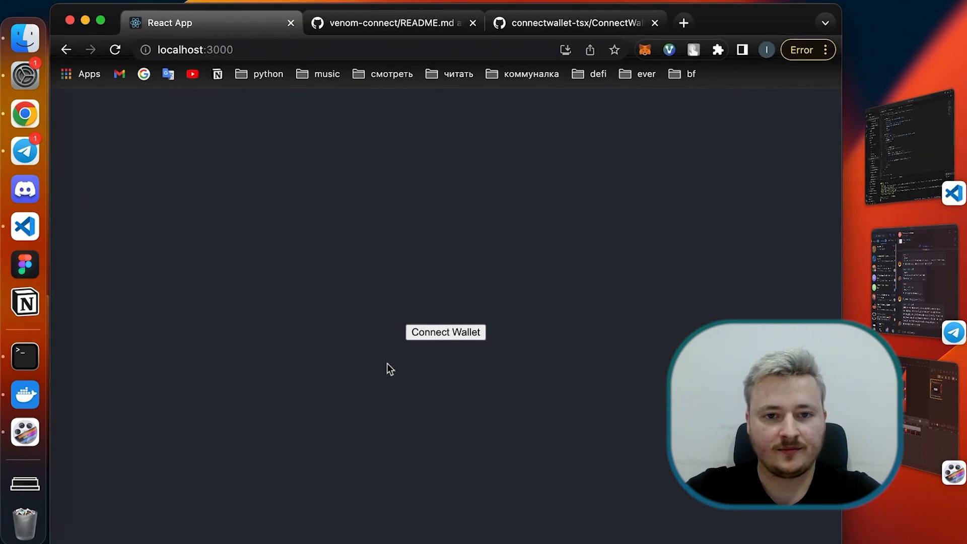
Step: Connect Venom wallet Account 1 to localhost so the page shows Sample state: 42
{"action": "left_click", "coordinate": [446, 332]}
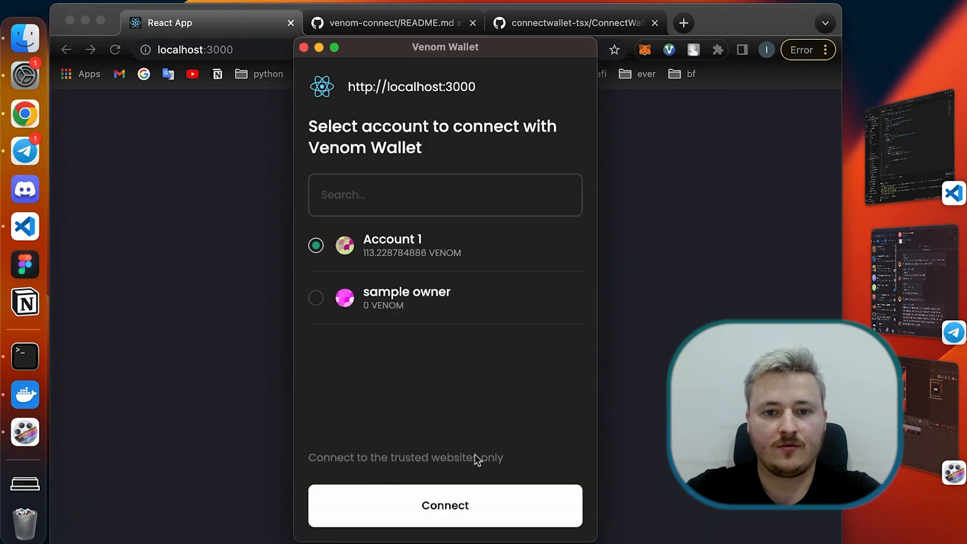
{"action": "left_click", "coordinate": [445, 506]}
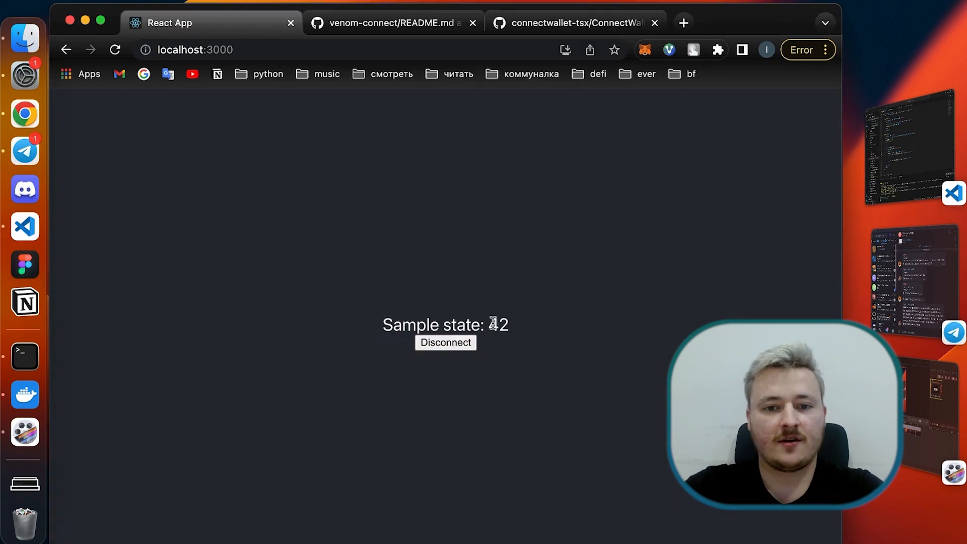
{"action": "mouse_move", "coordinate": [532, 375]}
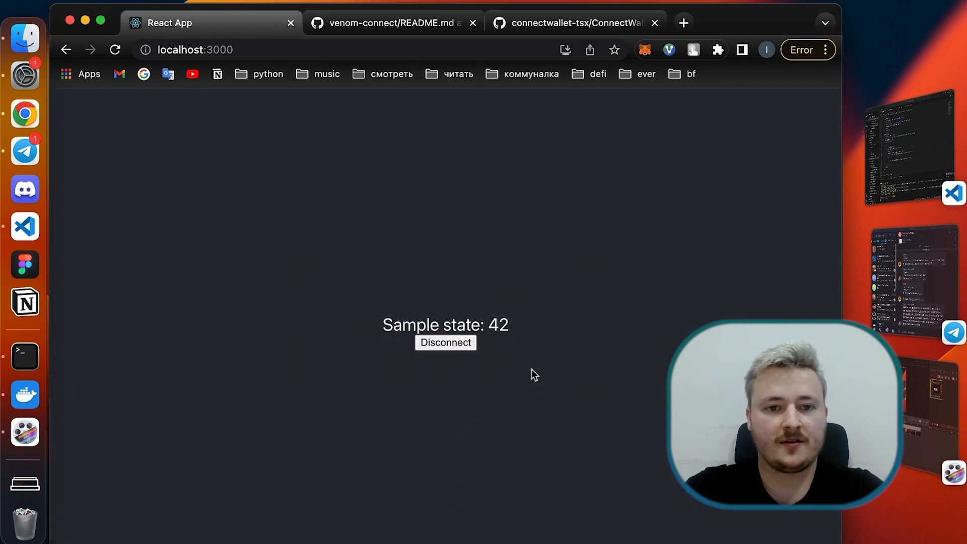
{"action": "left_click", "coordinate": [25, 227]}
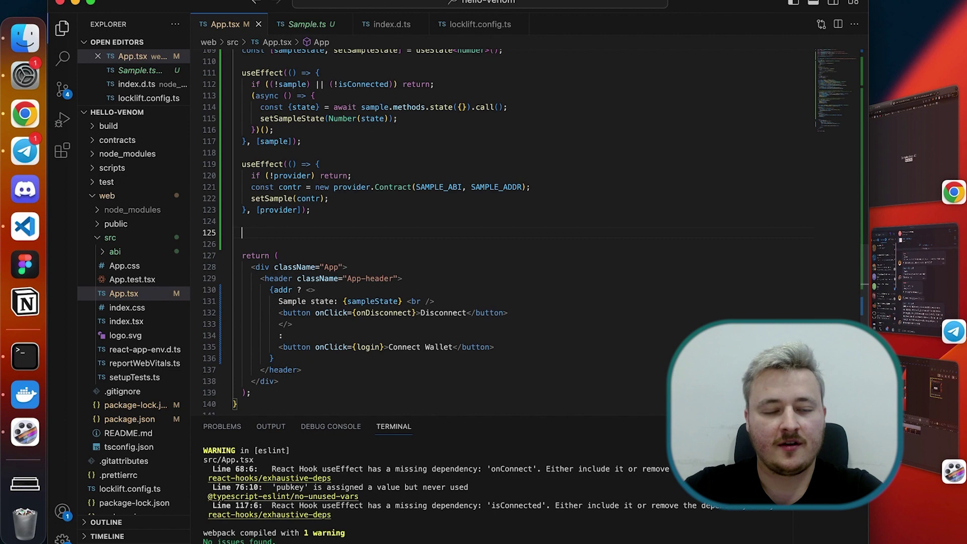
Step: Define async sendExternalMsg awaiting sample?.methods.setStateByOwner({_state: 1337})
{"action": "type", "text": "const"}
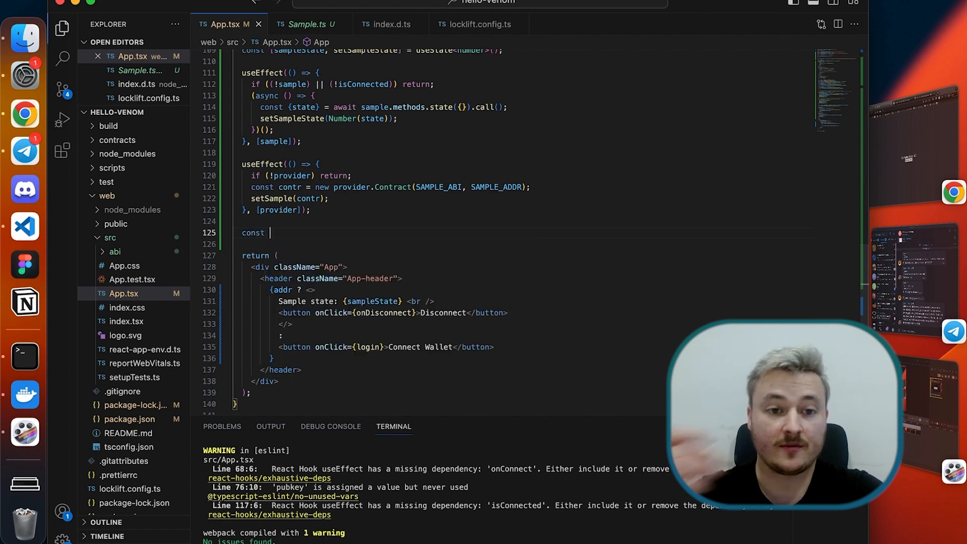
{"action": "type", "text": "sendExternalMsg"}
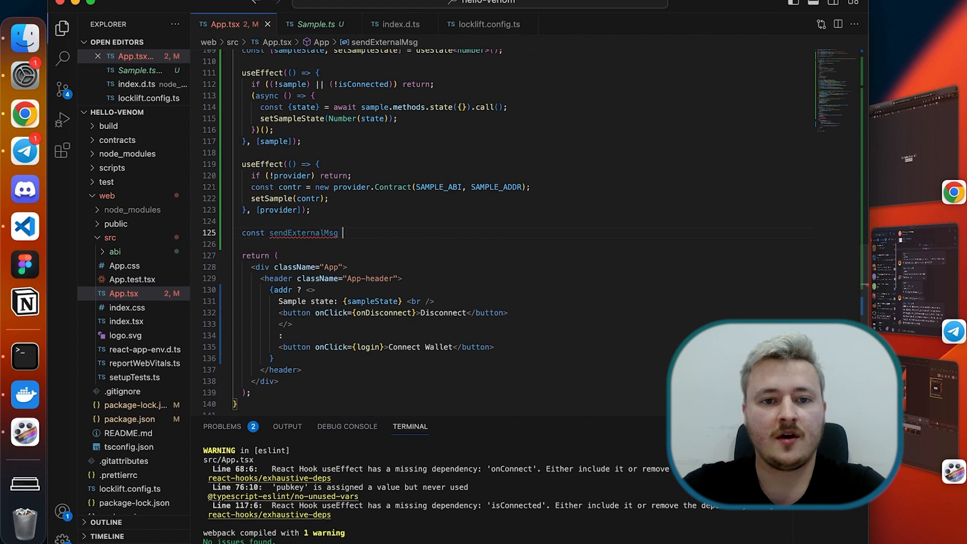
{"action": "type", "text": "="}
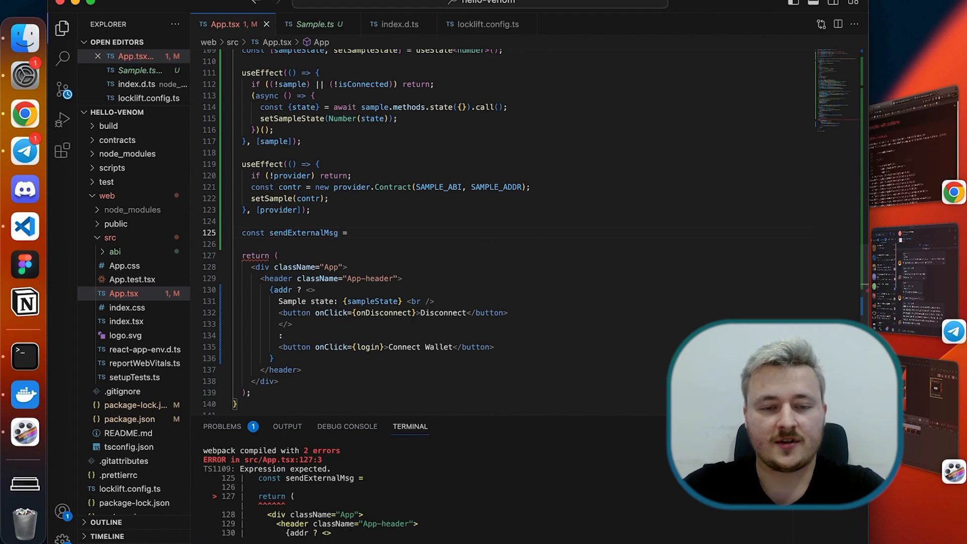
{"action": "type", "text": "async () => {"}
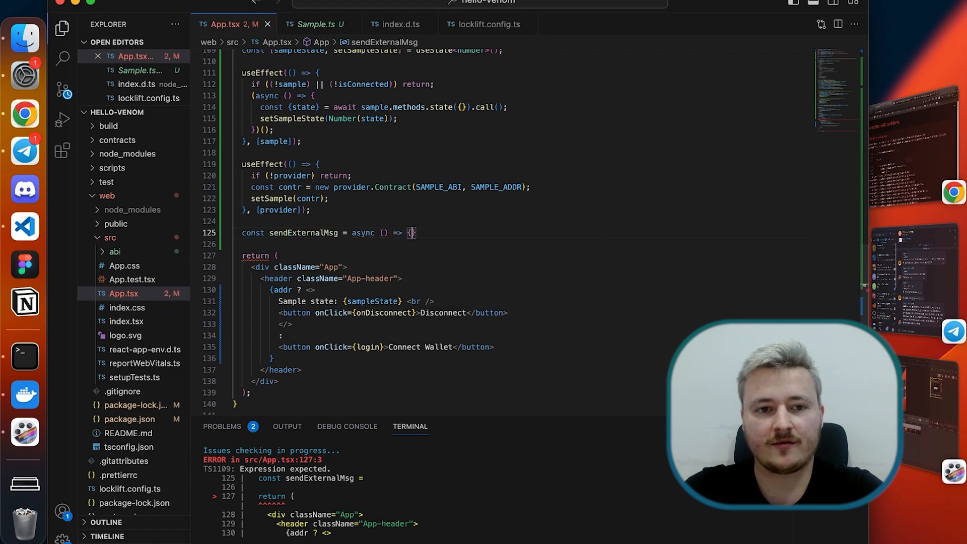
{"action": "key", "text": "Enter"}
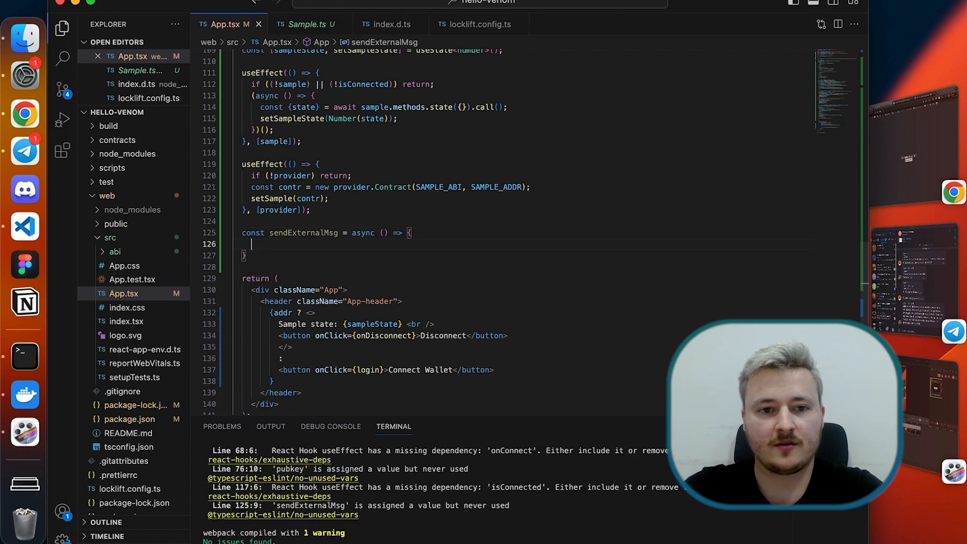
{"action": "type", "text": "await"}
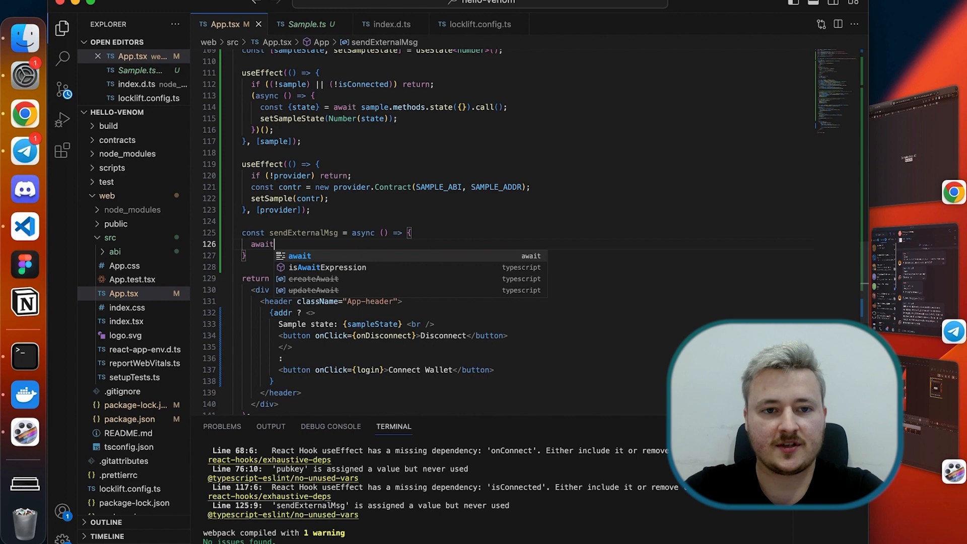
{"action": "type", "text": "sample?."}
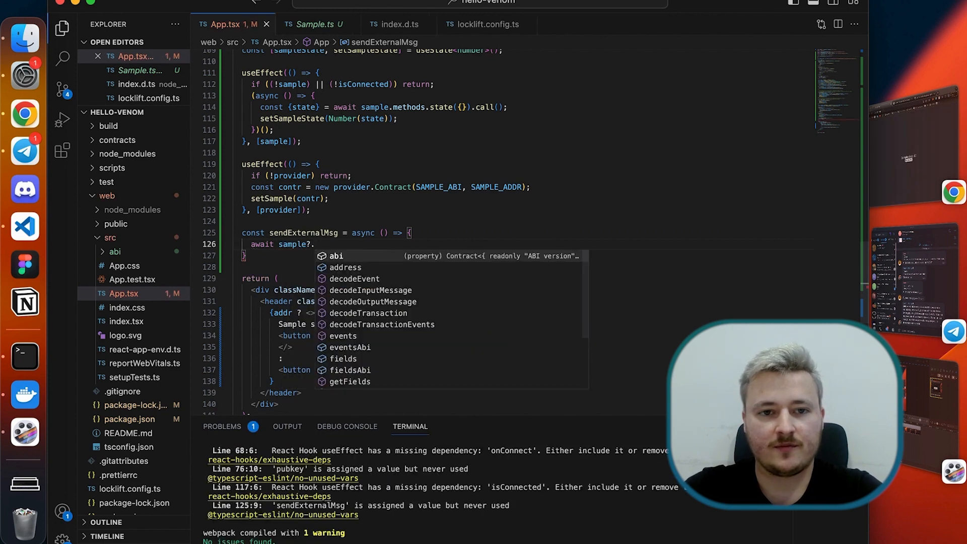
{"action": "type", "text": "methods."}
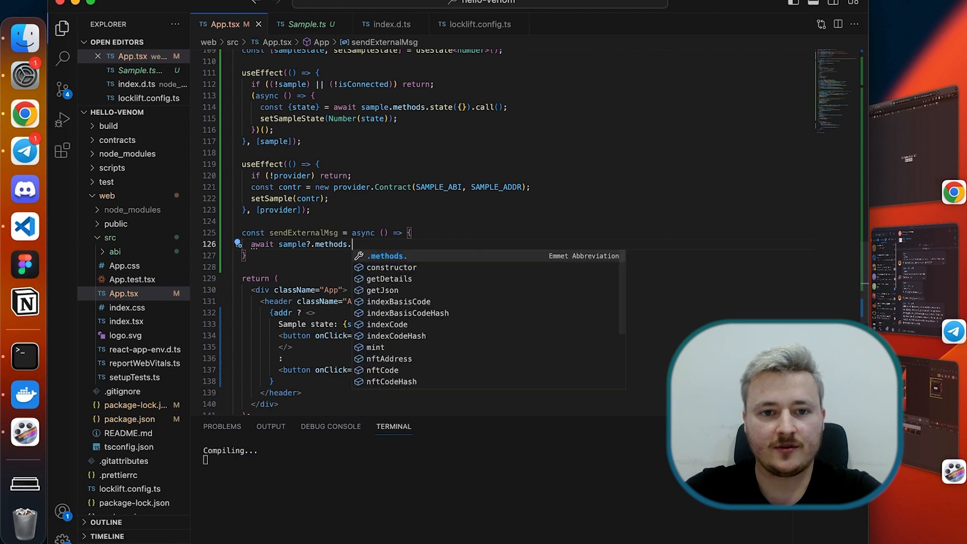
{"action": "type", "text": "setStateByA"}
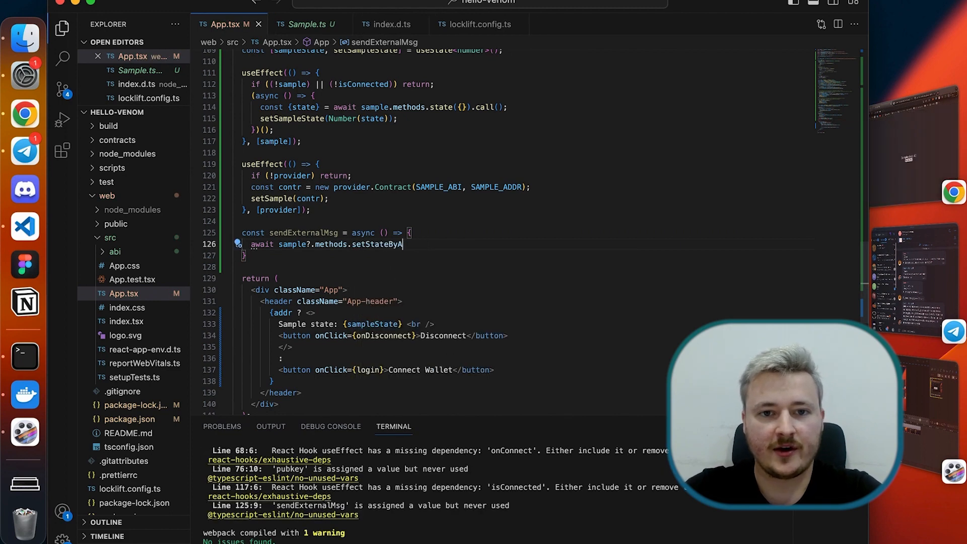
{"action": "type", "text": "Owner"}
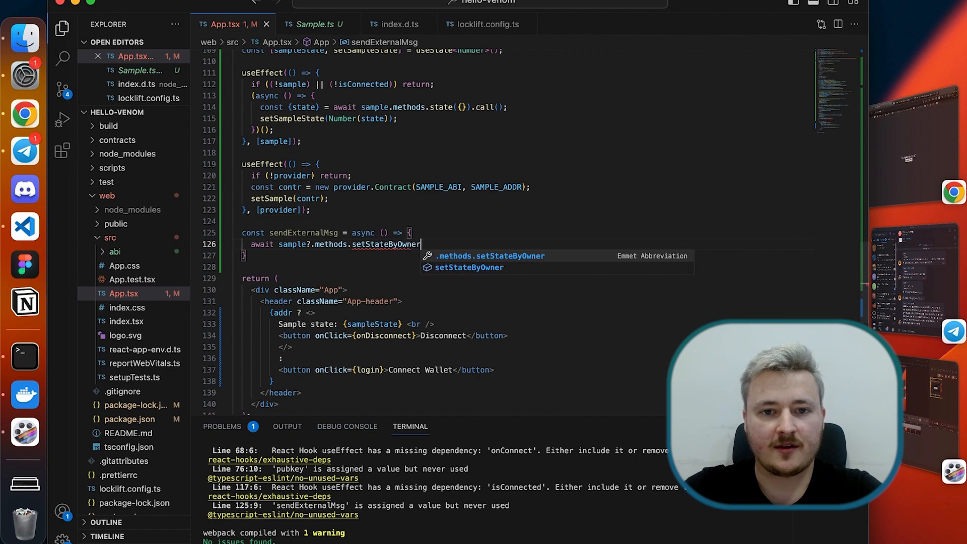
{"action": "type", "text": "({})"}
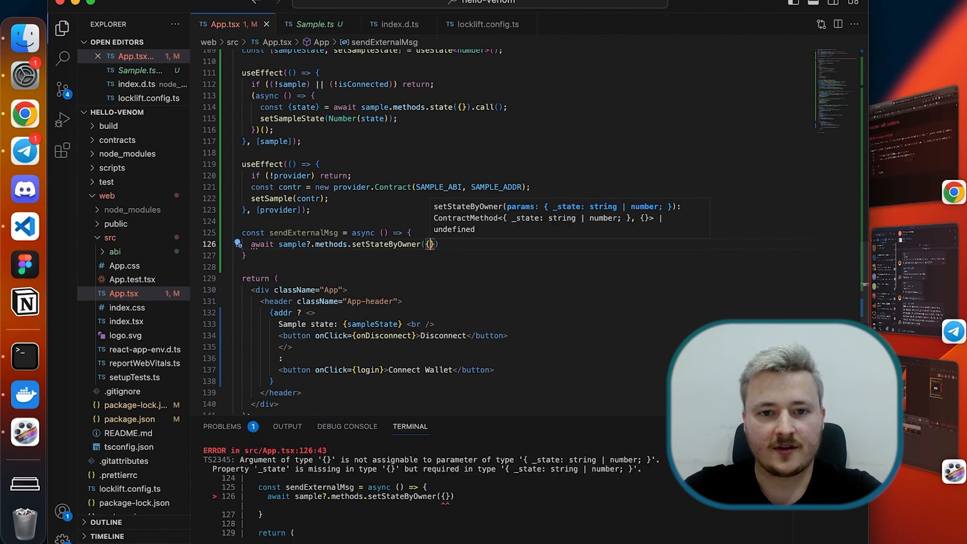
{"action": "type", "text": "_state:"}
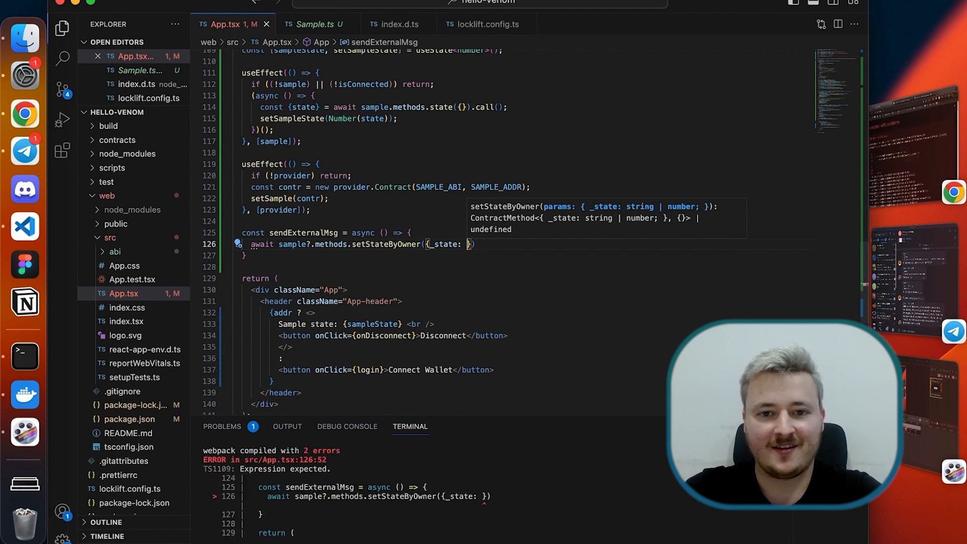
{"action": "type", "text": "1337"}
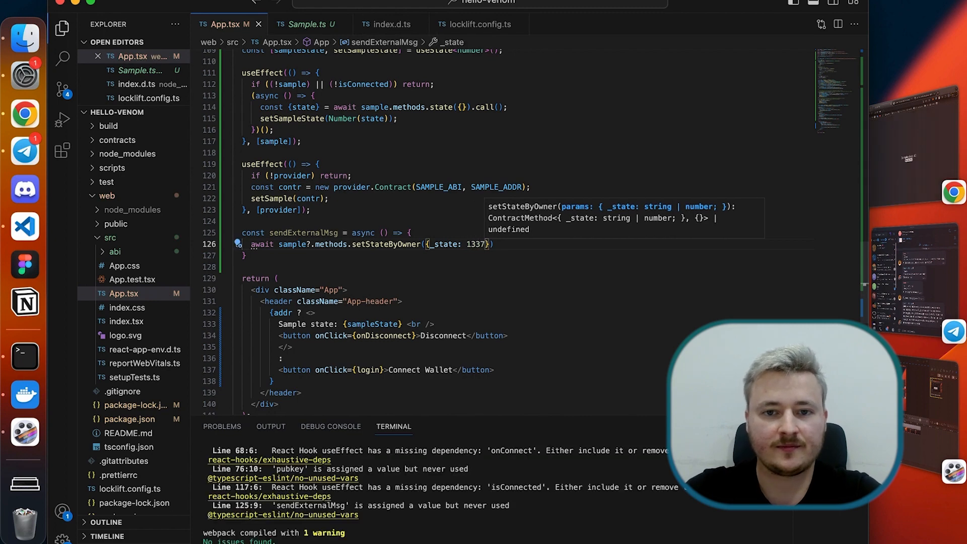
Step: Chain .sendExternal({publicKey: pubkey!}) so the call is signed with the wallet public key
{"action": "type", "text": ".sendExternal"}
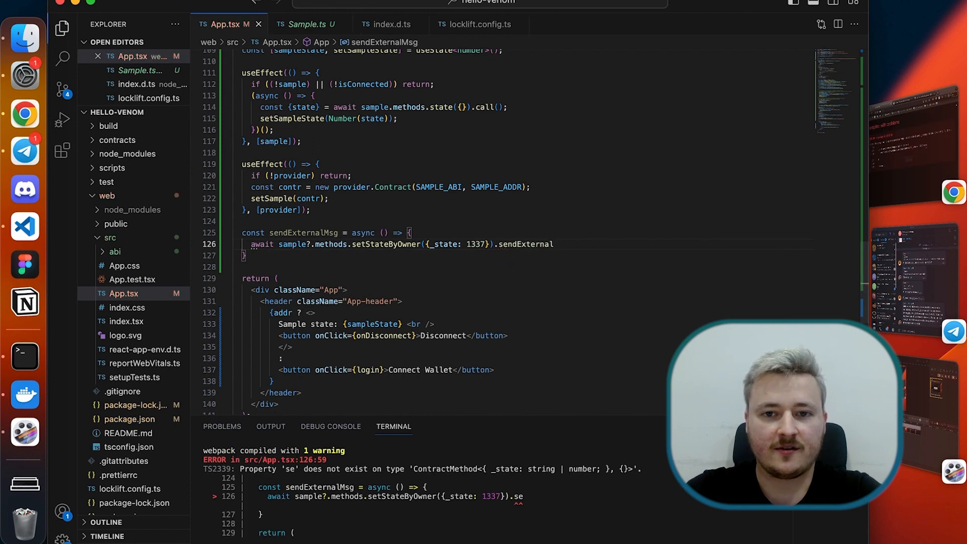
{"action": "type", "text": "()"}
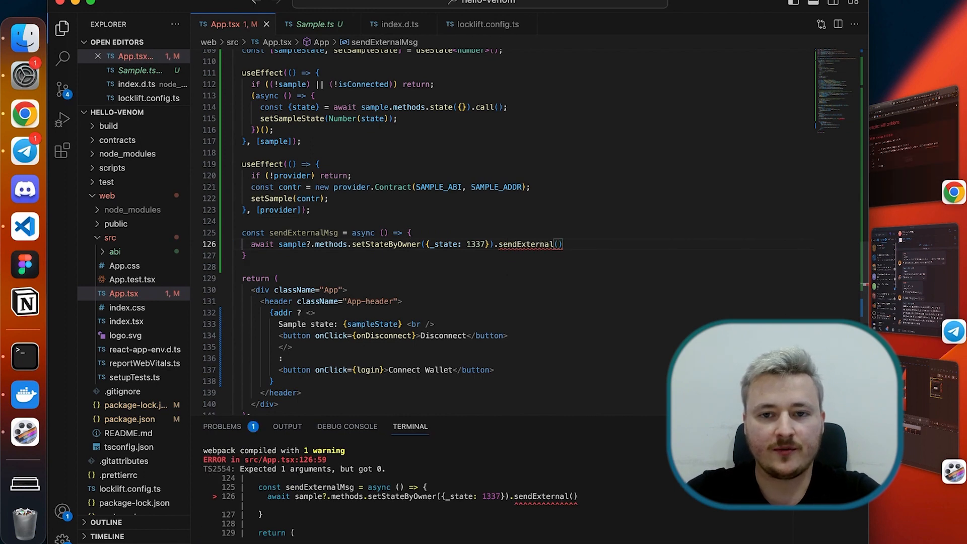
{"action": "type", "text": "{}"}
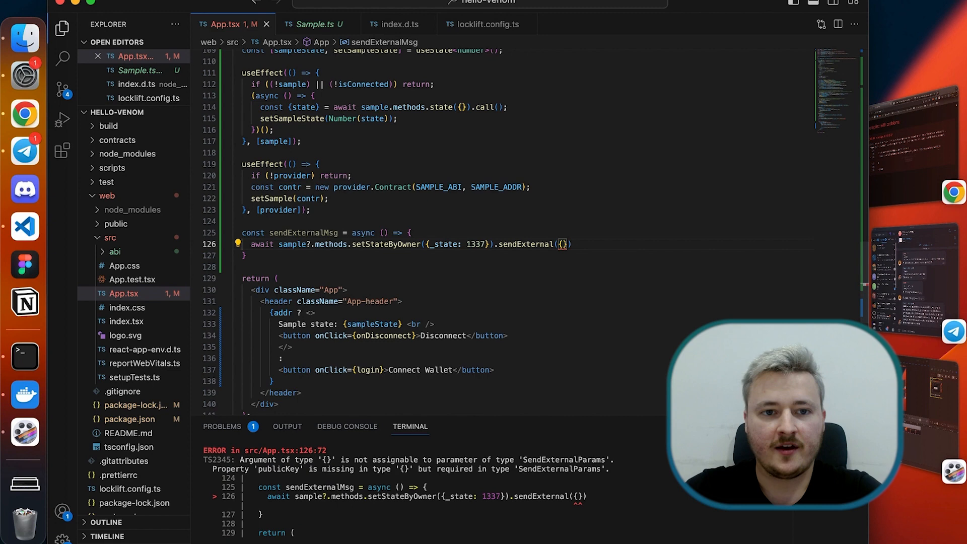
{"action": "type", "text": "publicKey:"}
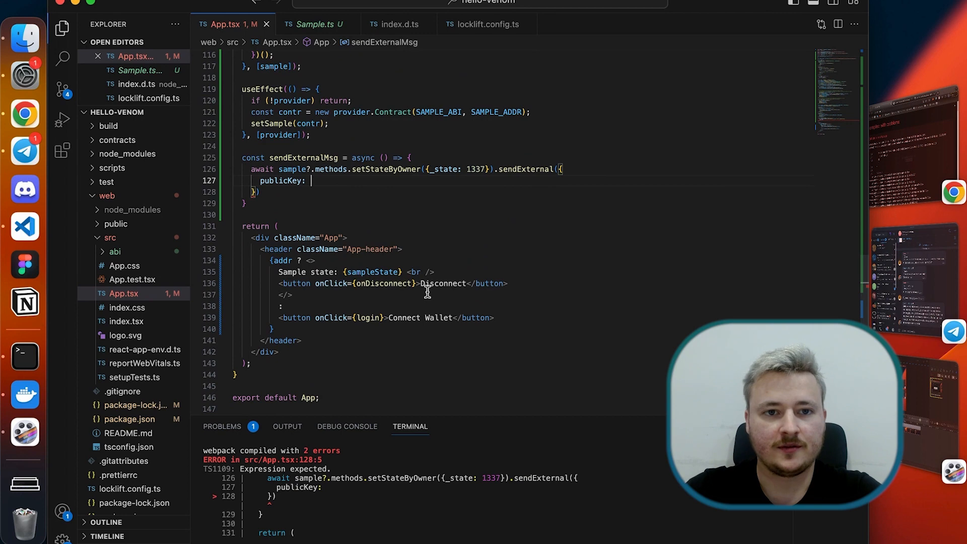
{"action": "type", "text": "pubkey"}
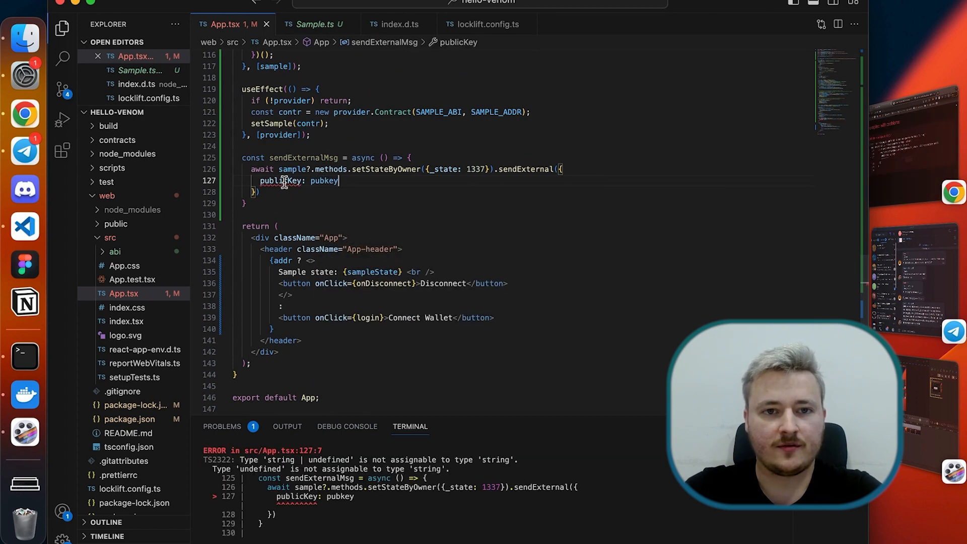
{"action": "mouse_move", "coordinate": [284, 185]}
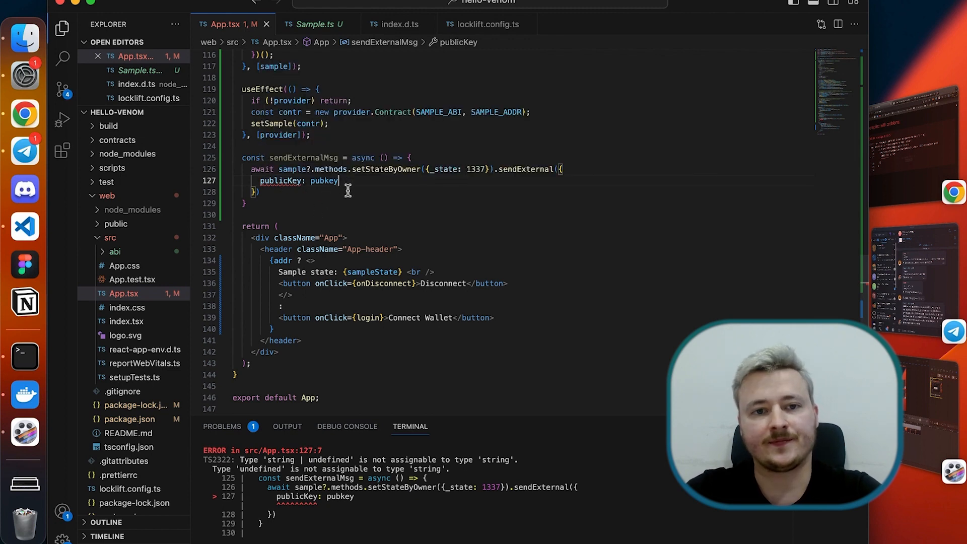
{"action": "type", "text": "!"}
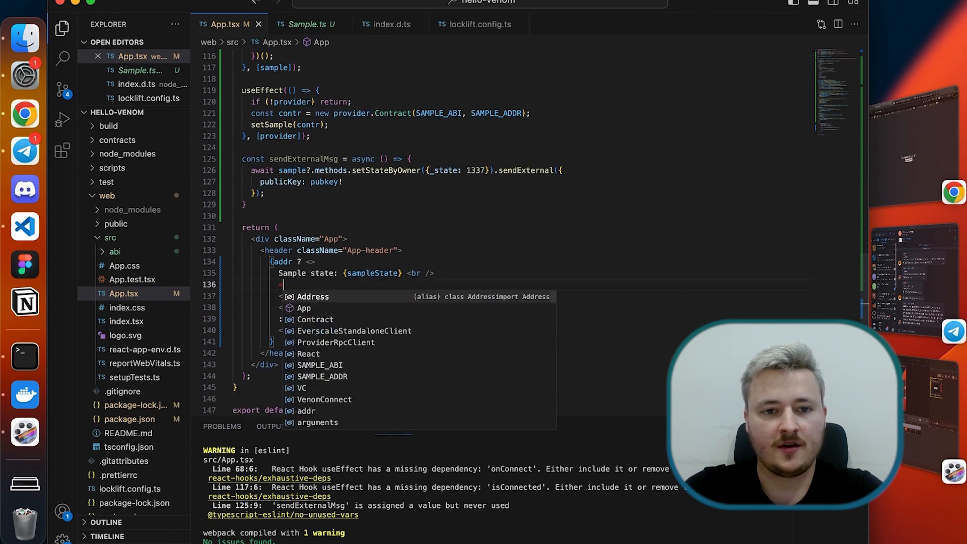
Step: Add a 'Change state' button whose onClick runs sendExternalMsg
{"action": "type", "text": "<button onClick={sen"}
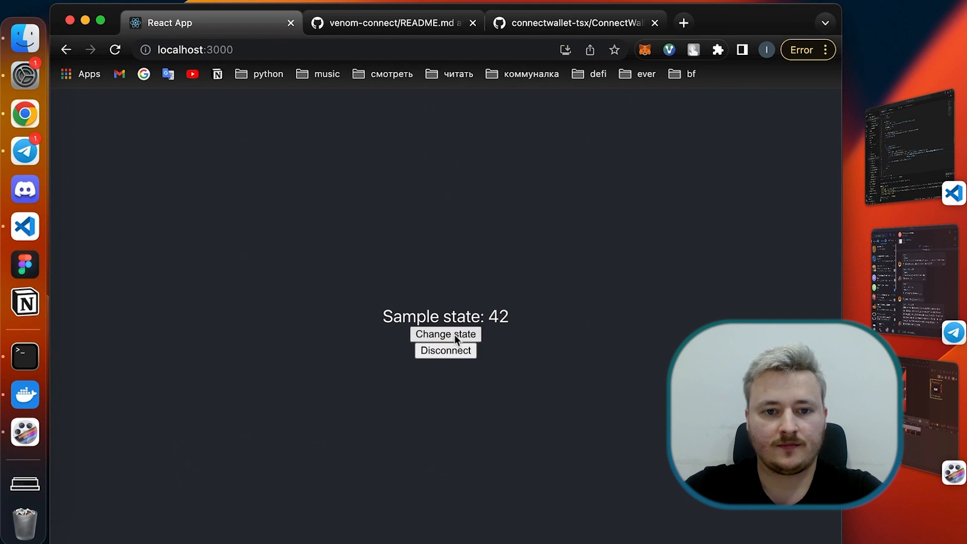
Step: Trigger Change state, enable Remember password, and send the setStateByOwner 1337 transaction
{"action": "left_click", "coordinate": [446, 334]}
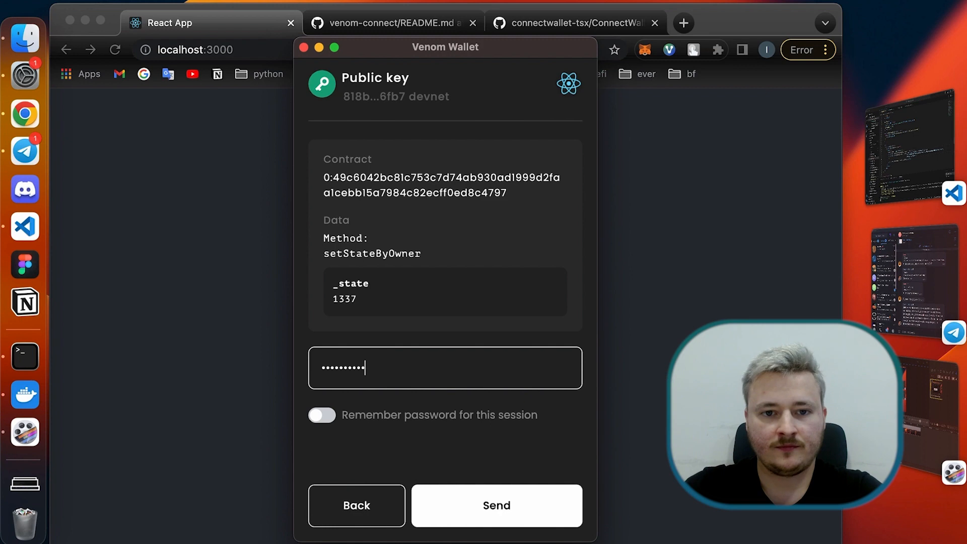
{"action": "left_click", "coordinate": [322, 415]}
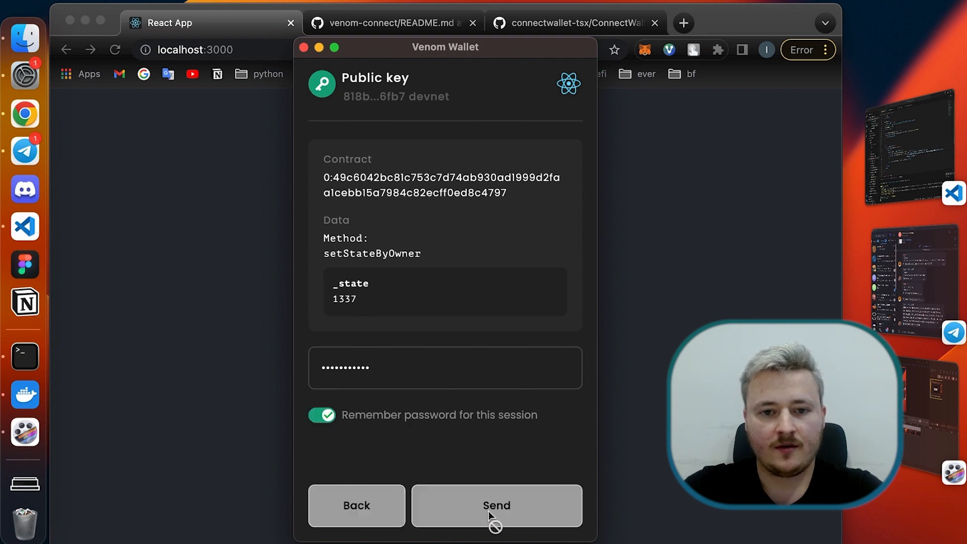
{"action": "left_click", "coordinate": [497, 505]}
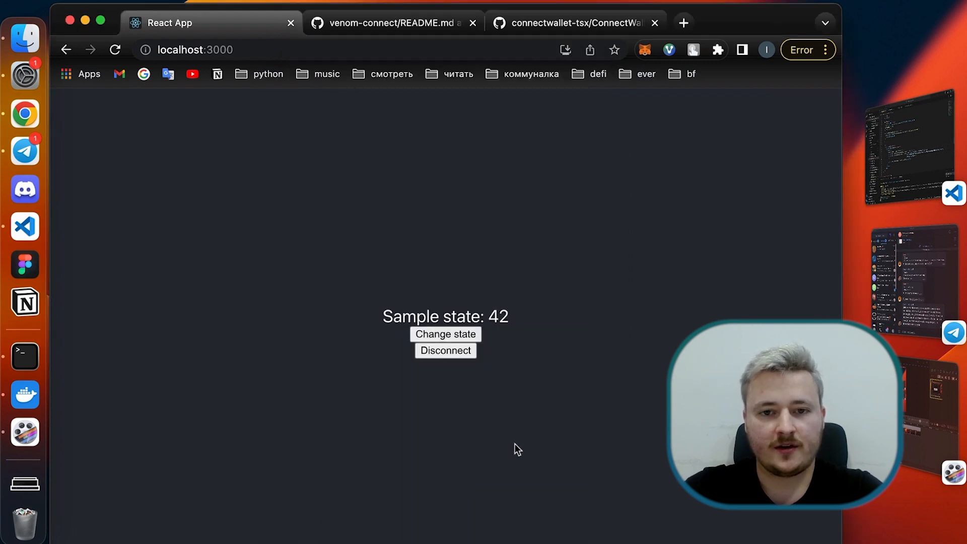
{"action": "mouse_move", "coordinate": [486, 102]}
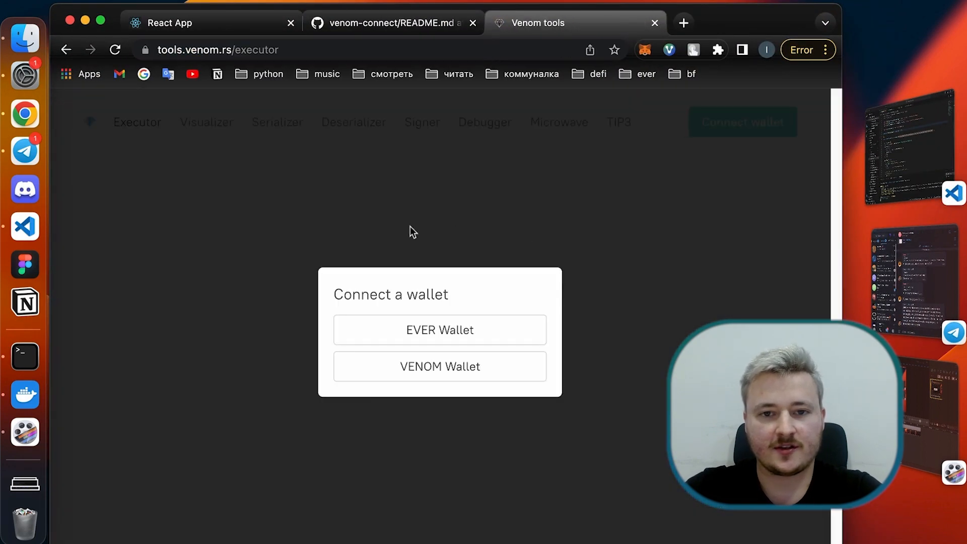
Step: Connect VENOM Wallet, search the contract's 0: address, and scroll its aborted exit-code-103 transactions
{"action": "left_click", "coordinate": [440, 367]}
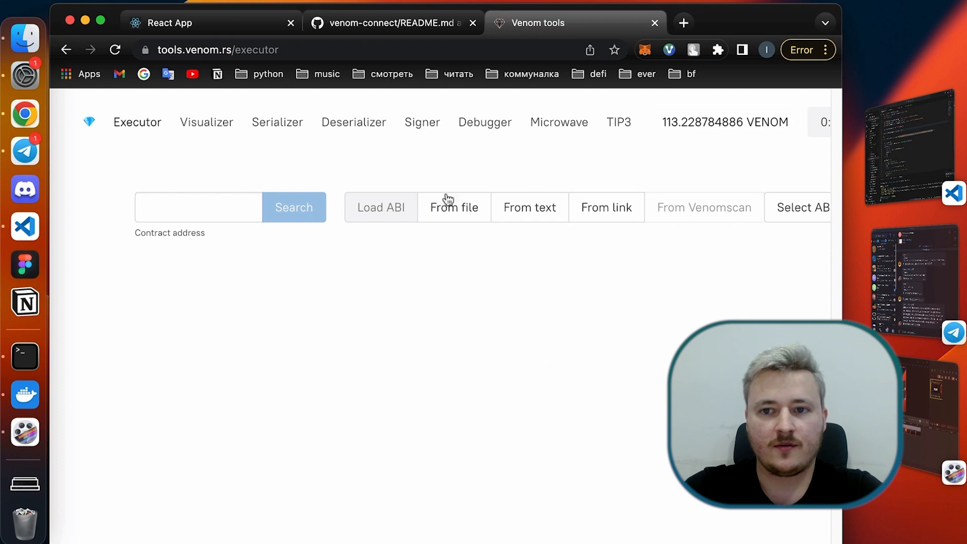
{"action": "left_click", "coordinate": [802, 207]}
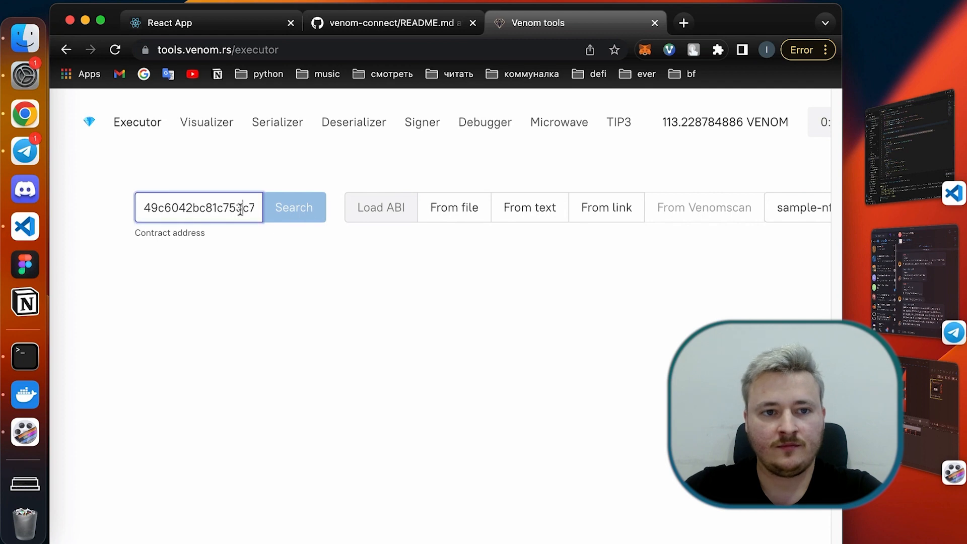
{"action": "type", "text": "0:"}
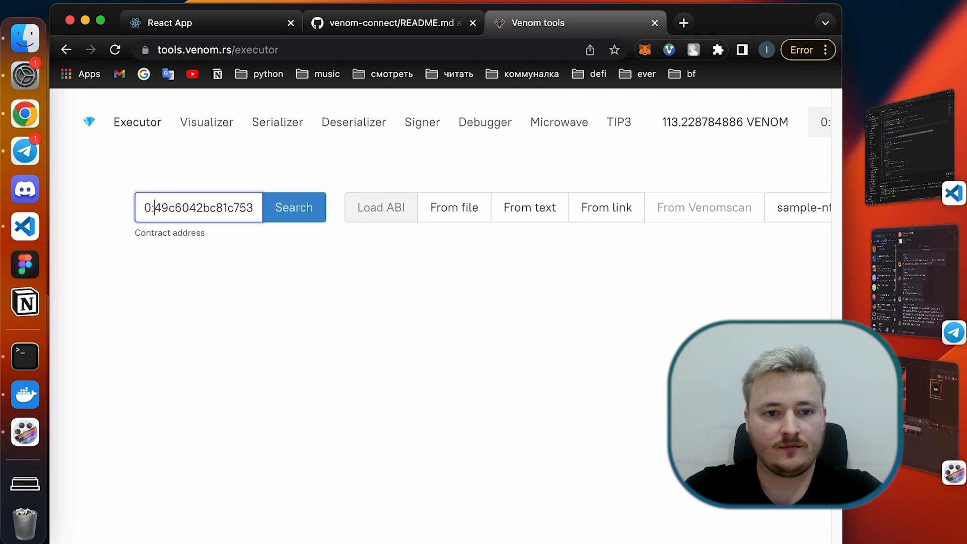
{"action": "left_click", "coordinate": [294, 207]}
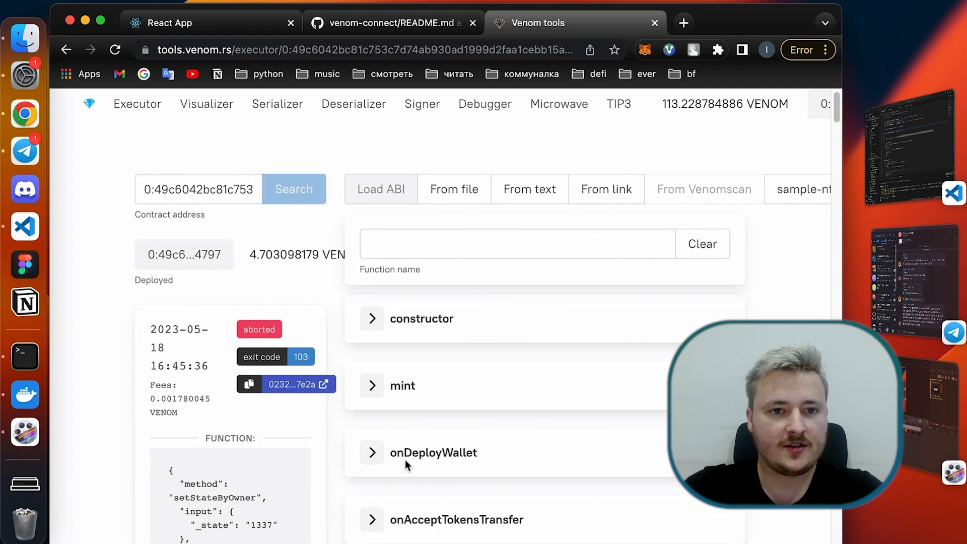
{"action": "scroll", "scroll_direction": "down", "scroll_amount": 3}
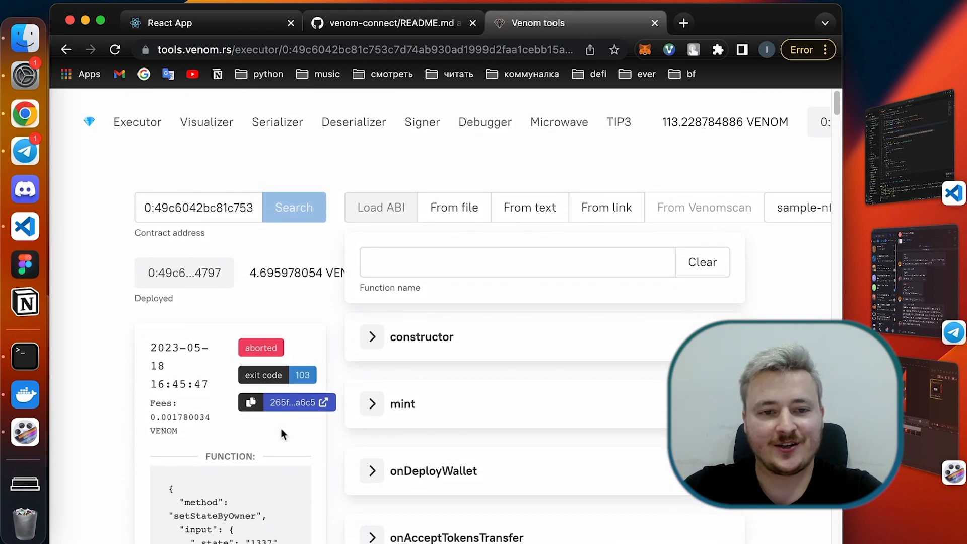
{"action": "scroll", "scroll_direction": "down", "scroll_amount": 3}
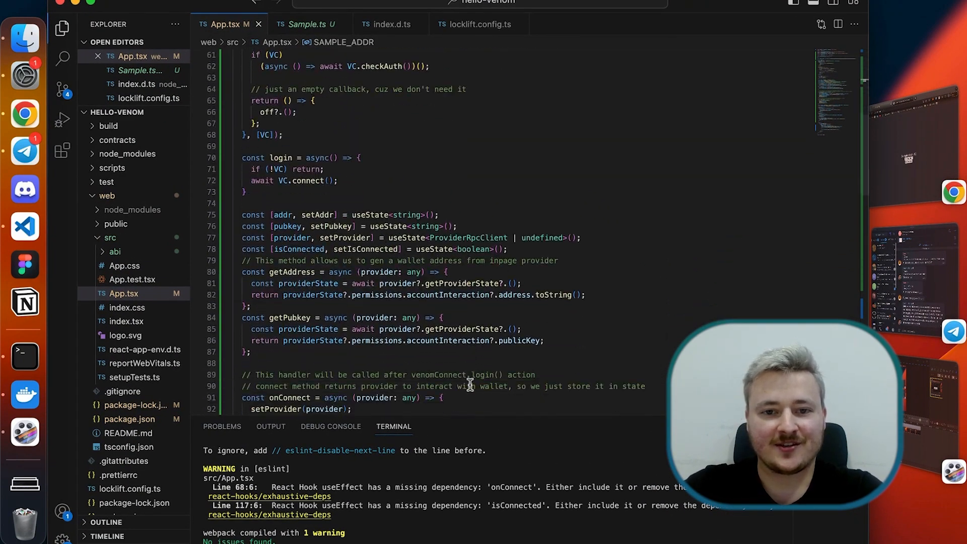
{"action": "scroll", "scroll_direction": "down", "scroll_amount": 3}
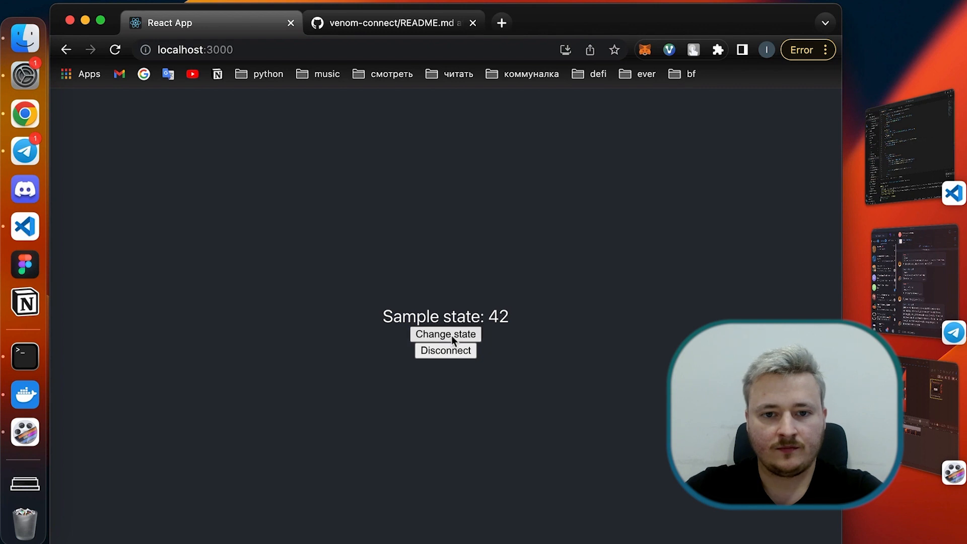
{"action": "mouse_move", "coordinate": [499, 463]}
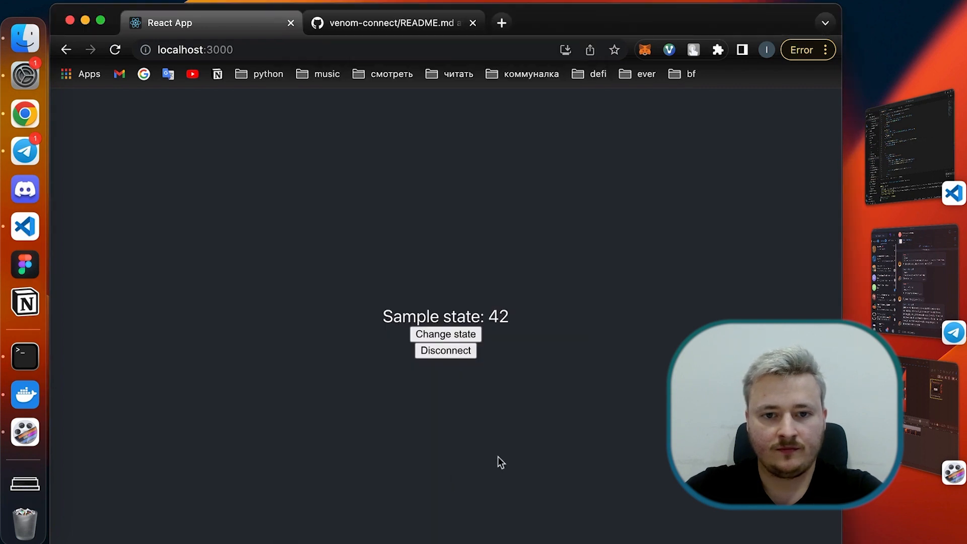
{"action": "mouse_move", "coordinate": [345, 383]}
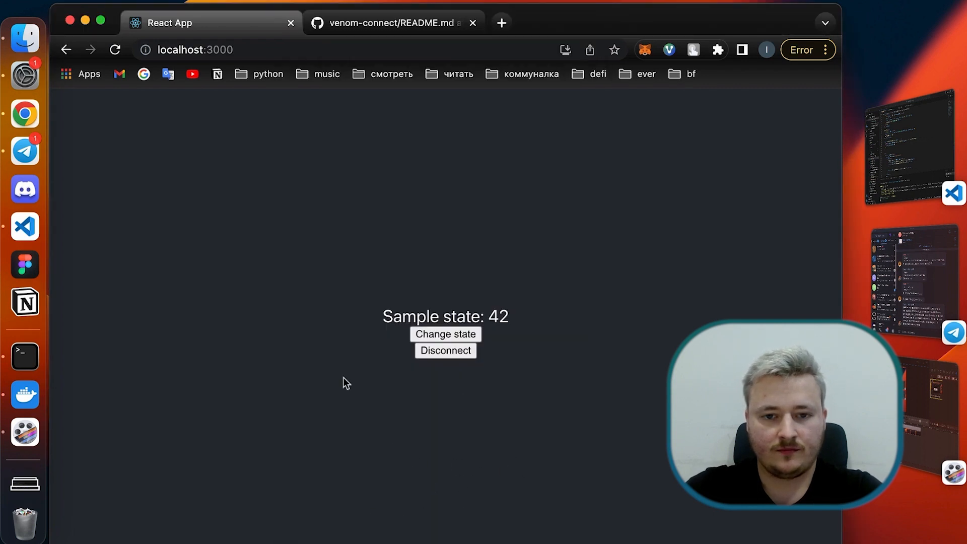
Step: Switch to the Venom tools tab to inspect the contract
{"action": "left_click", "coordinate": [392, 23]}
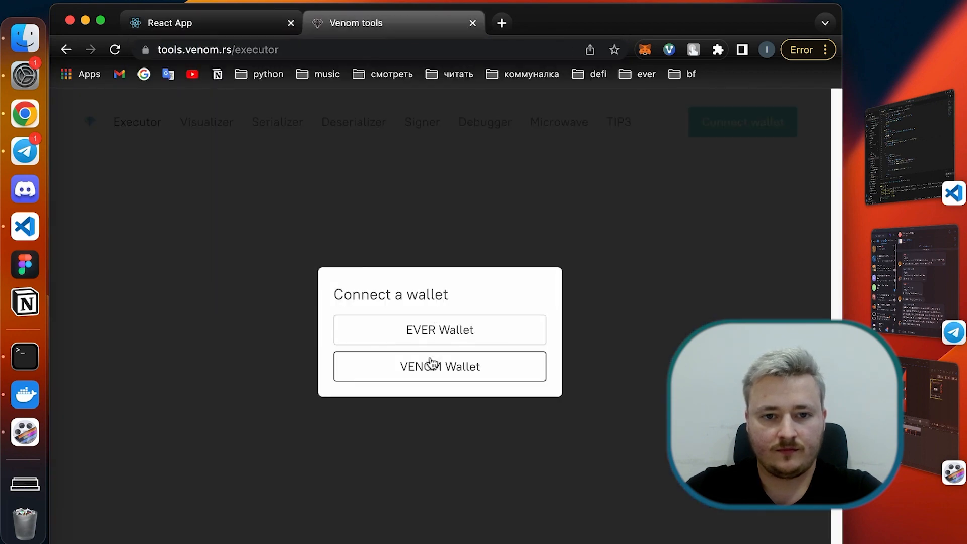
Step: Search contract 0:49c6042bc81c753… and expand the latest setStateByOwner _state 0 transaction
{"action": "left_click", "coordinate": [440, 367]}
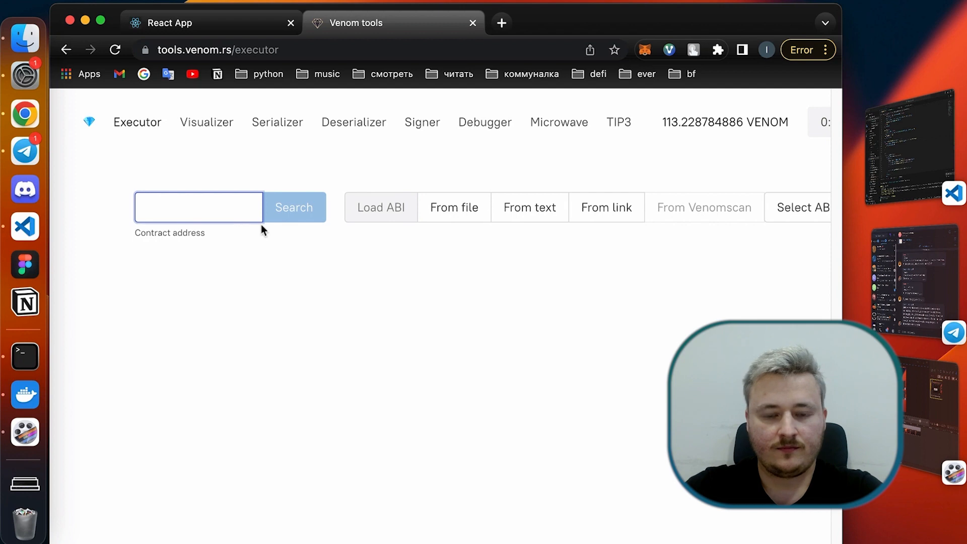
{"action": "type", "text": "0:49c6042bc81c753"}
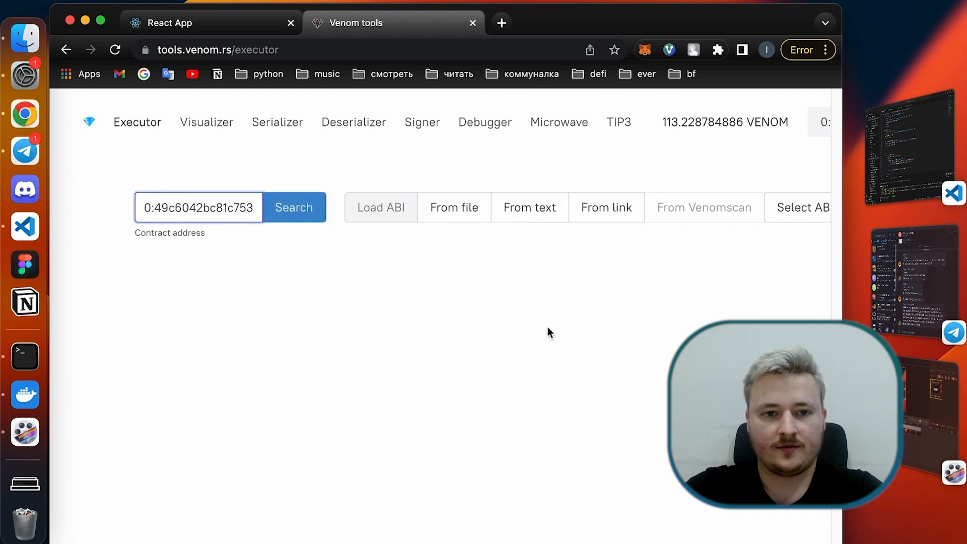
{"action": "left_click", "coordinate": [800, 207]}
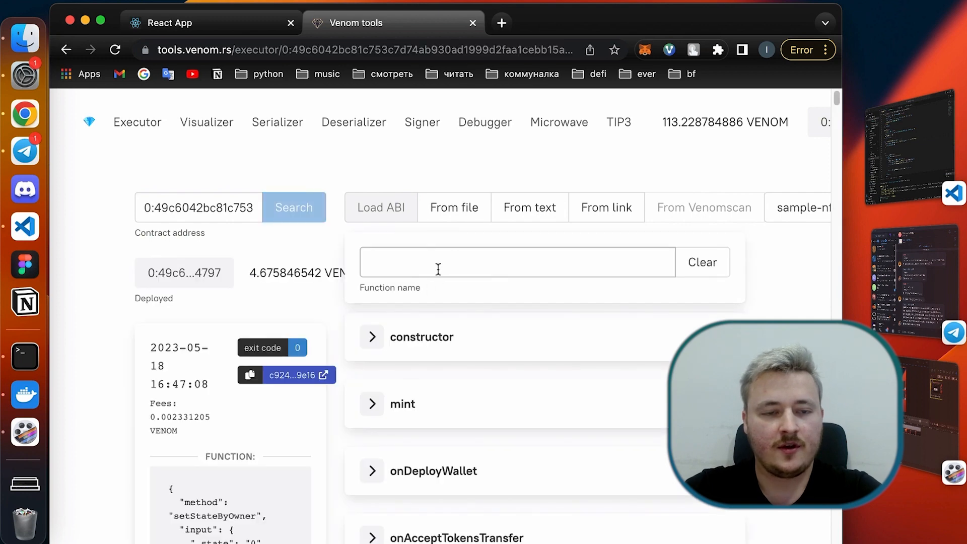
{"action": "scroll", "scroll_direction": "down", "scroll_amount": 3}
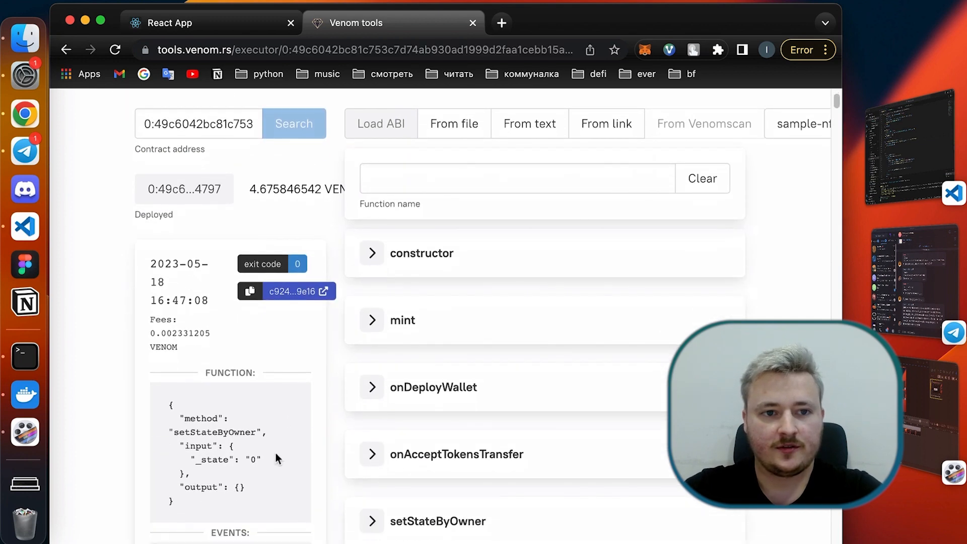
{"action": "scroll", "scroll_direction": "down", "scroll_amount": 3}
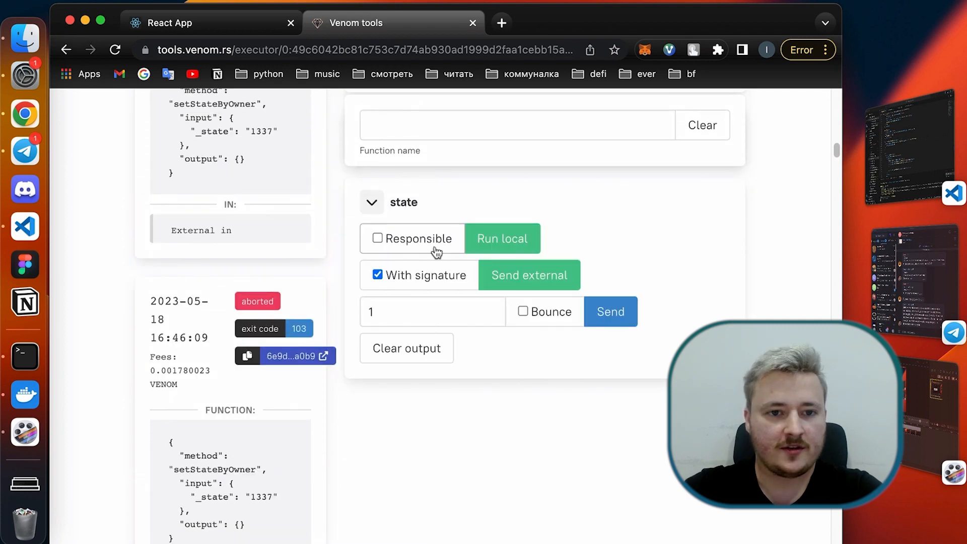
{"action": "left_click", "coordinate": [502, 238]}
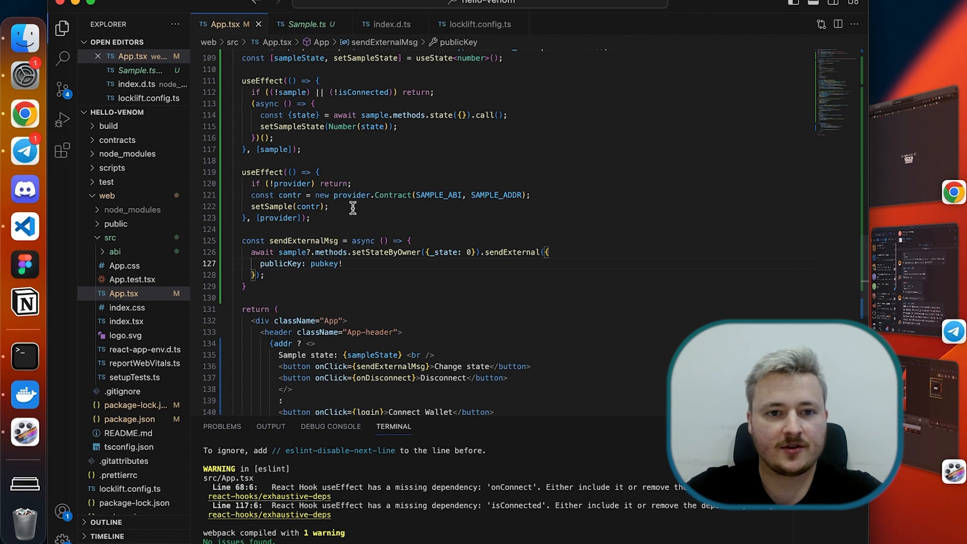
Step: In useEffect, create contractEvents = sample.events(new provider.Subscriber())
{"action": "left_click", "coordinate": [341, 263]}
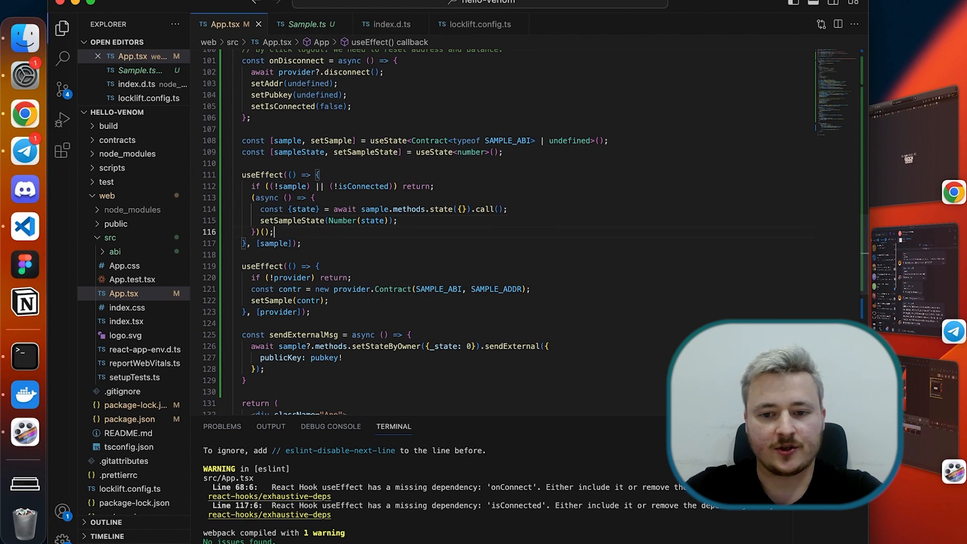
{"action": "type", "text": "cn"}
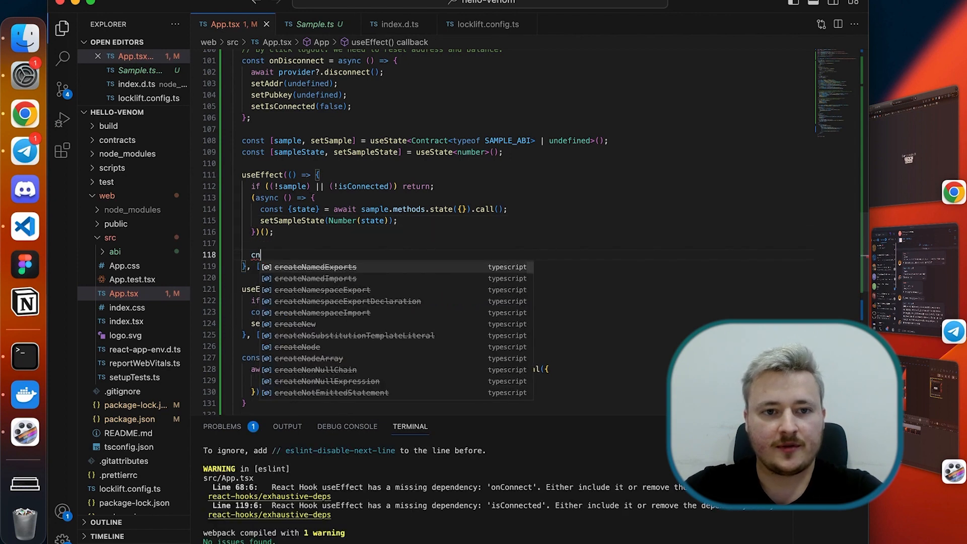
{"action": "type", "text": "onst co"}
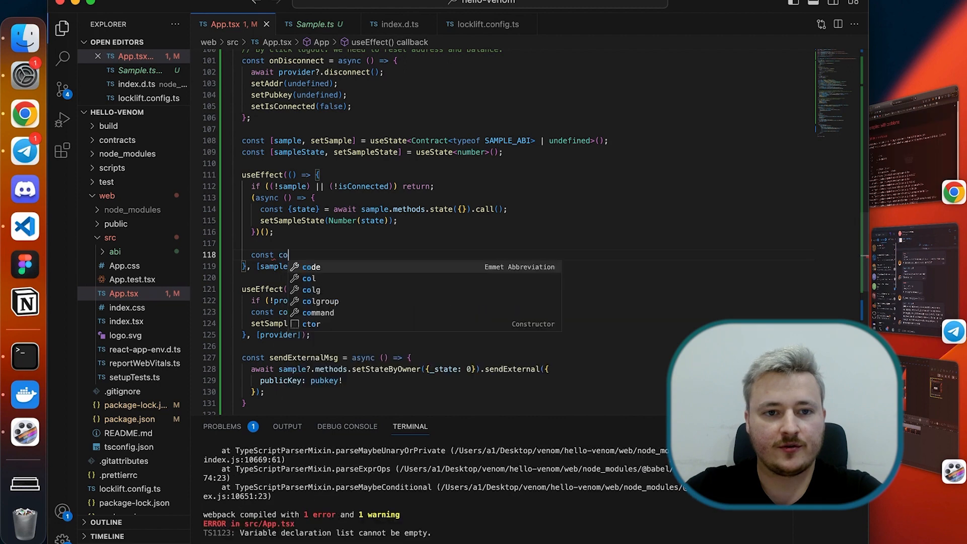
{"action": "type", "text": "ntrac"}
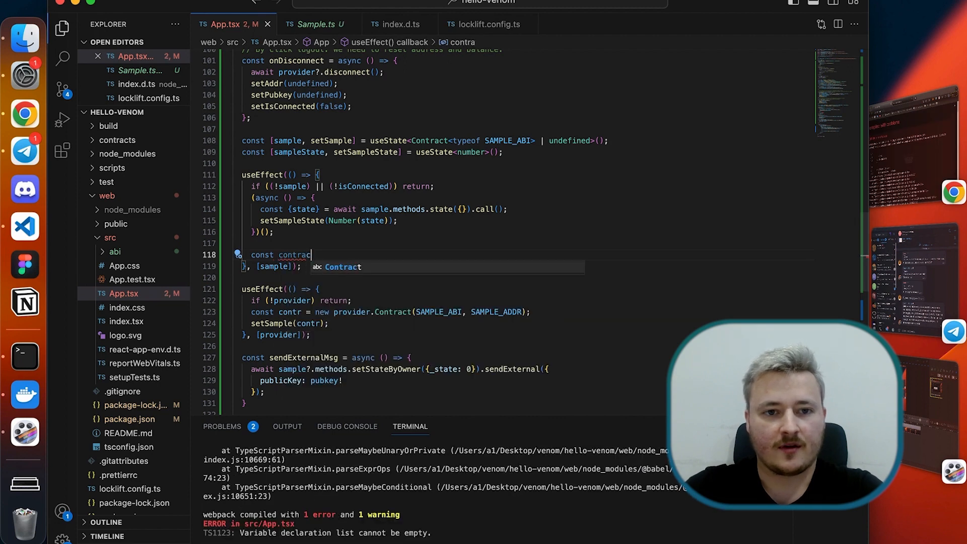
{"action": "type", "text": "tEvents"}
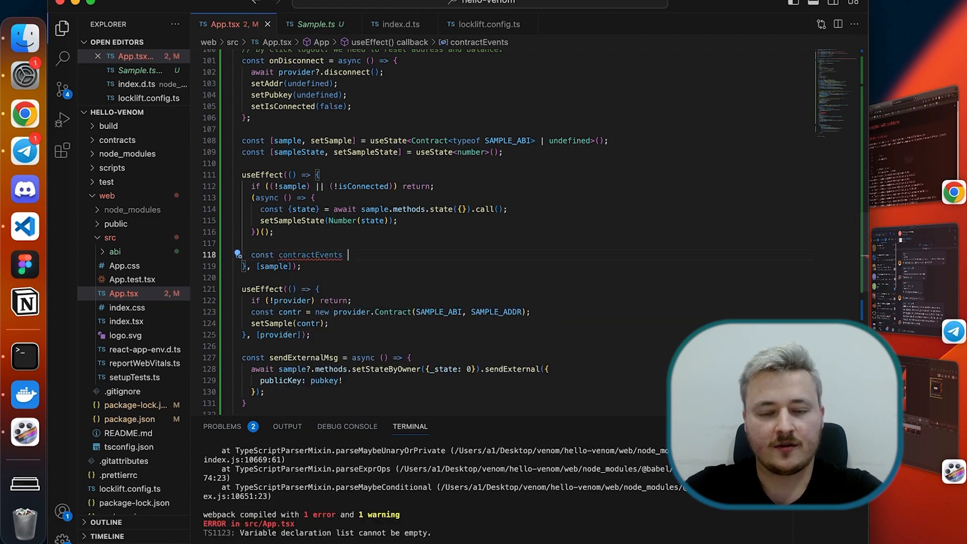
{"action": "type", "text": "= sample.events"}
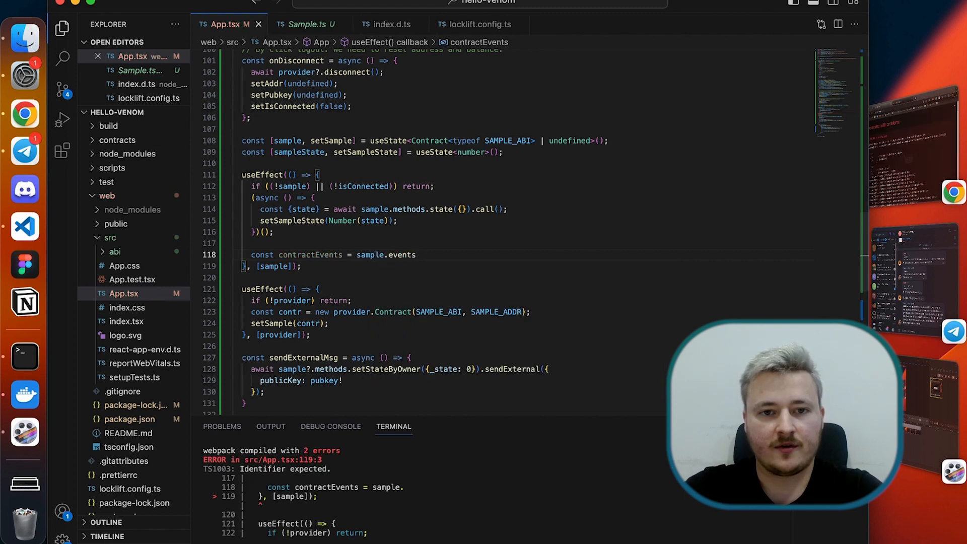
{"action": "type", "text": "()"}
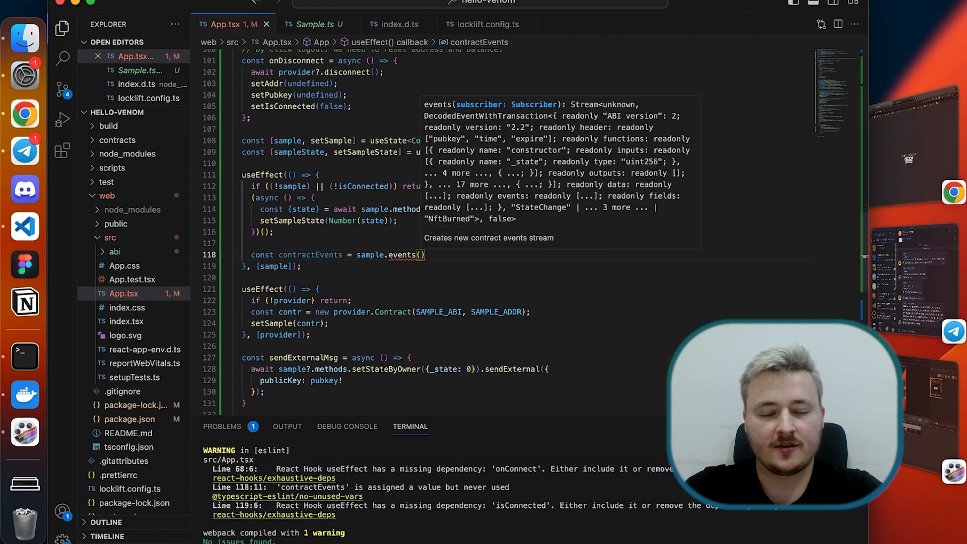
{"action": "type", "text": "new provider."}
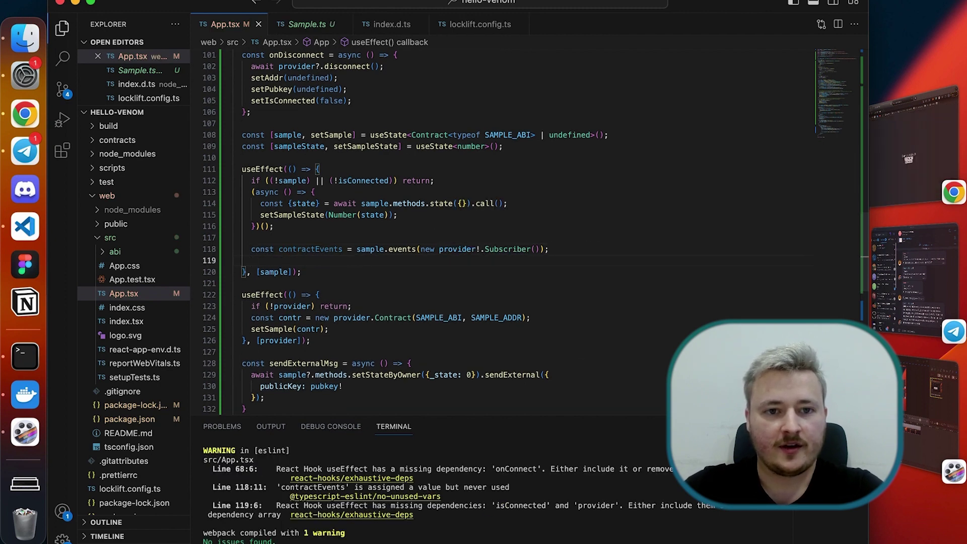
Step: Add a contractEvents.on handler filtering StateChange and calling setSampleState(Number(event.data._state))
{"action": "type", "text": "contractEvents.on"}
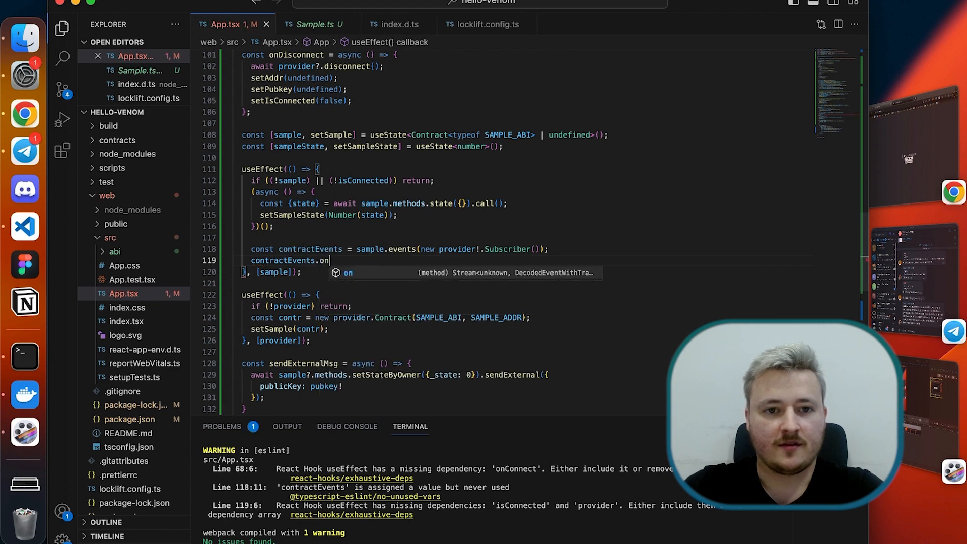
{"action": "type", "text": "()"}
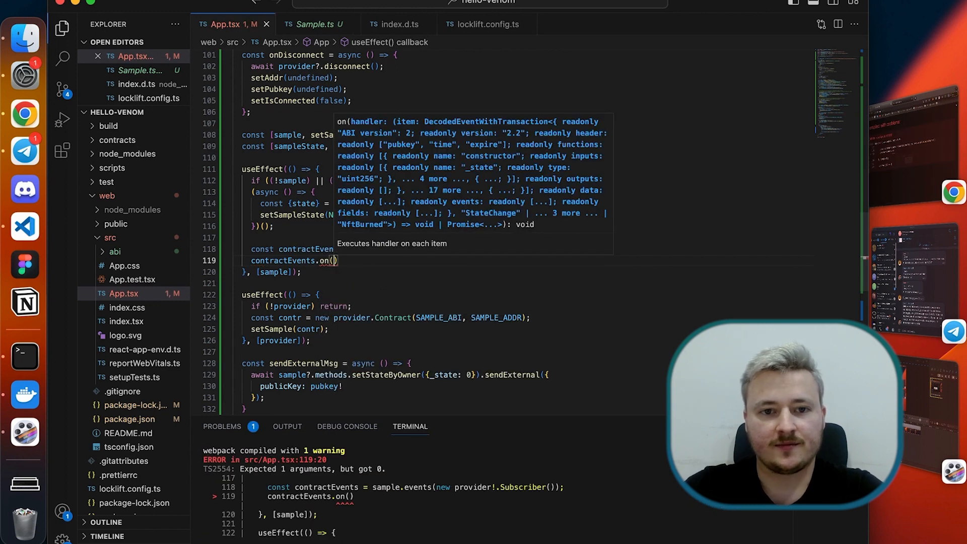
{"action": "type", "text": "event ="}
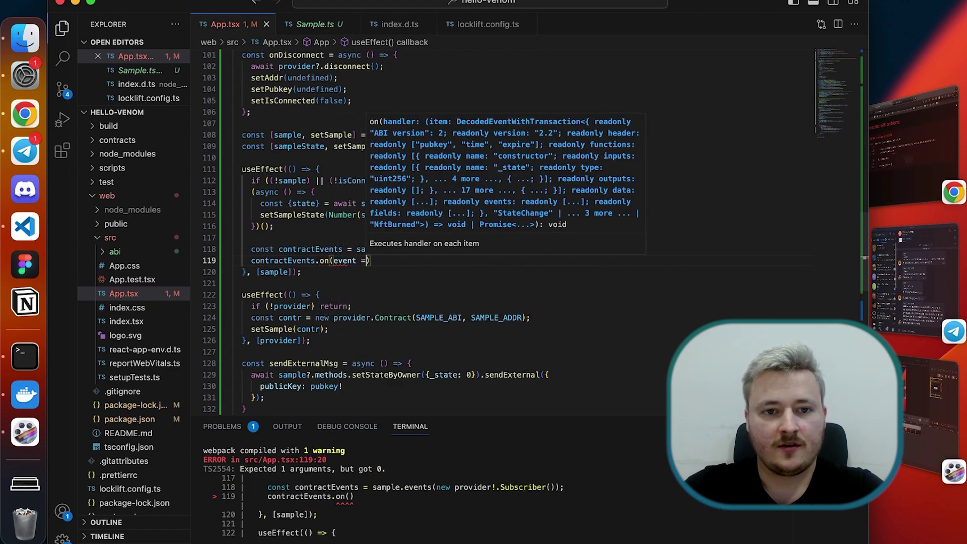
{"action": "type", "text": "=> {"}
{"action": "type", "text": "if"}
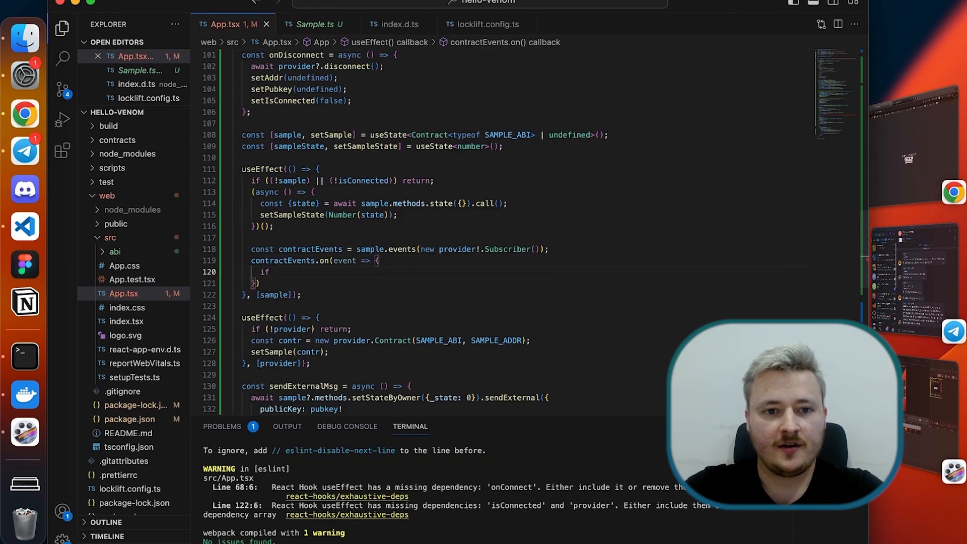
{"action": "type", "text": "!e)"}
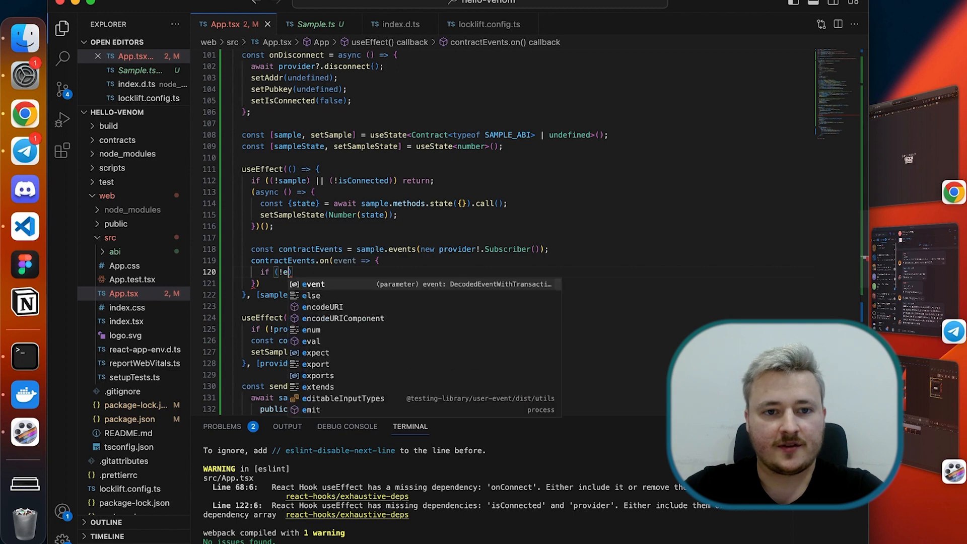
{"action": "type", "text": "vent.ev"}
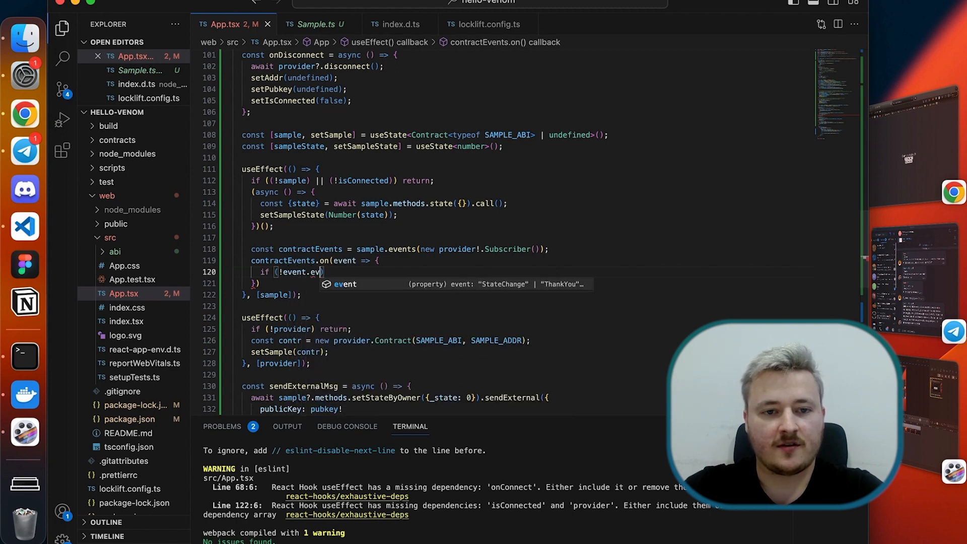
{"action": "type", "text": "event !="}
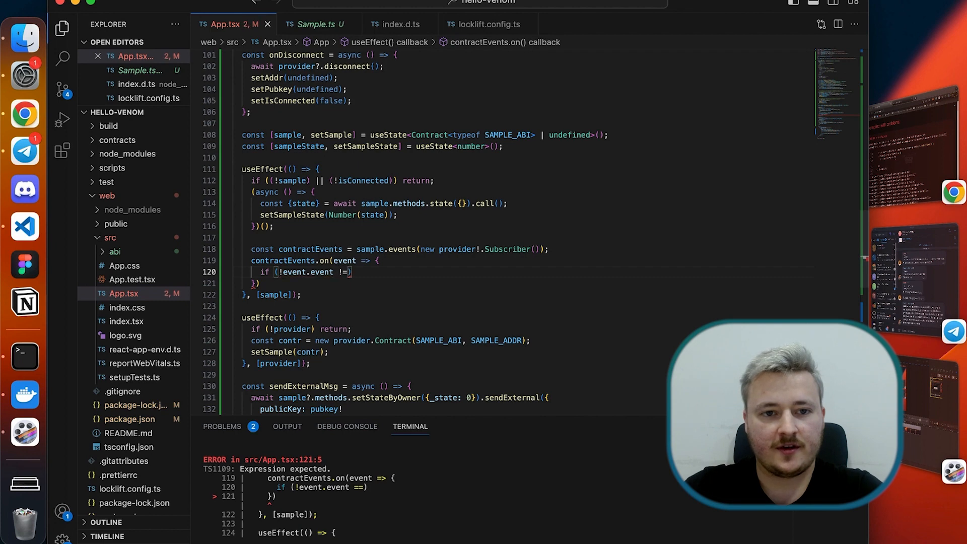
{"action": "type", "text": "\"\""}
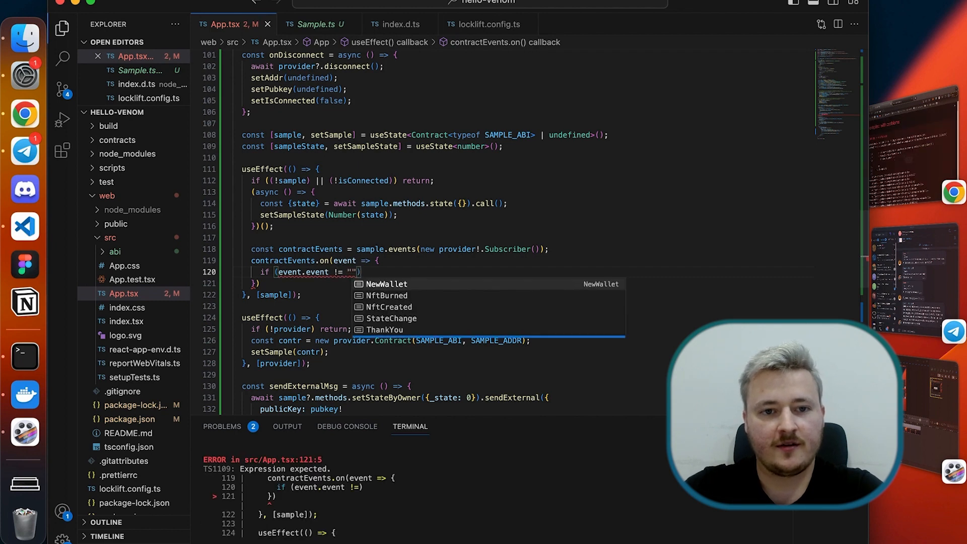
{"action": "left_click", "coordinate": [392, 318]}
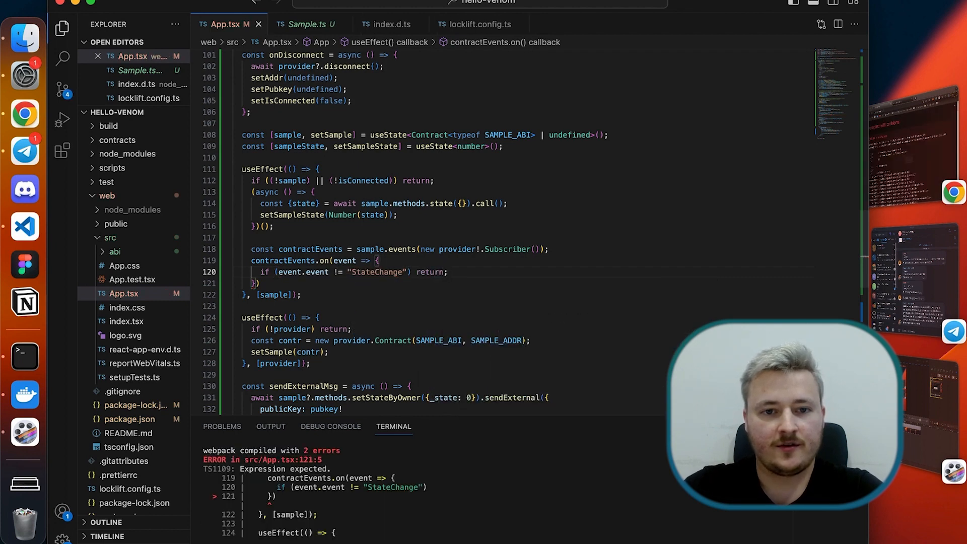
{"action": "type", "text": "setSampleState"}
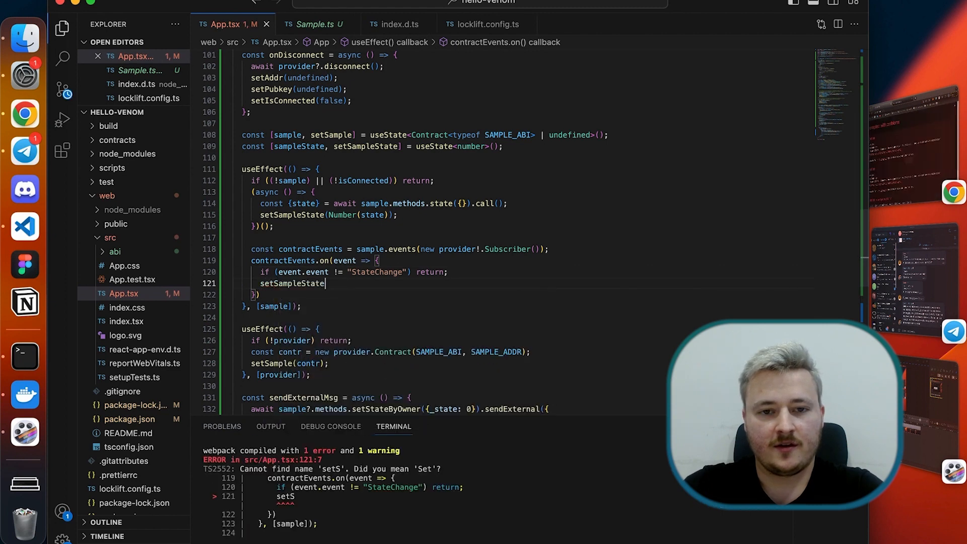
{"action": "type", "text": "(Number(event"}
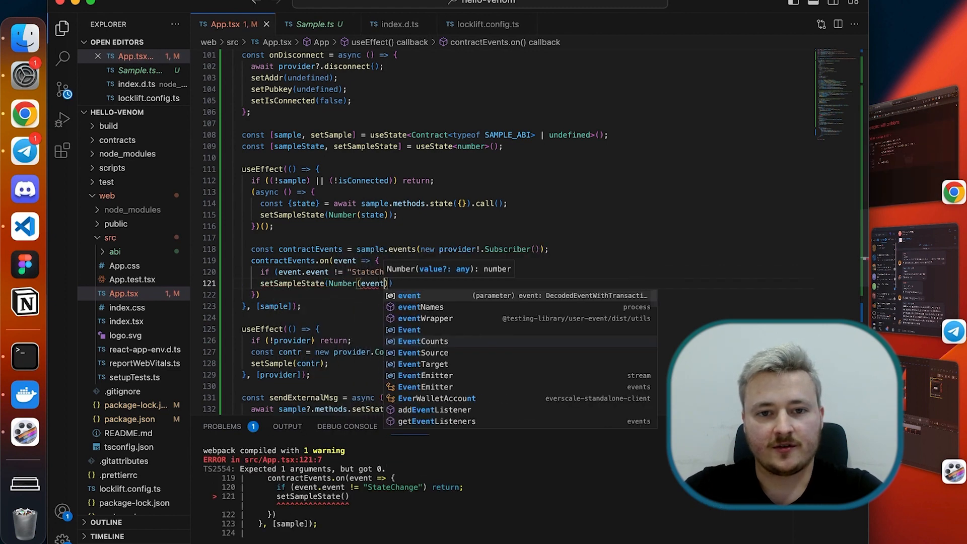
{"action": "type", "text": ".data._state"}
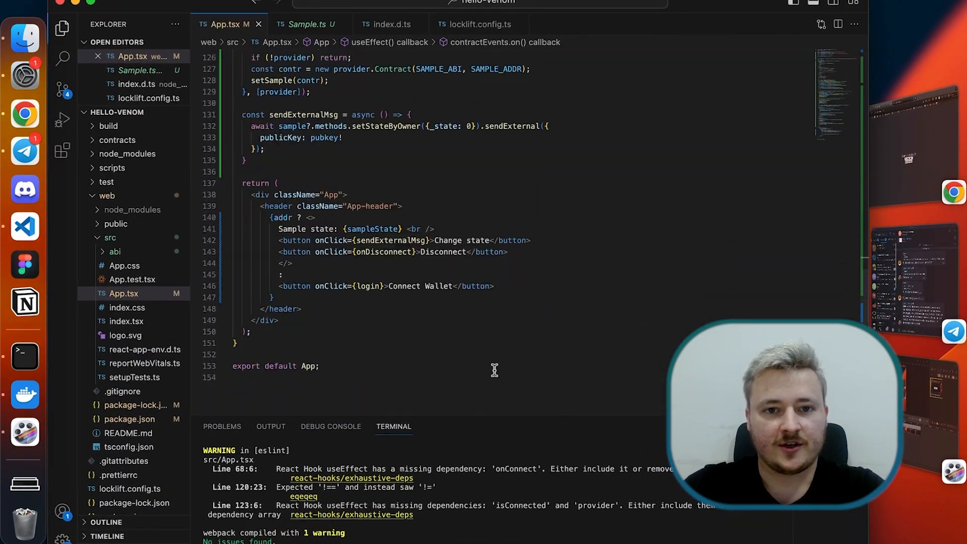
{"action": "scroll", "scroll_direction": "down", "scroll_amount": 3}
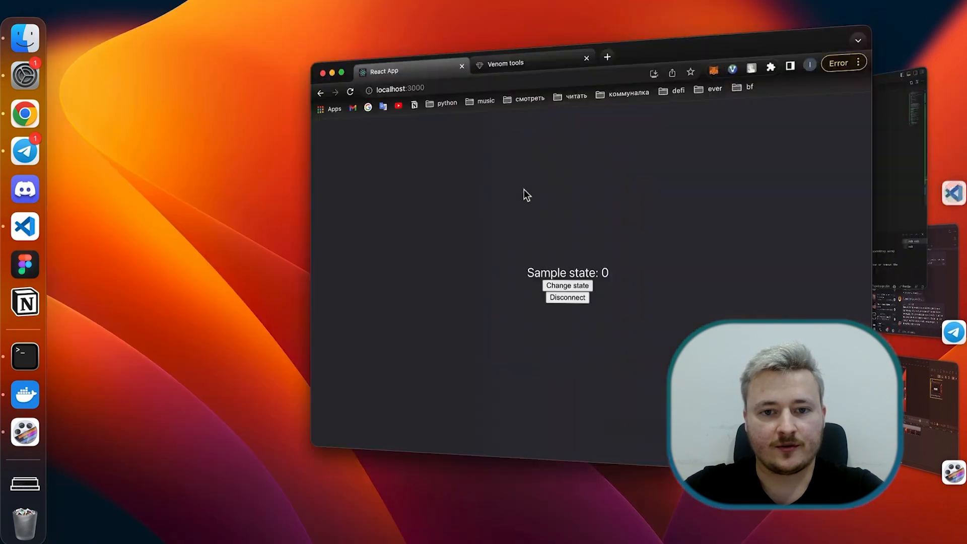
Step: Send the setStateByOwner _state 42 transaction and watch Sample state change from 0 to 42
{"action": "left_click", "coordinate": [567, 285]}
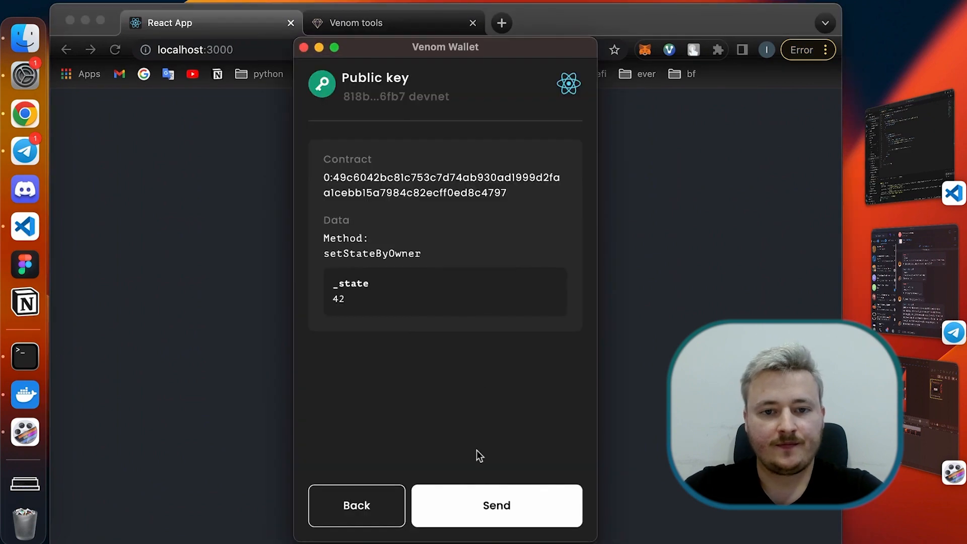
{"action": "left_click", "coordinate": [497, 505]}
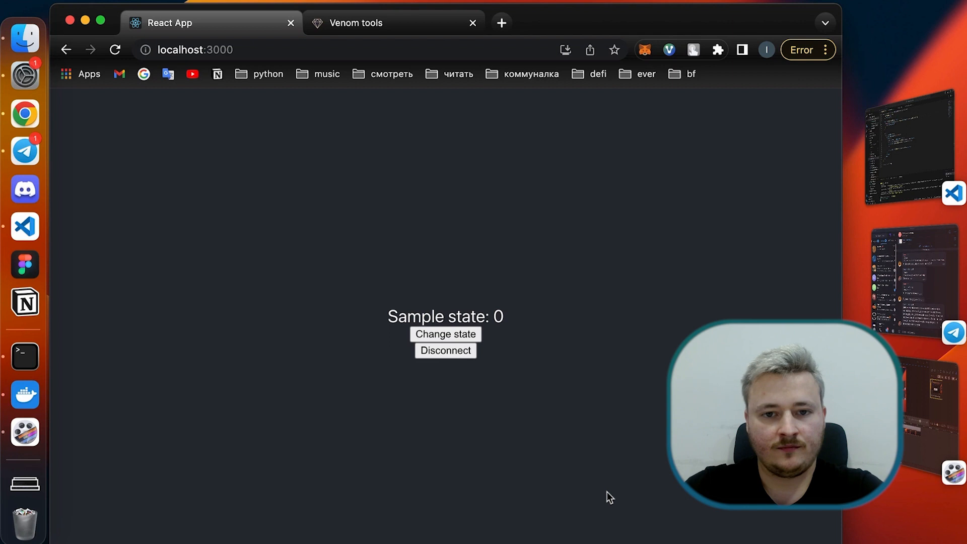
{"action": "left_click", "coordinate": [446, 334]}
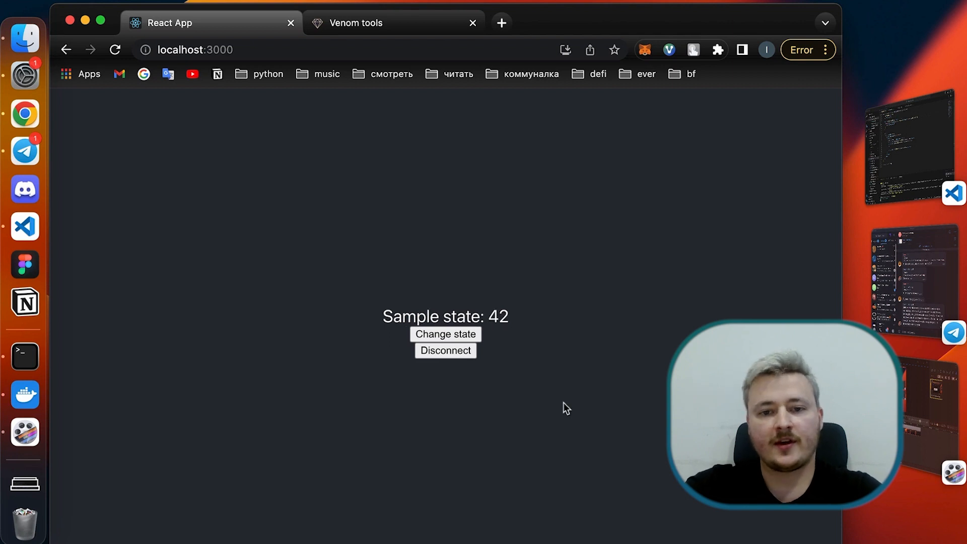
{"action": "mouse_move", "coordinate": [396, 467]}
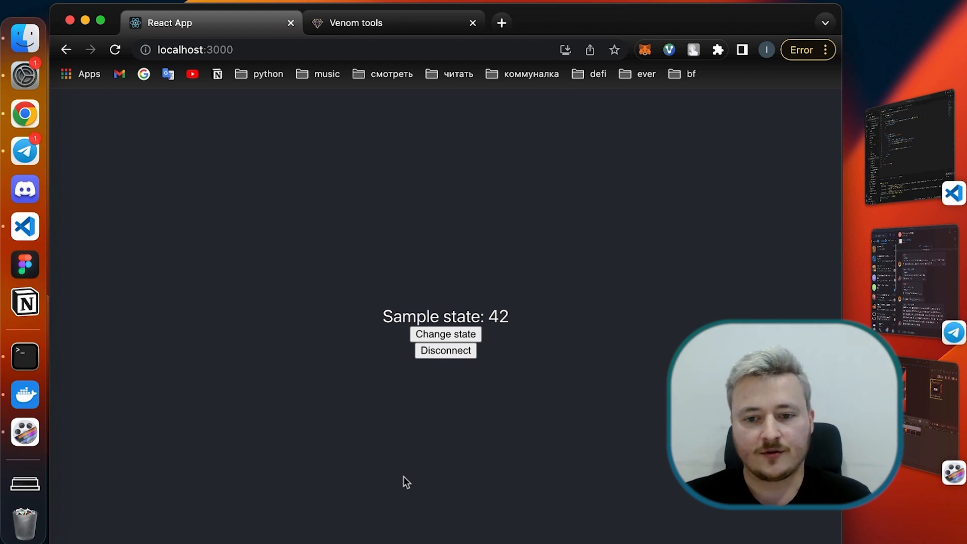
{"action": "mouse_move", "coordinate": [496, 448]}
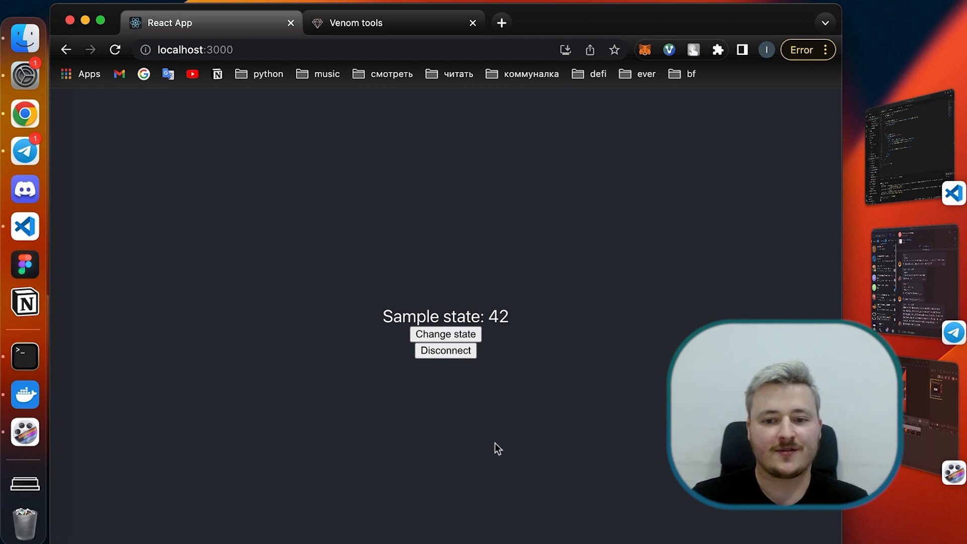
{"action": "mouse_move", "coordinate": [459, 425]}
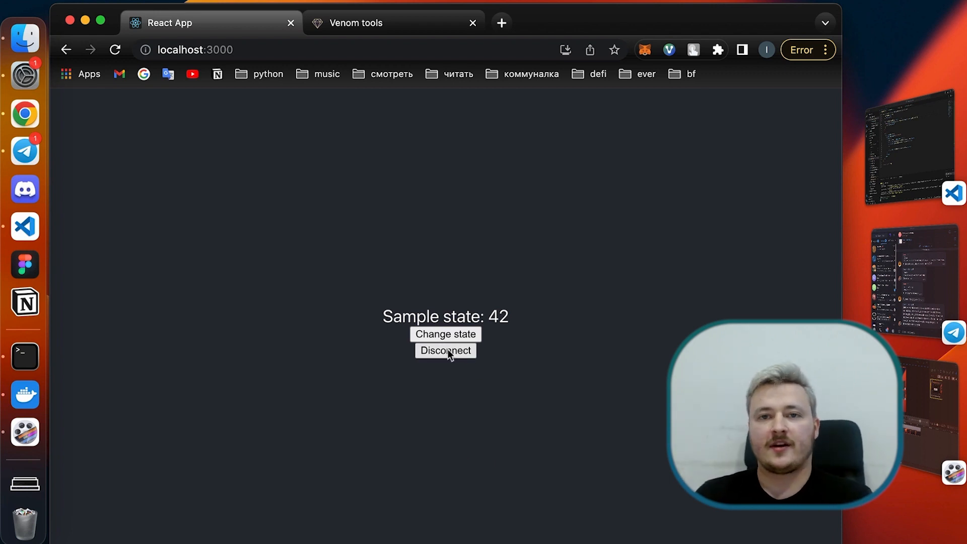
Step: Disconnect the Venom wallet so the page shows only Connect Wallet again
{"action": "left_click", "coordinate": [446, 351]}
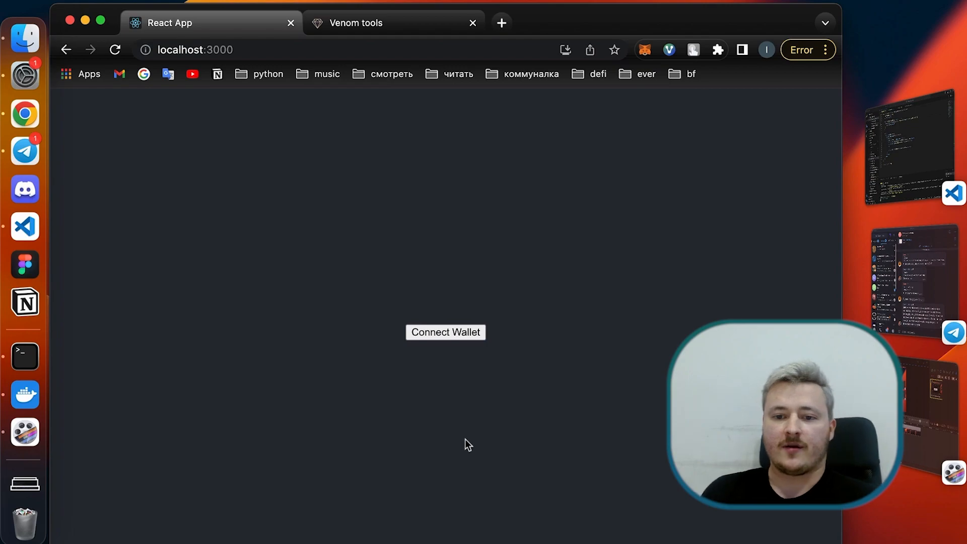